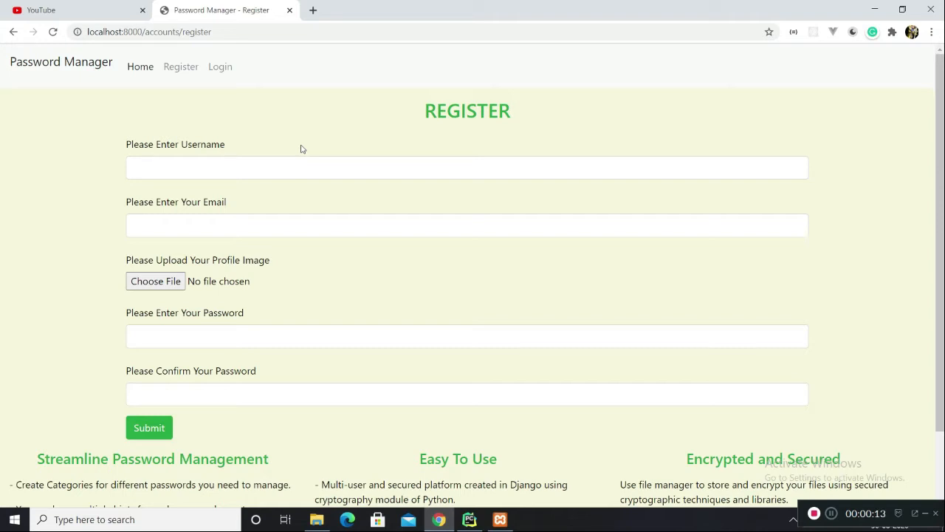
mouse_move(372, 156)
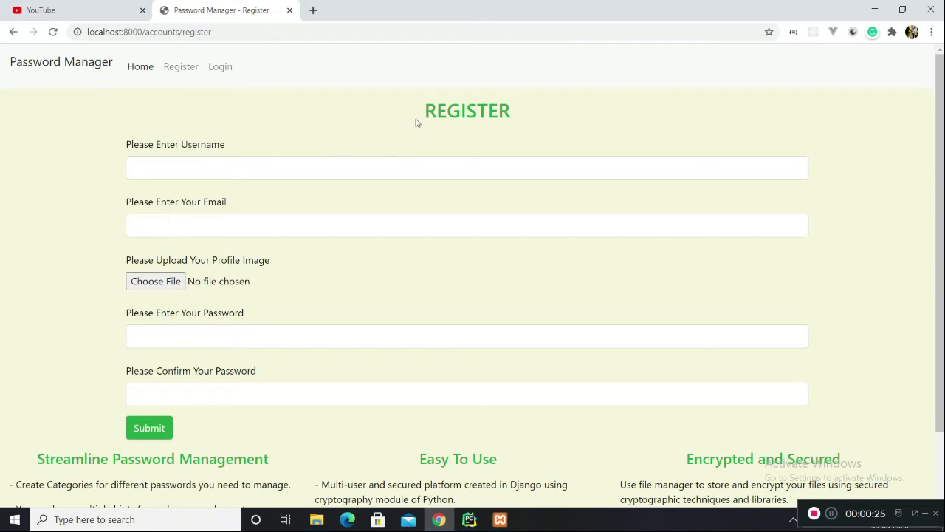
mouse_move(238, 131)
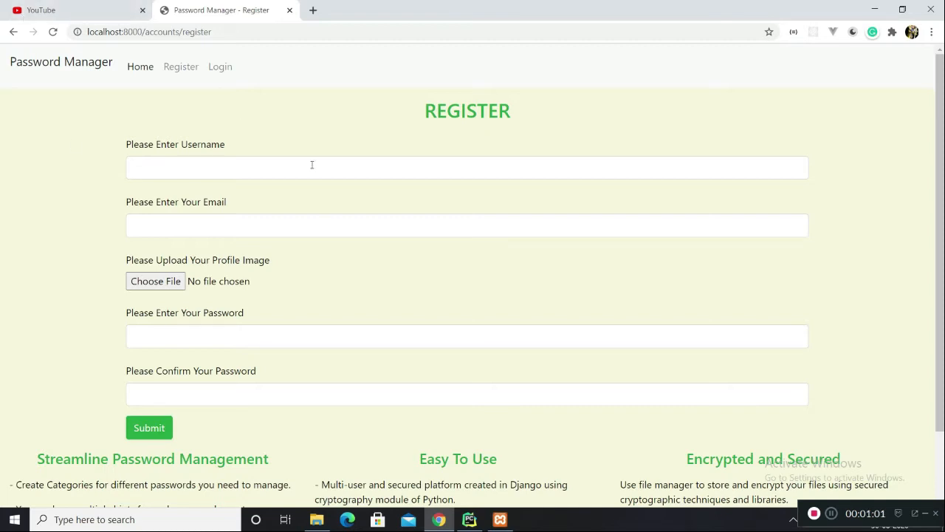
click(467, 166)
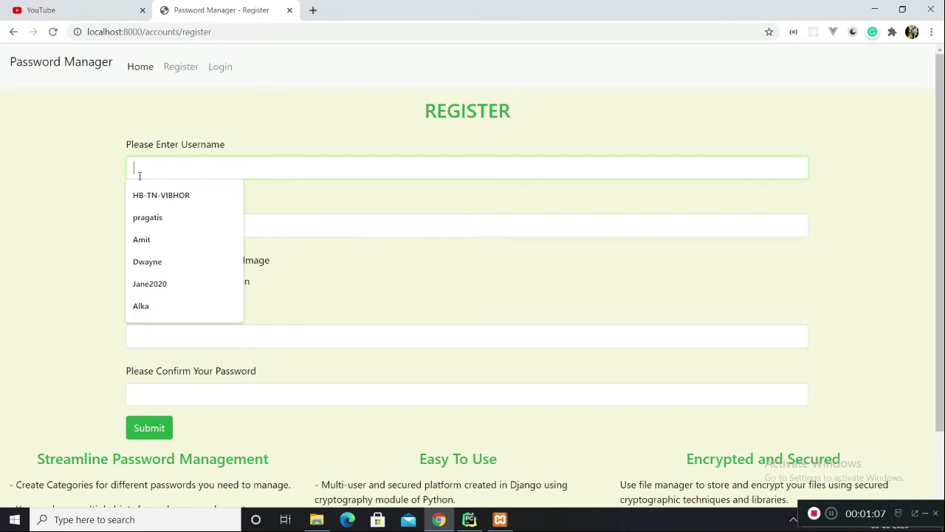
mouse_move(83, 186)
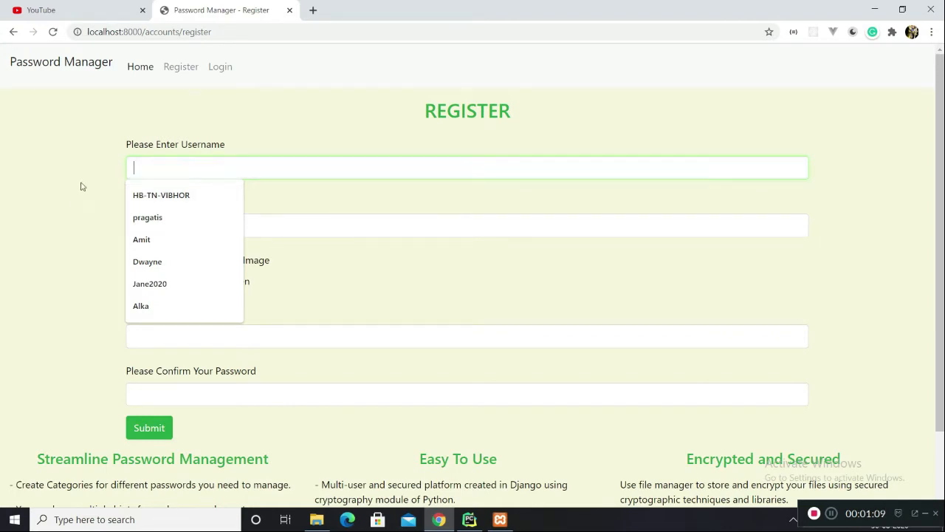
text(Ja)
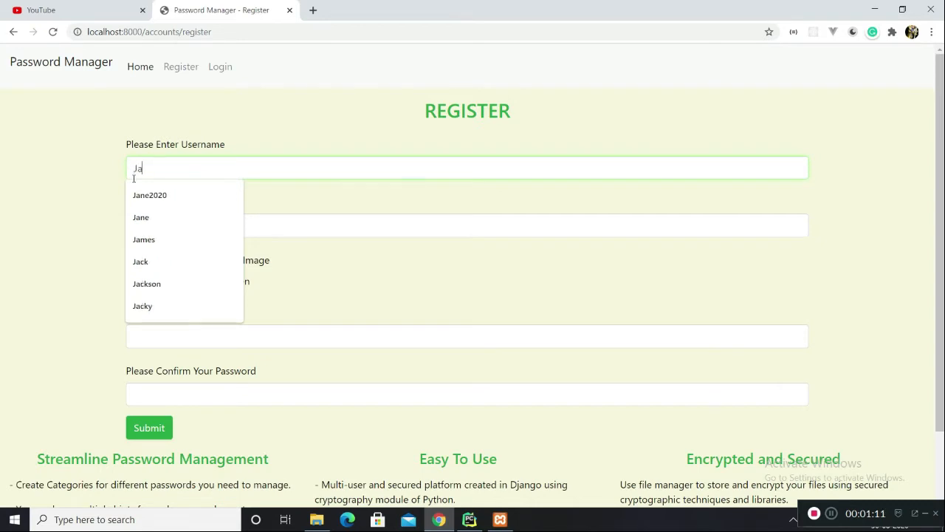
click(145, 239)
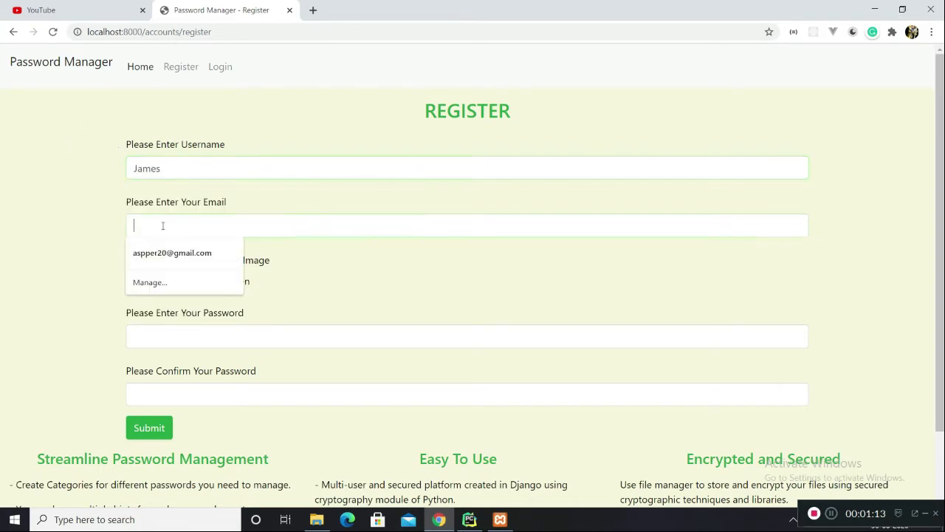
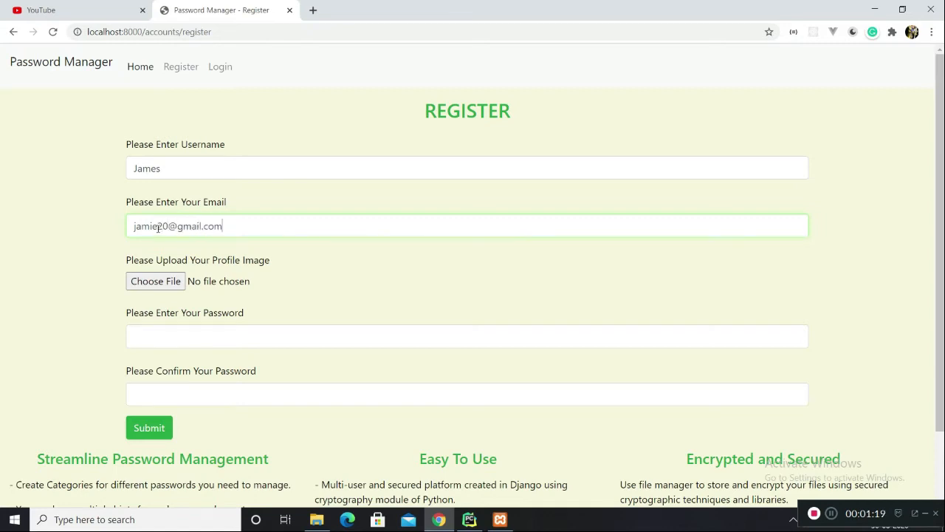
Choose 39371.jpg as the profile image to upload
click(155, 280)
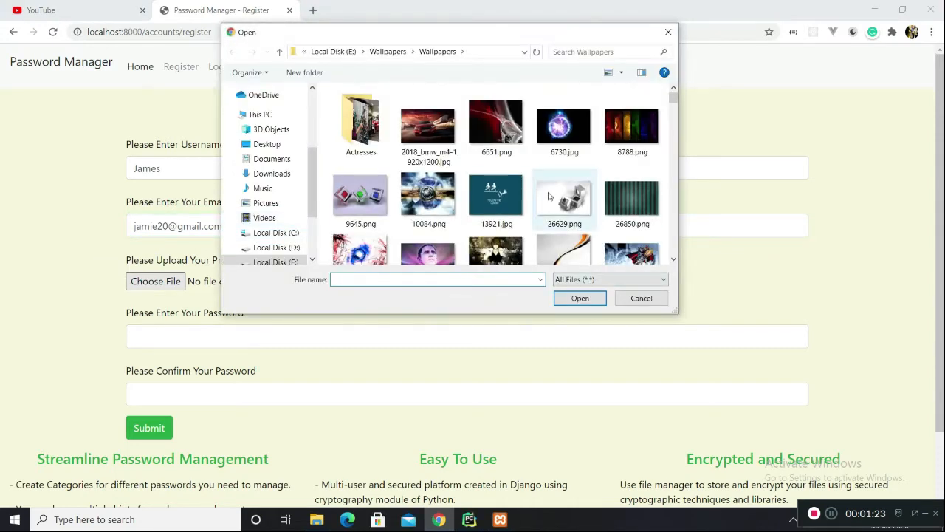
scroll(down, 3)
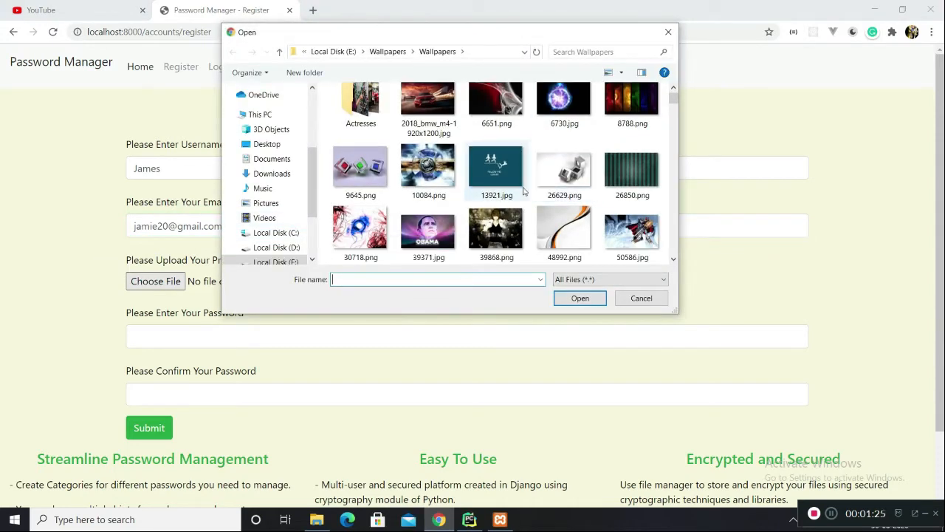
click(428, 230)
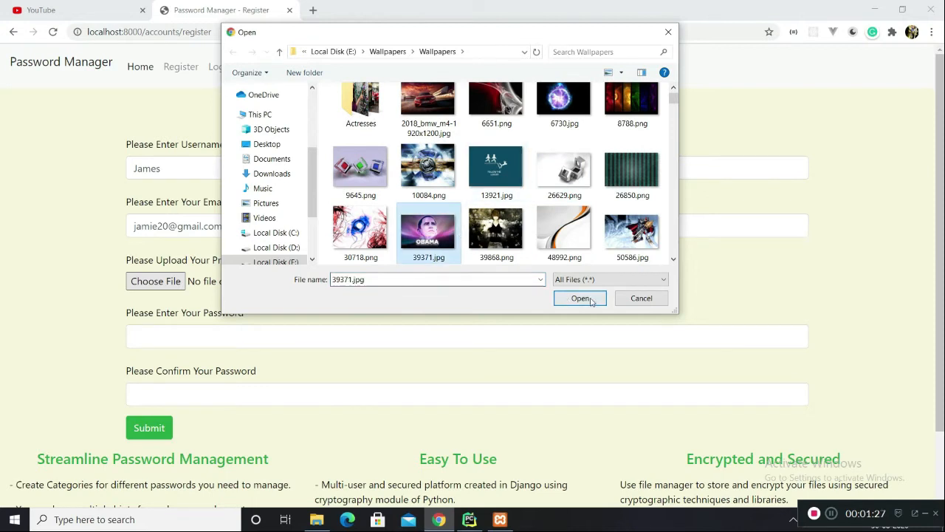
click(580, 298)
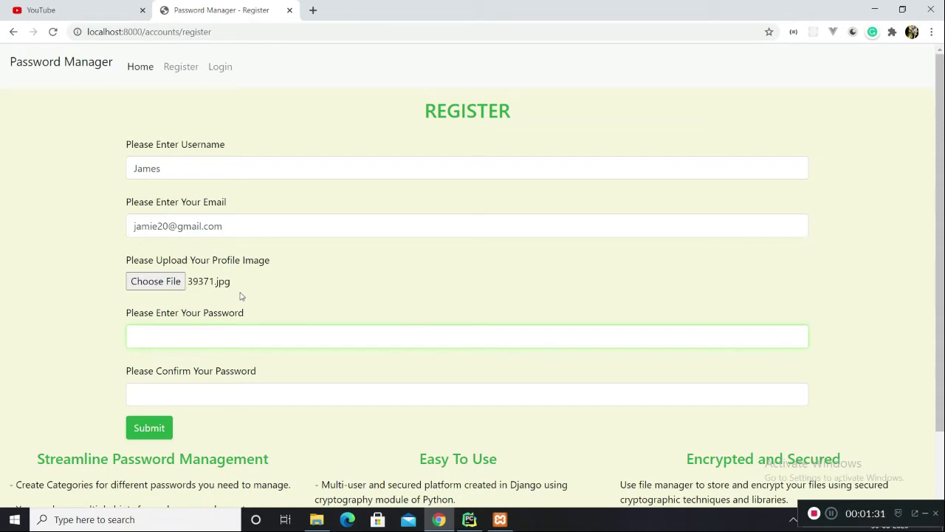
Enter and confirm the password, then submit the registration form
text(•••••)
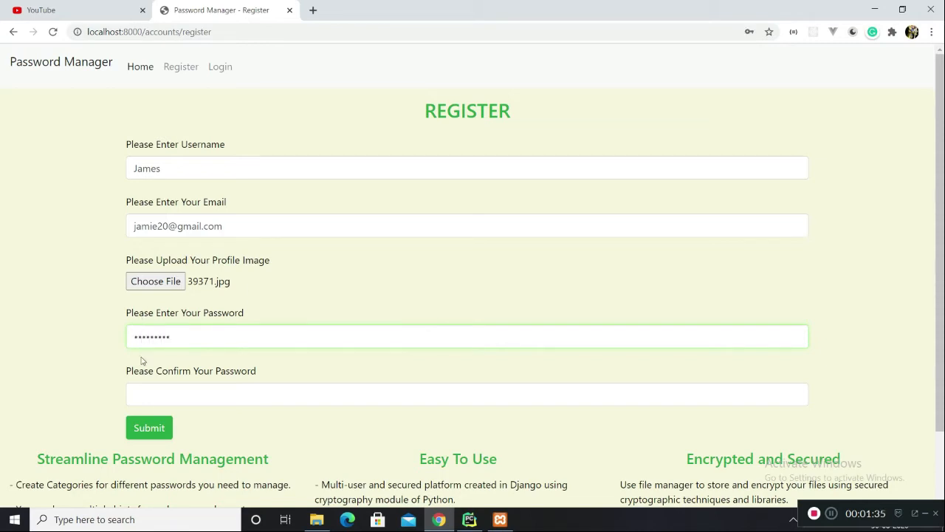
click(466, 392)
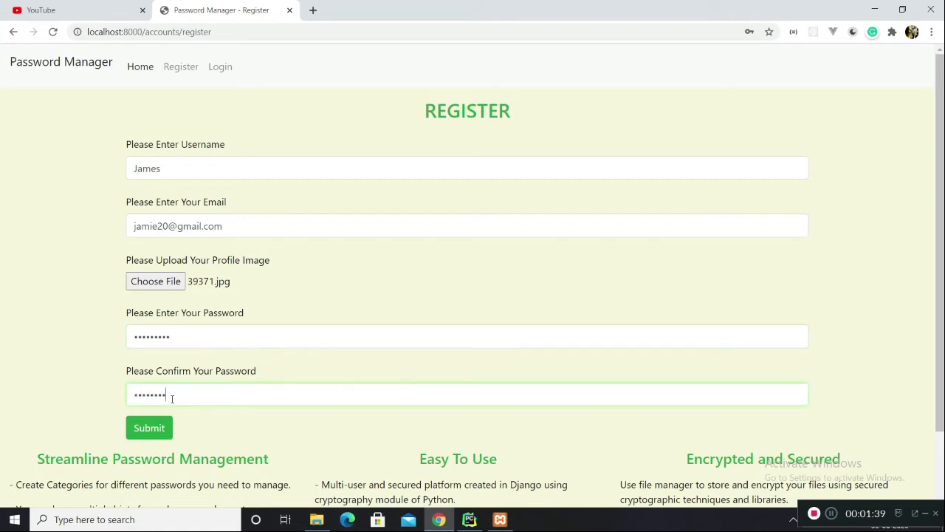
click(149, 428)
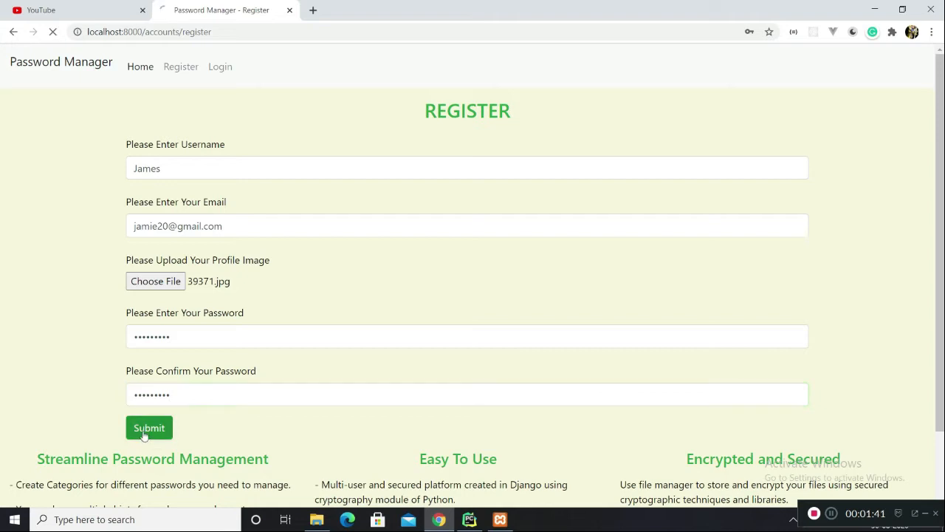
click(149, 428)
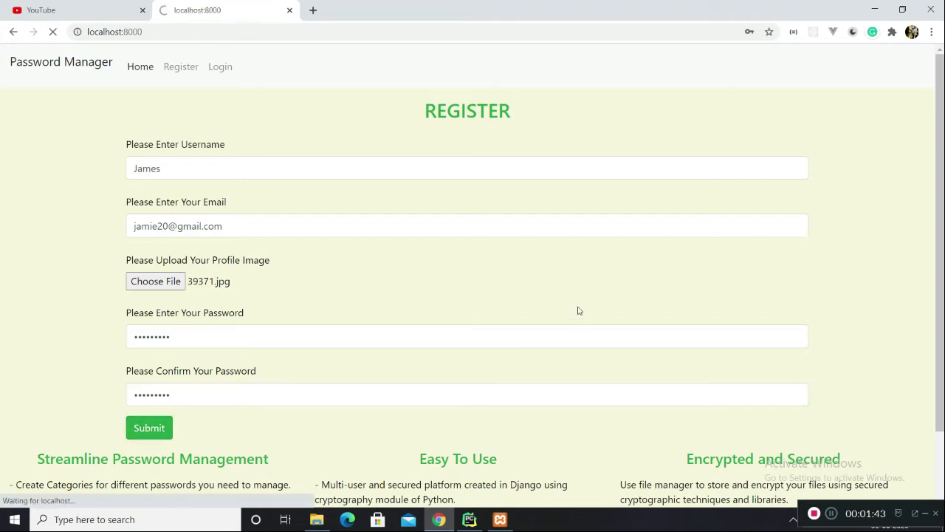
Log in with the new account's email from autofill and its password
click(149, 429)
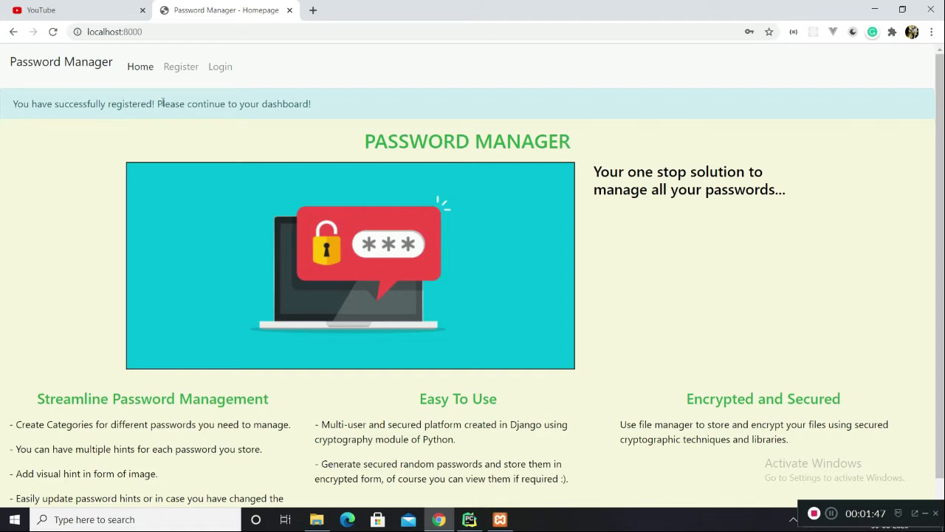
mouse_move(288, 146)
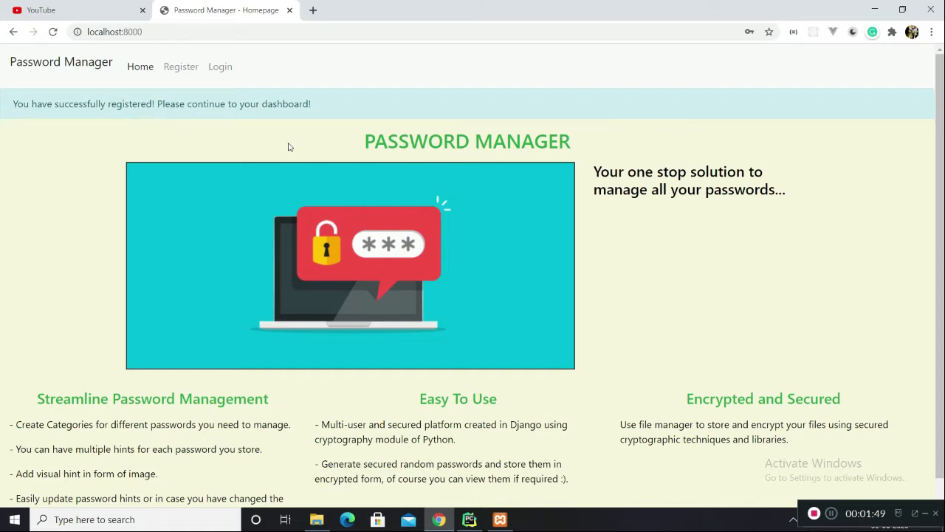
mouse_move(155, 155)
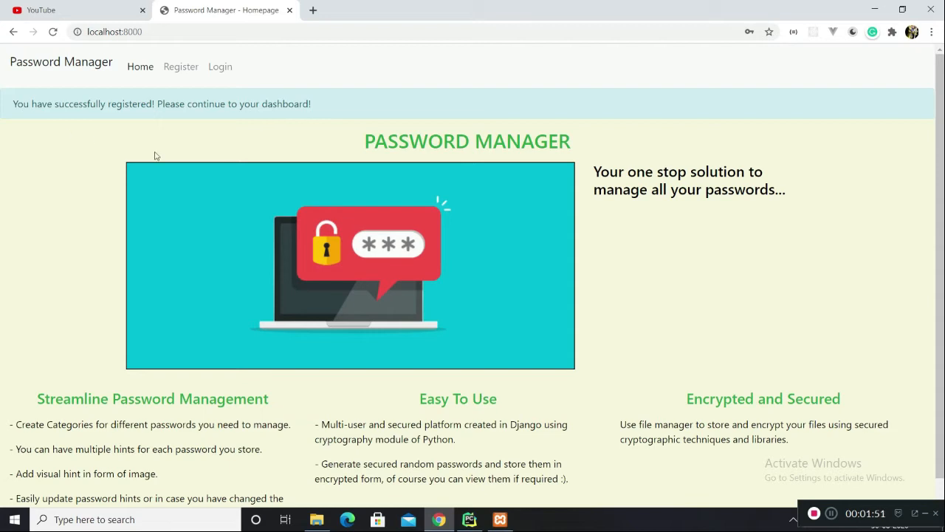
click(220, 66)
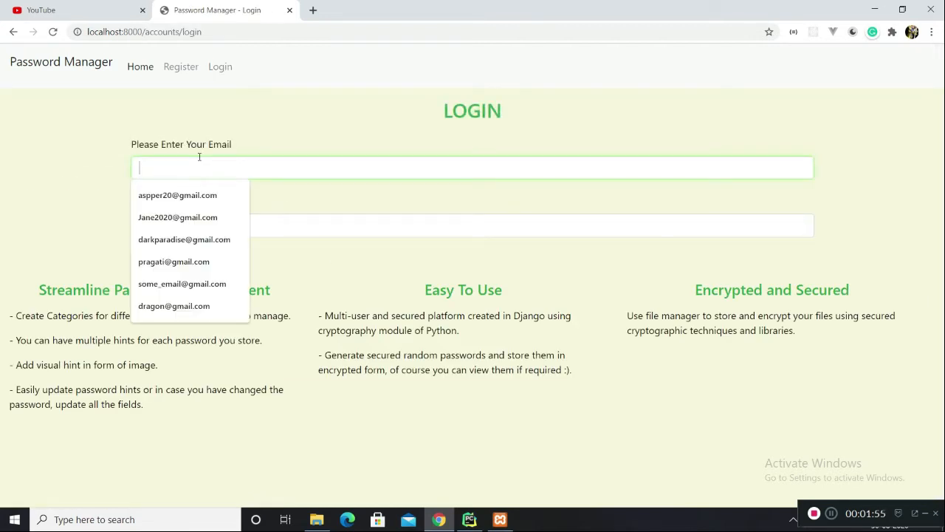
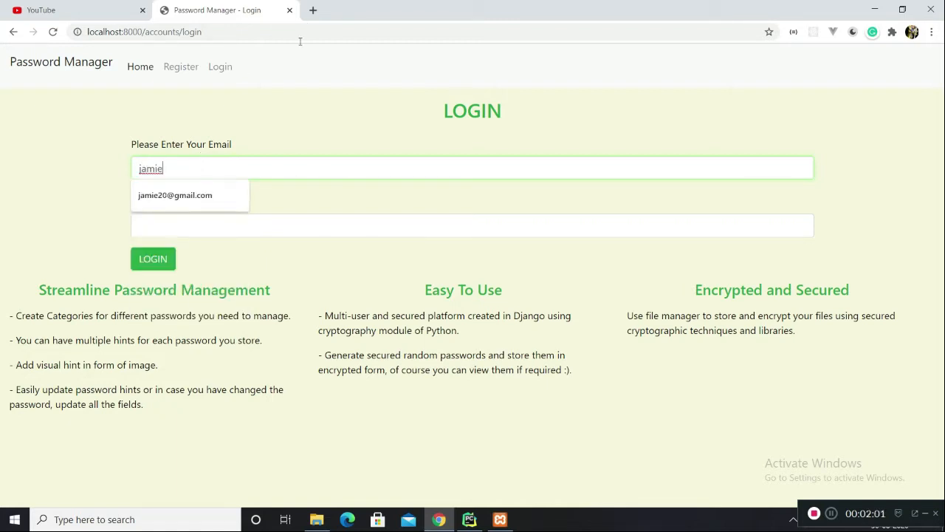
click(174, 194)
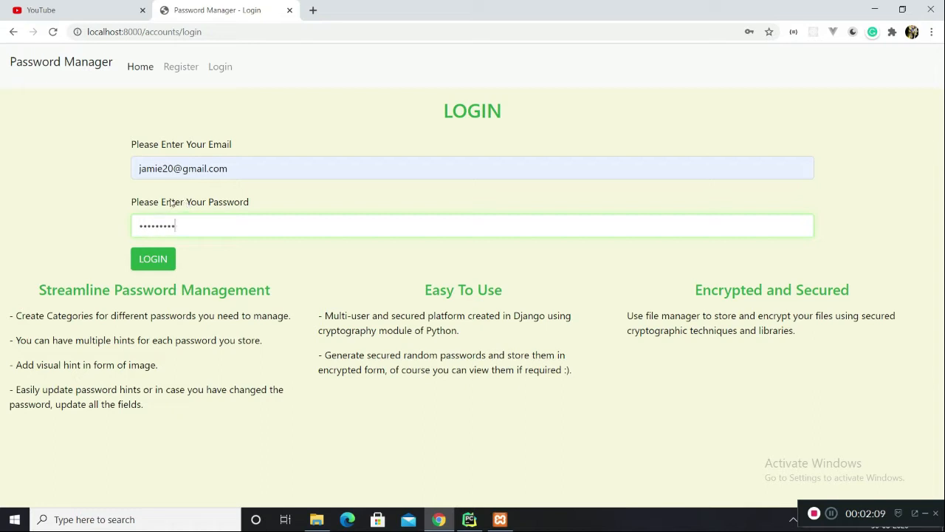
click(154, 259)
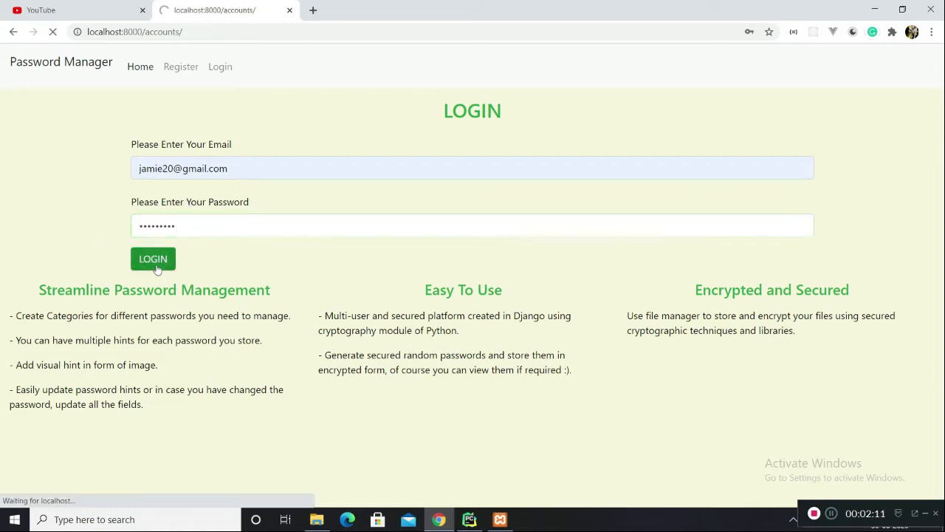
Review the dashboard greeting, secret key and account options after login
click(154, 258)
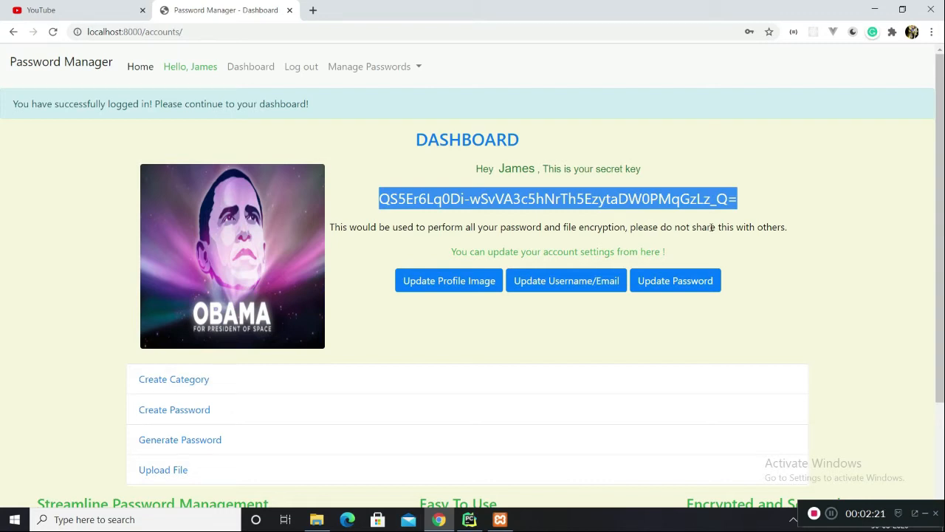
mouse_move(473, 221)
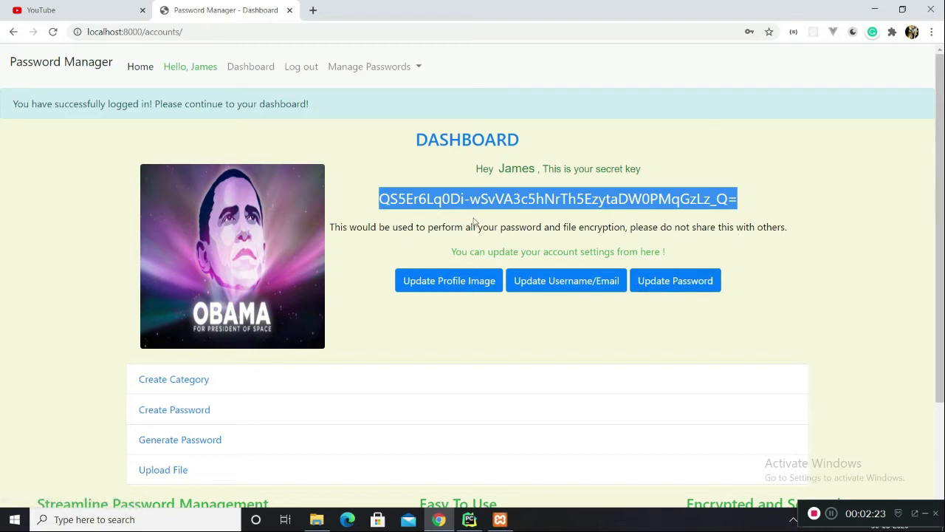
scroll(down, 3)
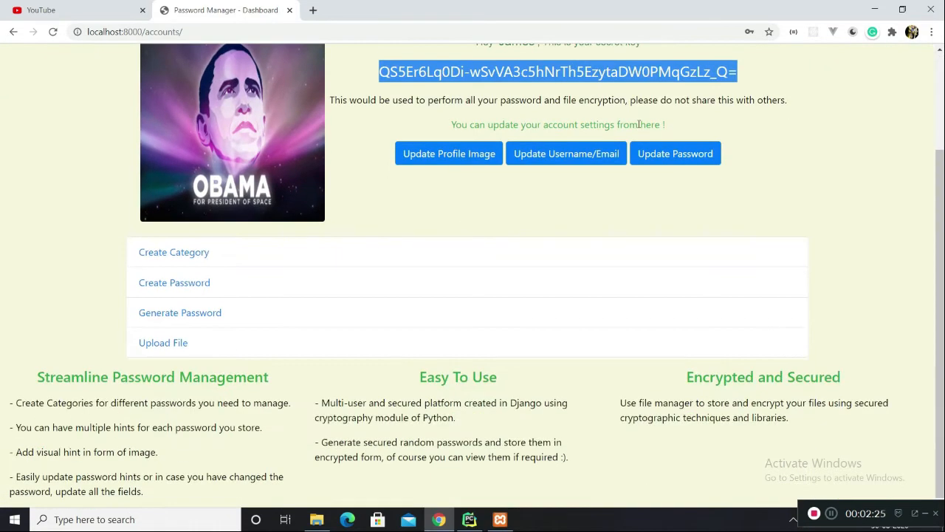
mouse_move(517, 128)
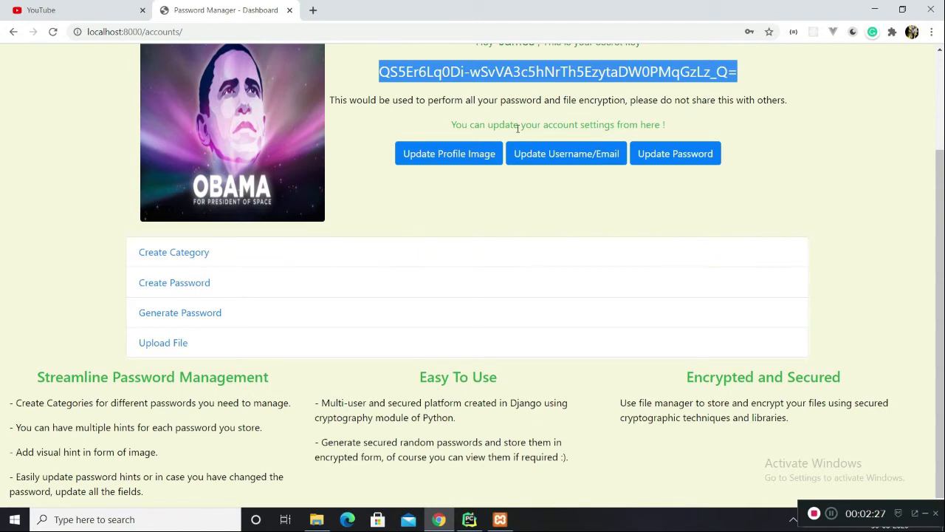
scroll(up, 3)
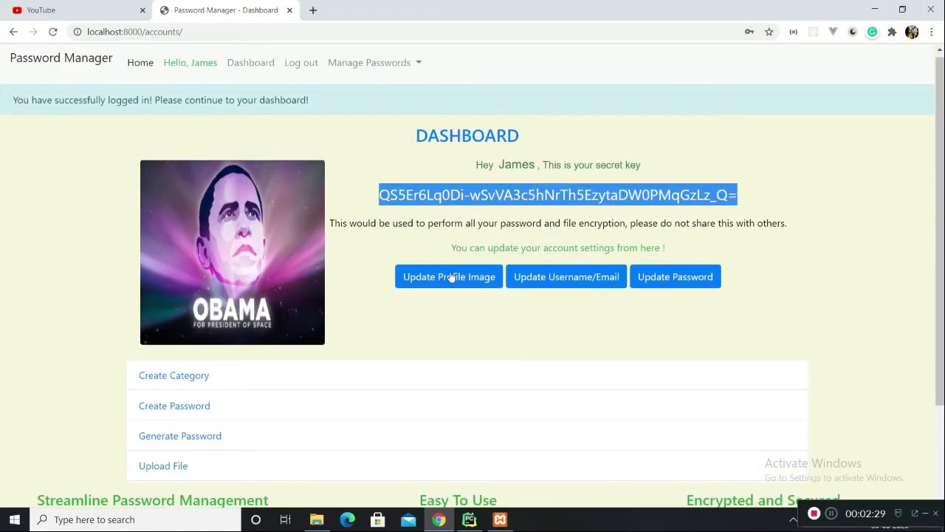
Try uploading 72005.jpg as the profile image and get the over-1 MB size error
click(449, 276)
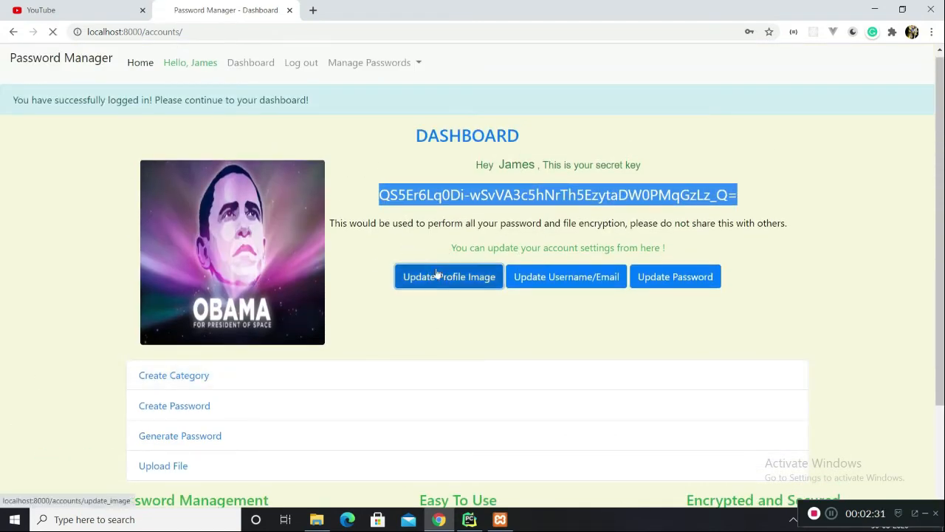
click(449, 276)
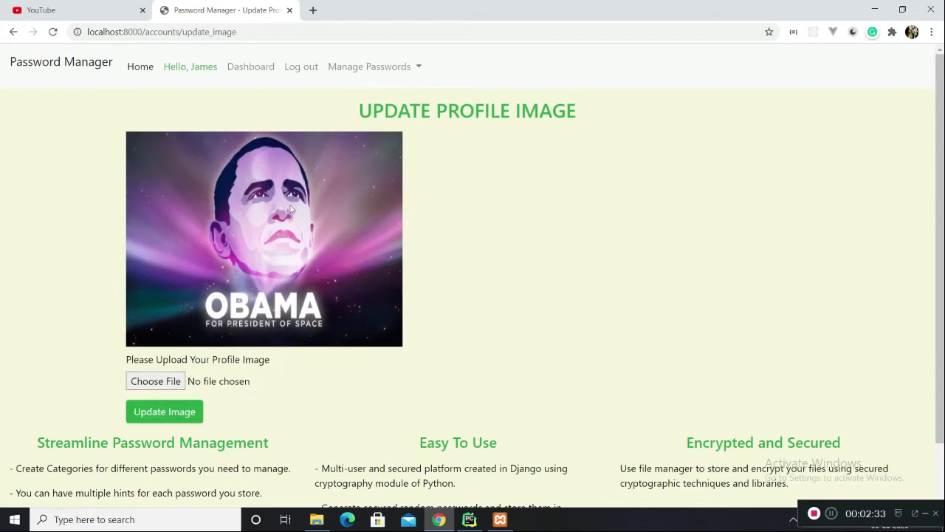
mouse_move(224, 347)
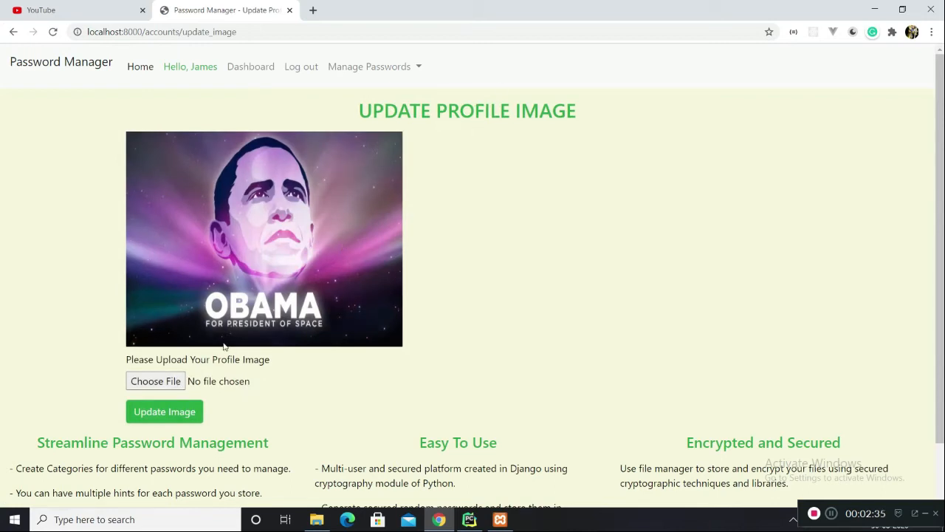
click(155, 381)
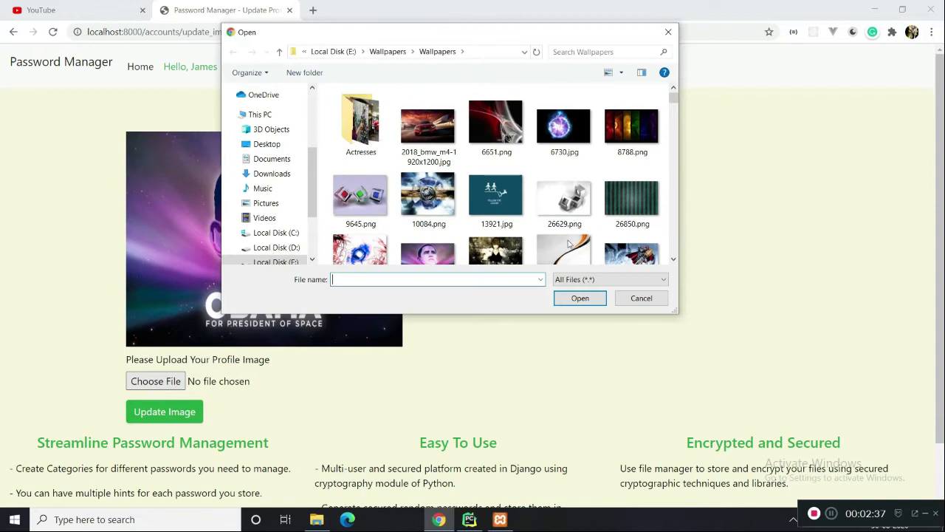
scroll(down, 3)
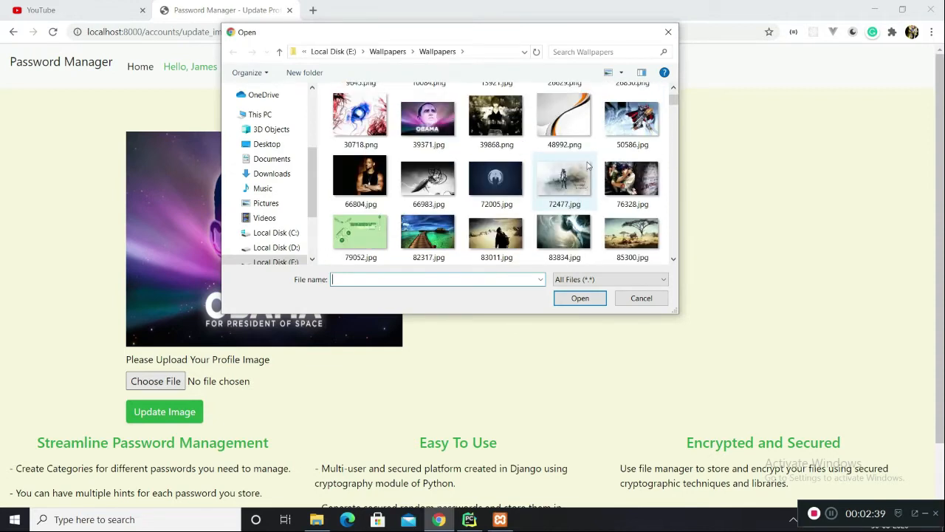
double_click(496, 178)
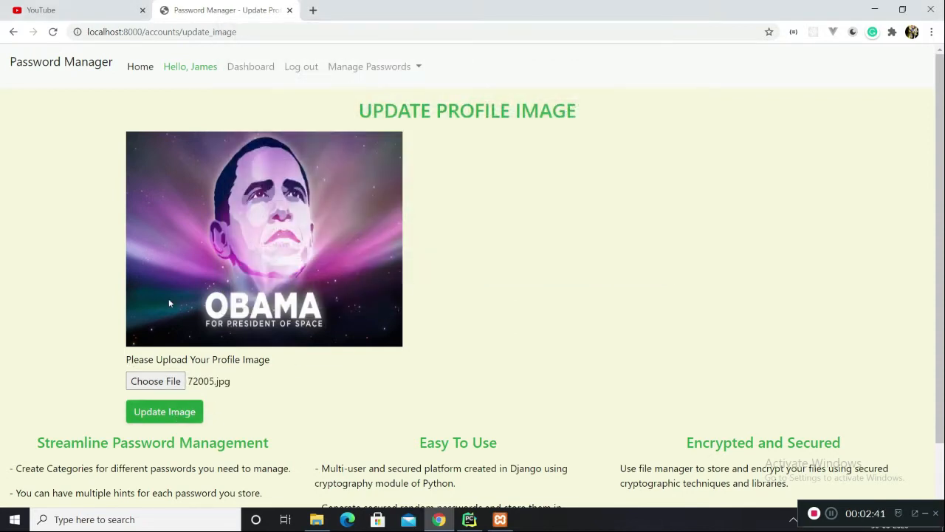
mouse_move(164, 411)
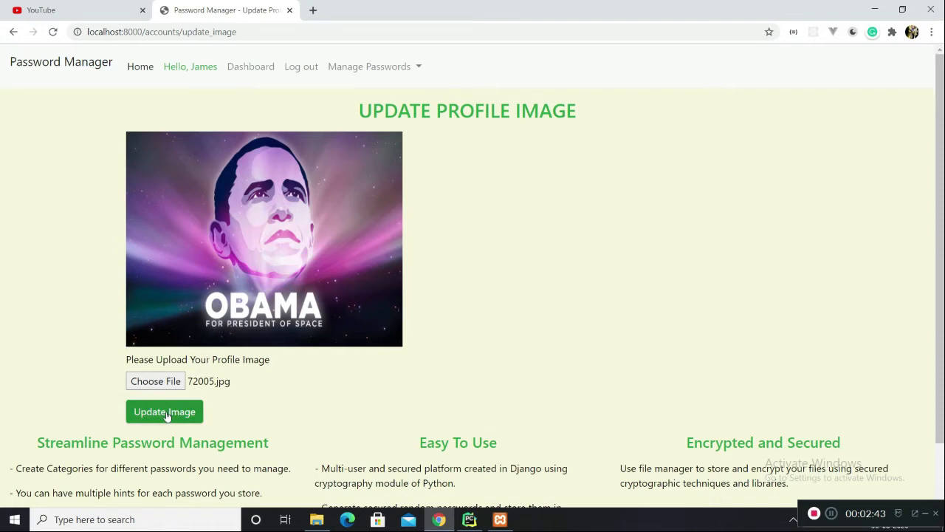
click(164, 410)
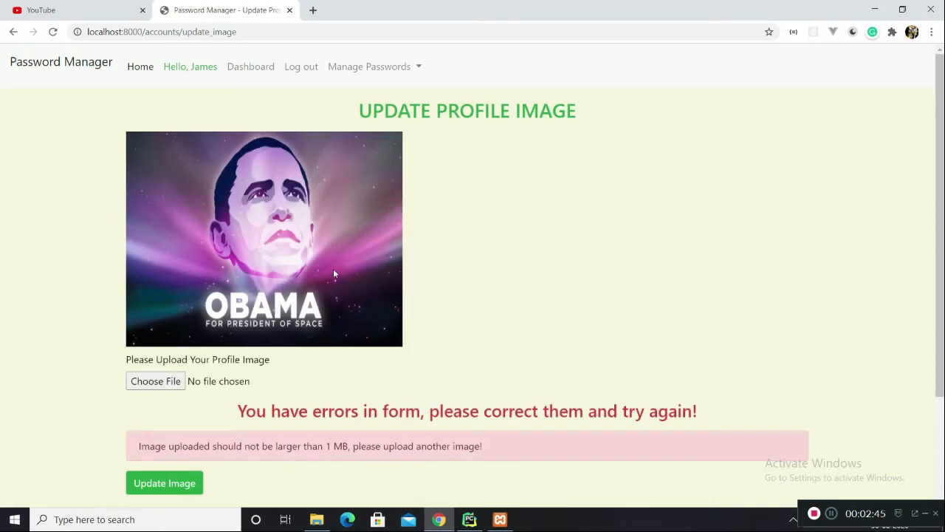
scroll(down, 3)
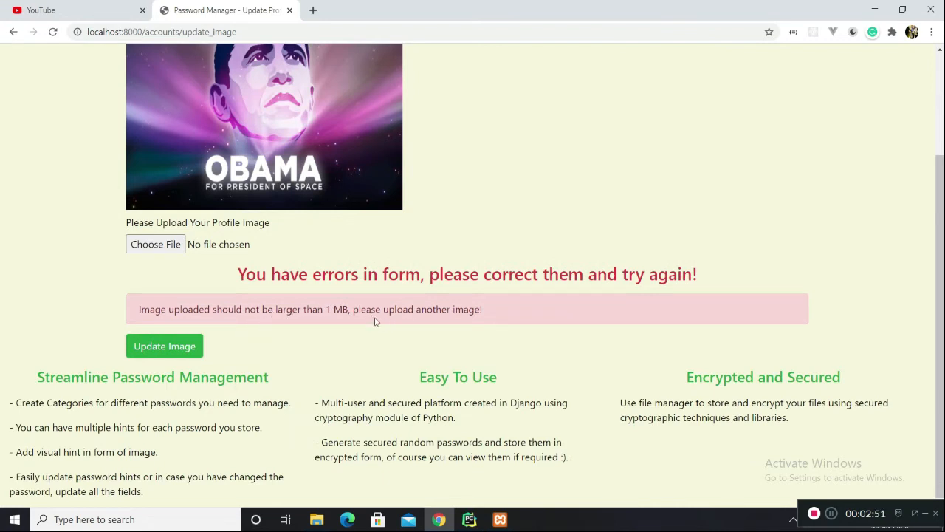
click(164, 346)
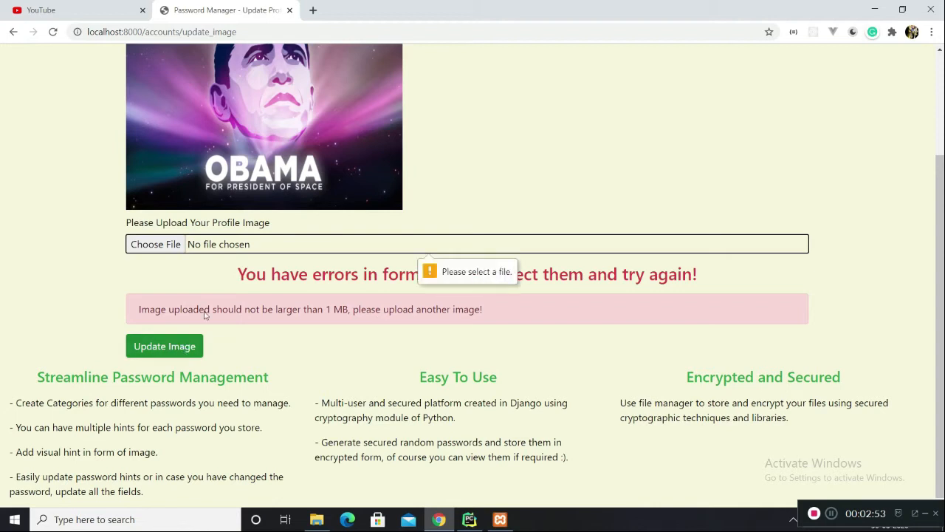
Browse again and choose the smaller 94124.jpg as the replacement image
click(155, 243)
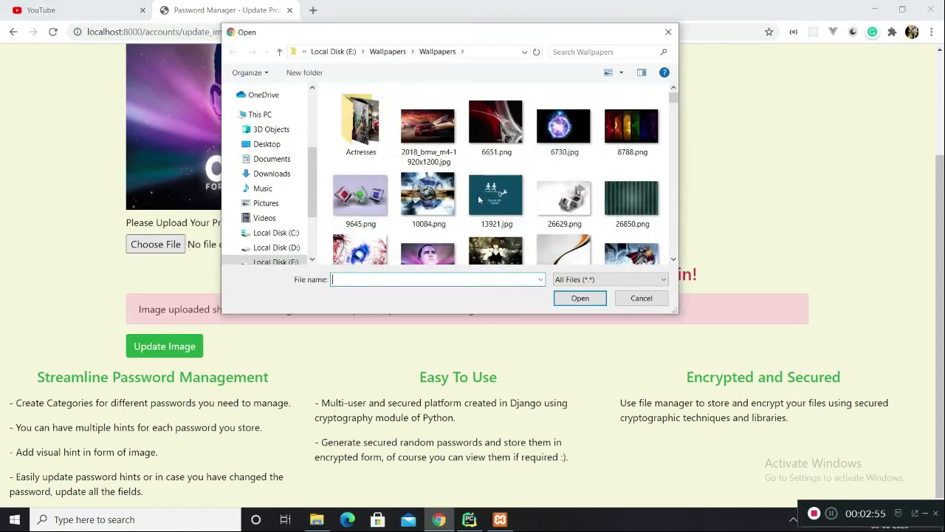
scroll(down, 3)
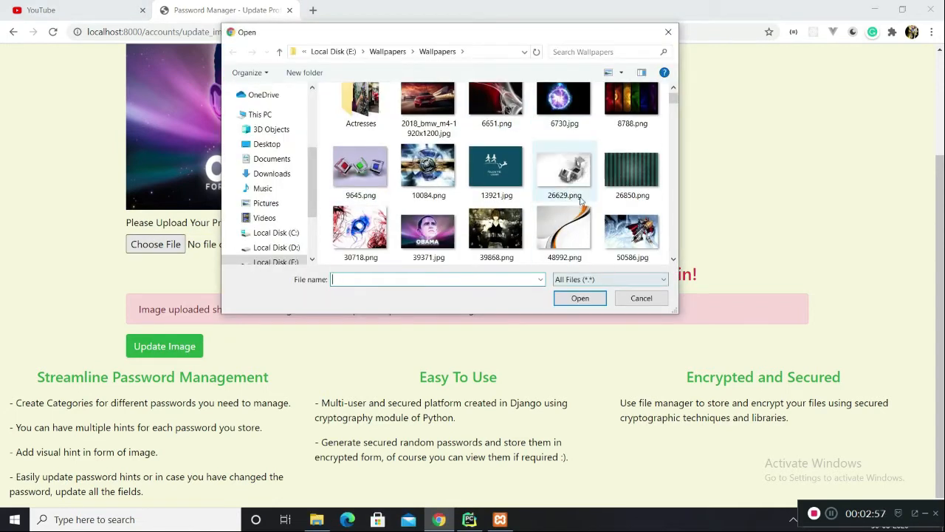
scroll(down, 3)
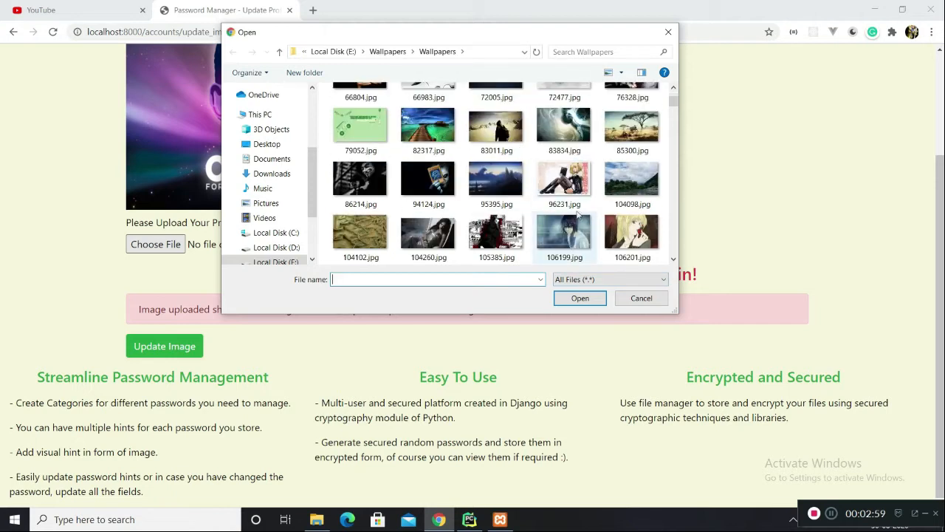
mouse_move(632, 180)
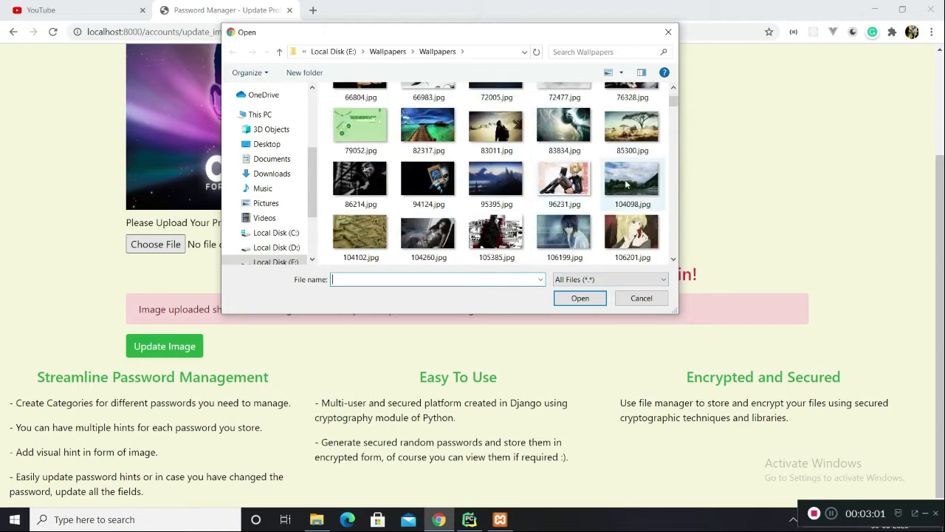
scroll(up, 3)
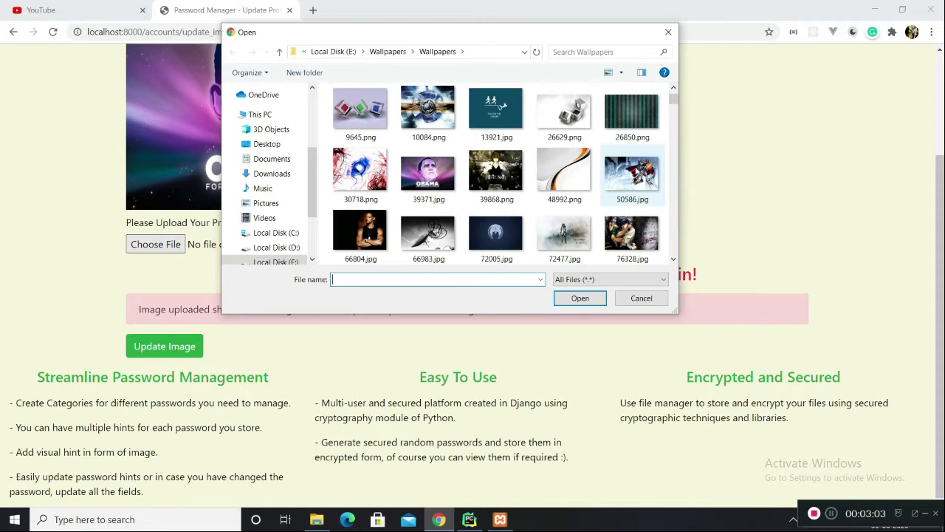
scroll(down, 3)
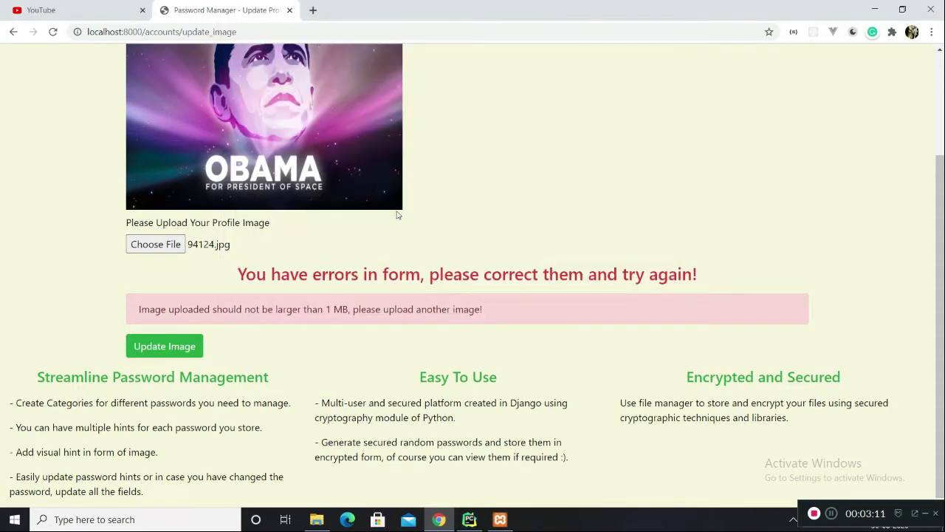
mouse_move(632, 183)
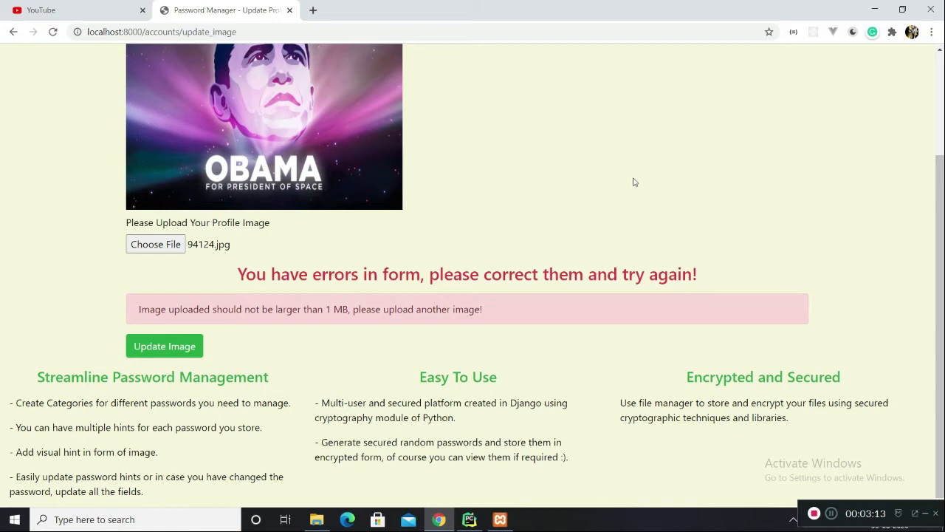
Upload 94124.jpg so the dashboard shows the new profile picture
click(164, 346)
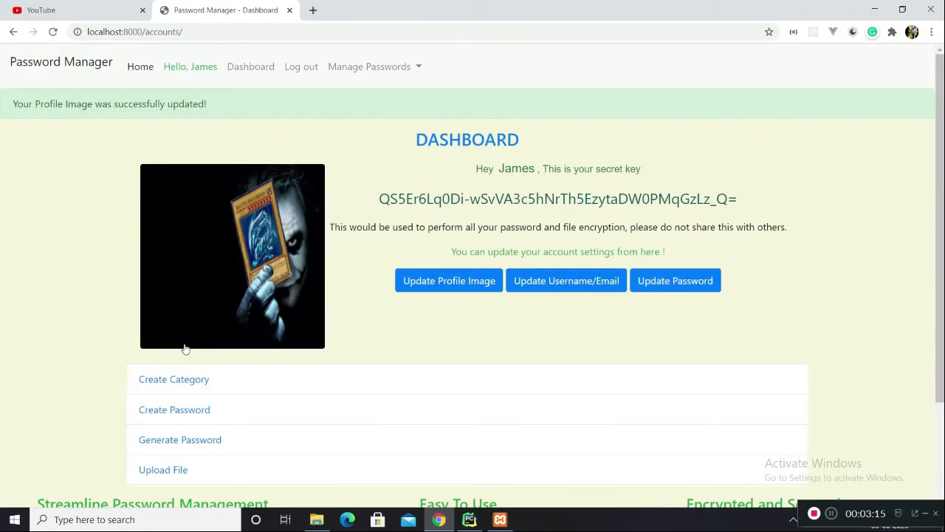
mouse_move(514, 230)
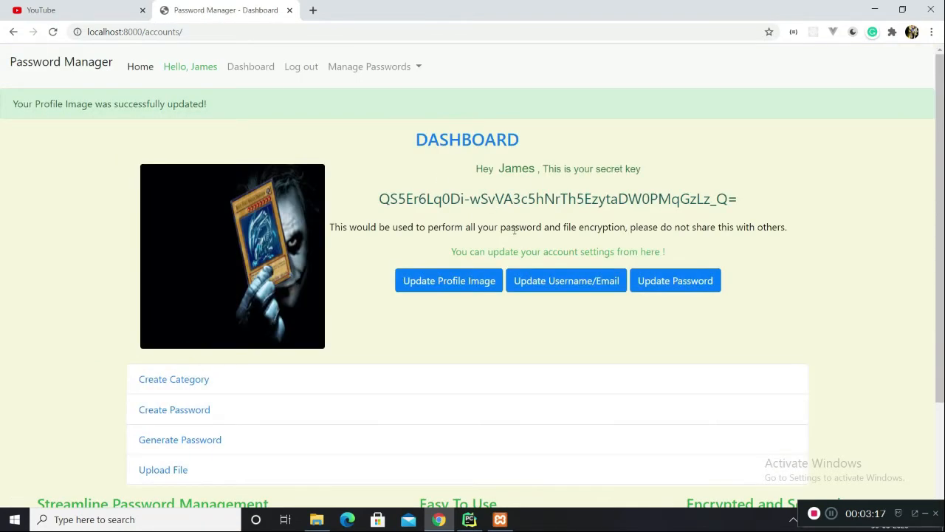
mouse_move(294, 171)
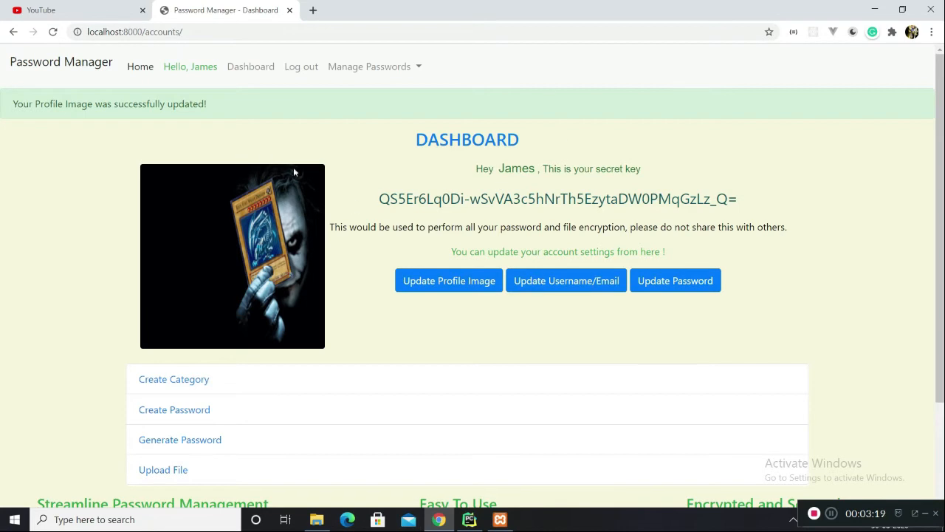
click(565, 281)
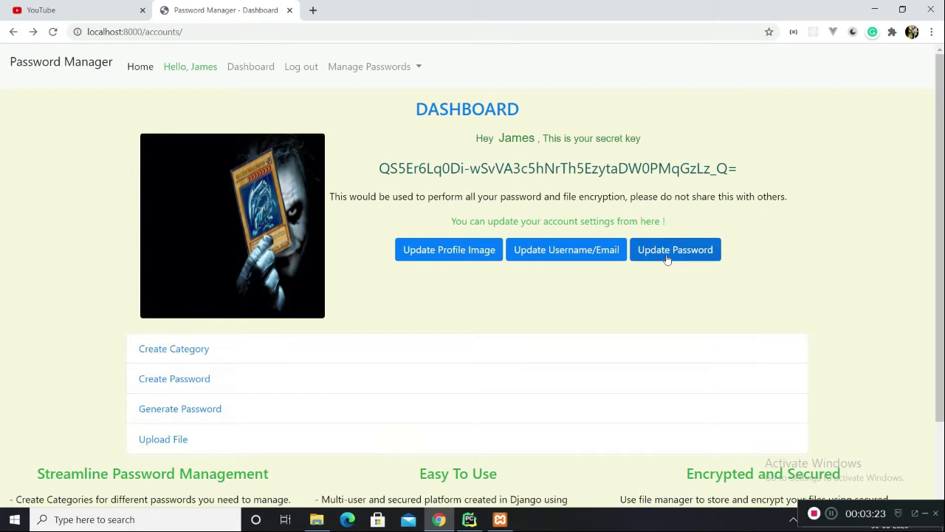
Submit the old password with a short new one and get the 8-character minimum error
click(673, 248)
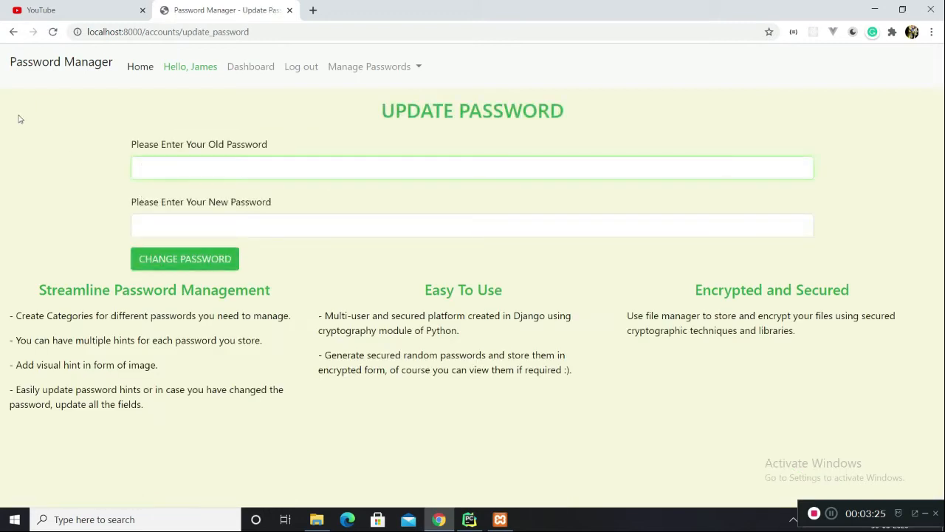
click(472, 167)
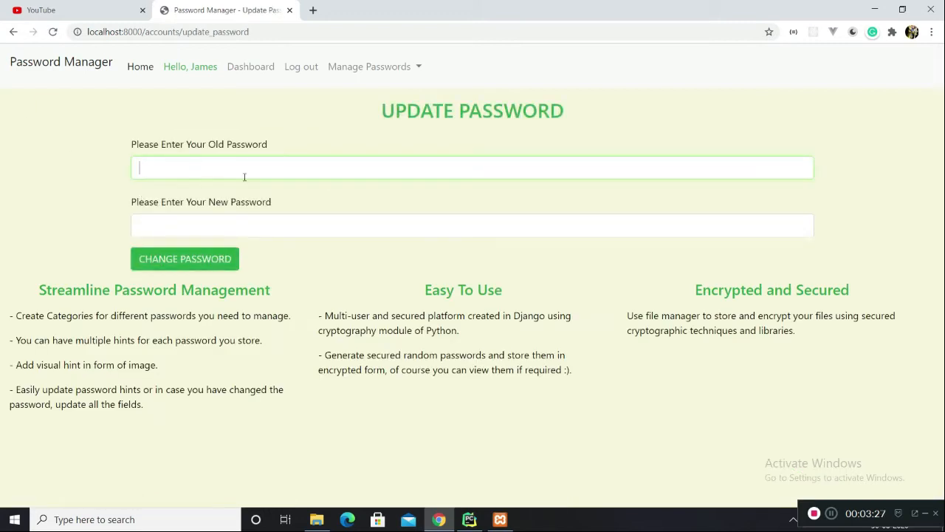
mouse_move(281, 152)
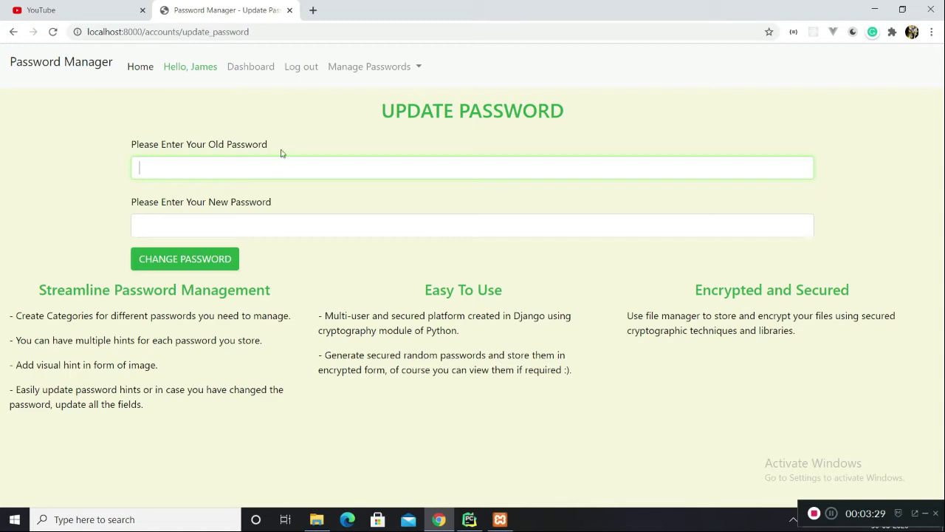
mouse_move(152, 156)
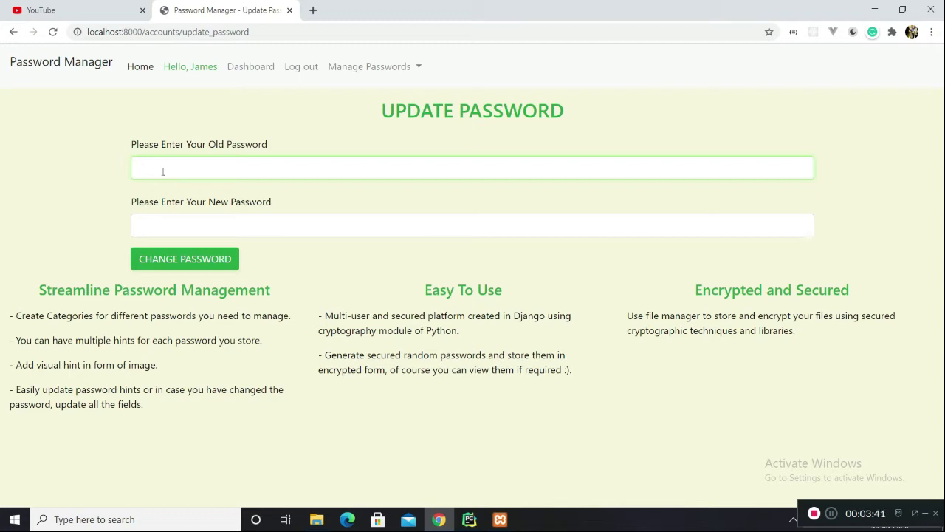
text(****)
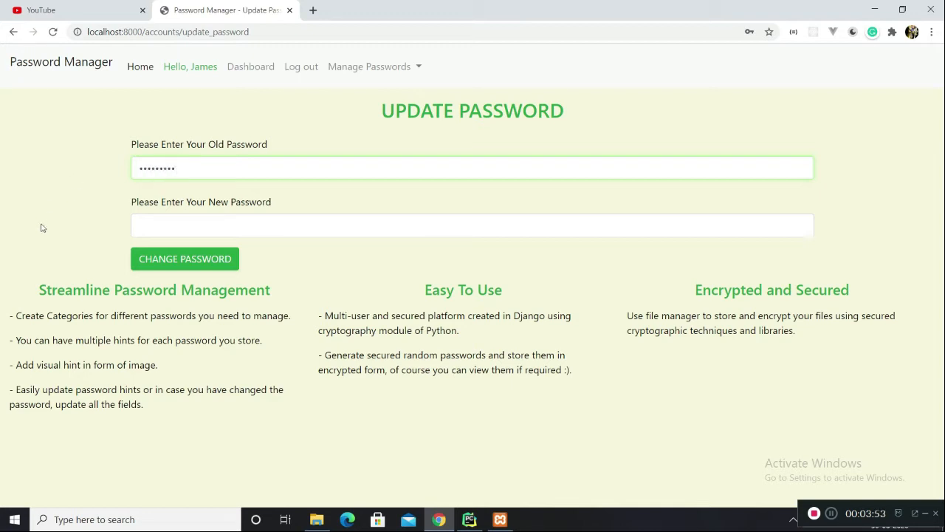
click(473, 224)
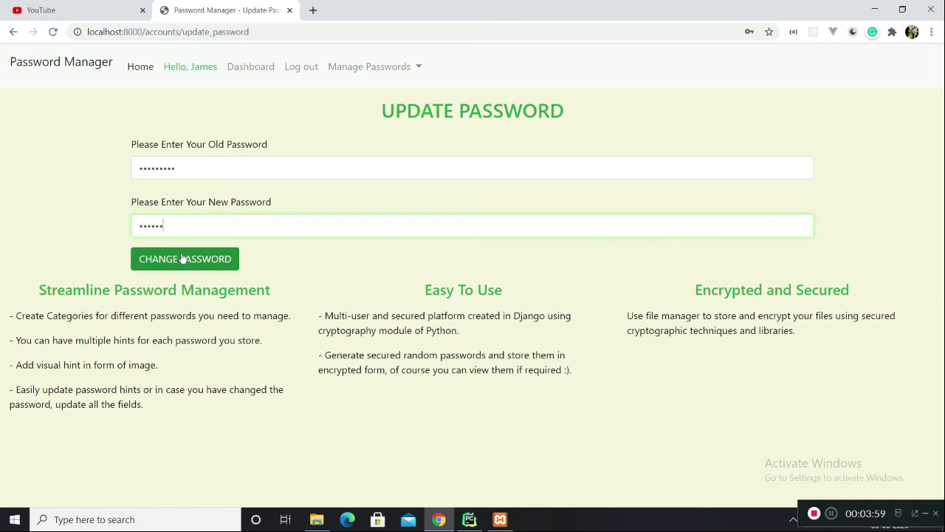
click(185, 259)
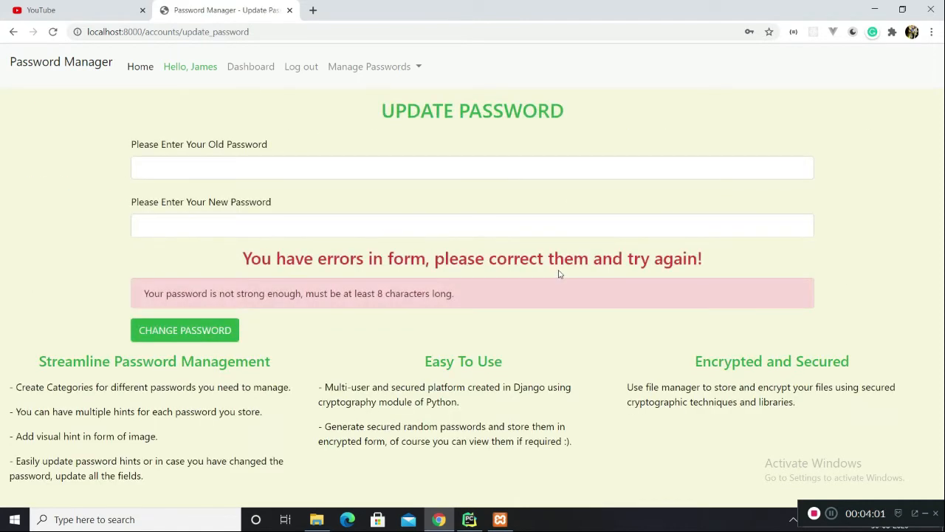
mouse_move(287, 306)
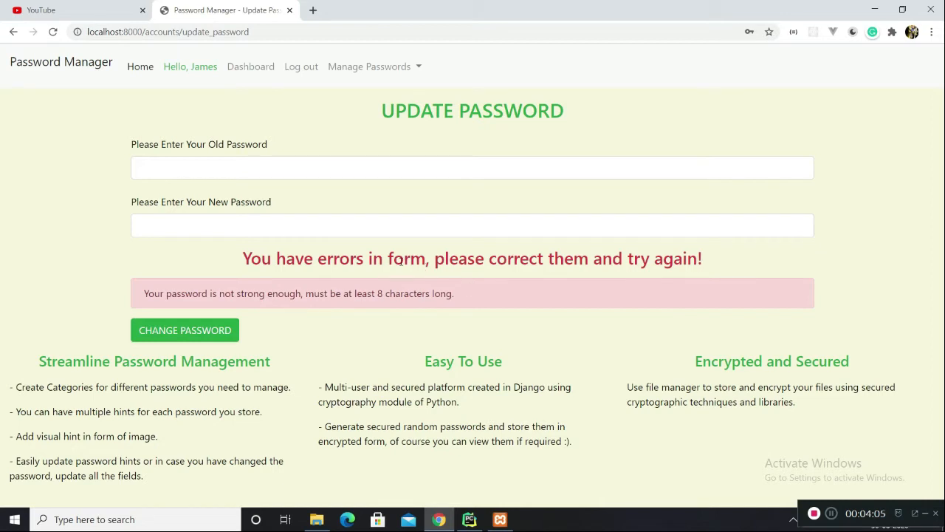
mouse_move(176, 309)
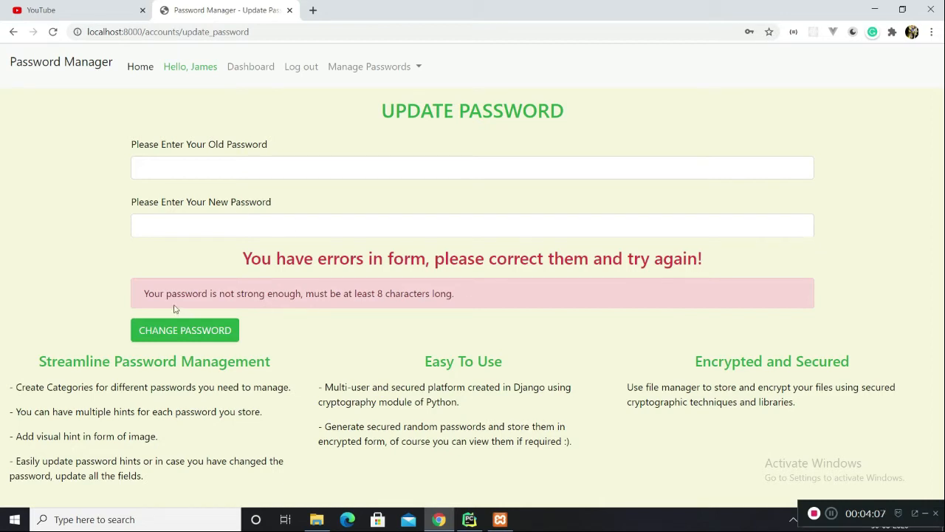
mouse_move(127, 393)
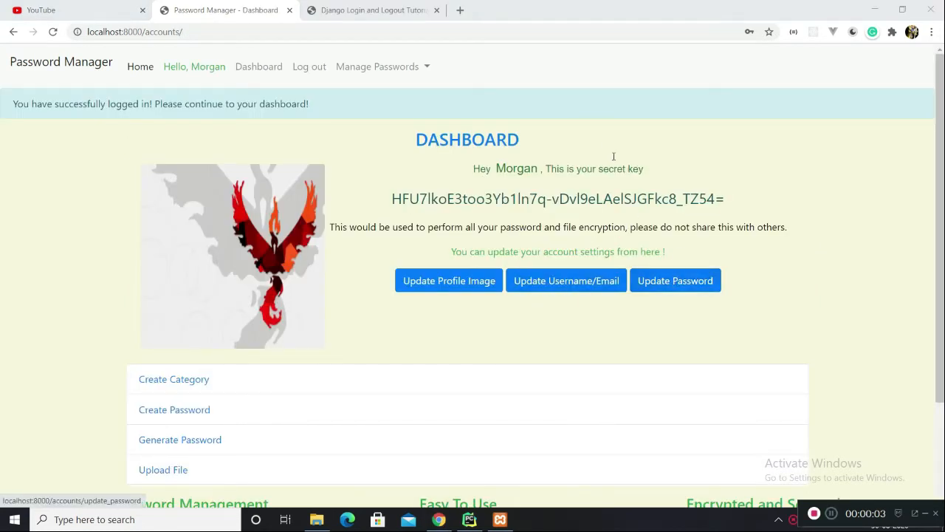
Reopen the Update Password form, then switch to the project's source code
click(674, 281)
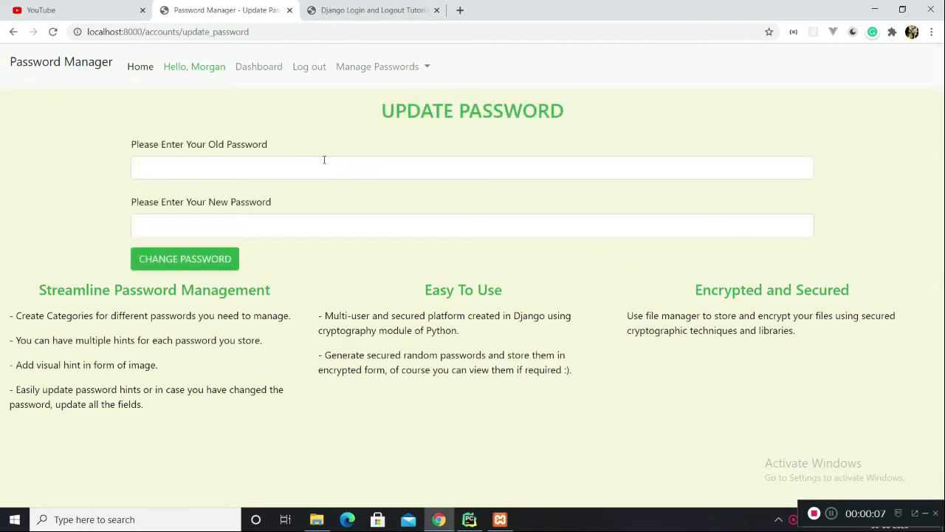
click(185, 258)
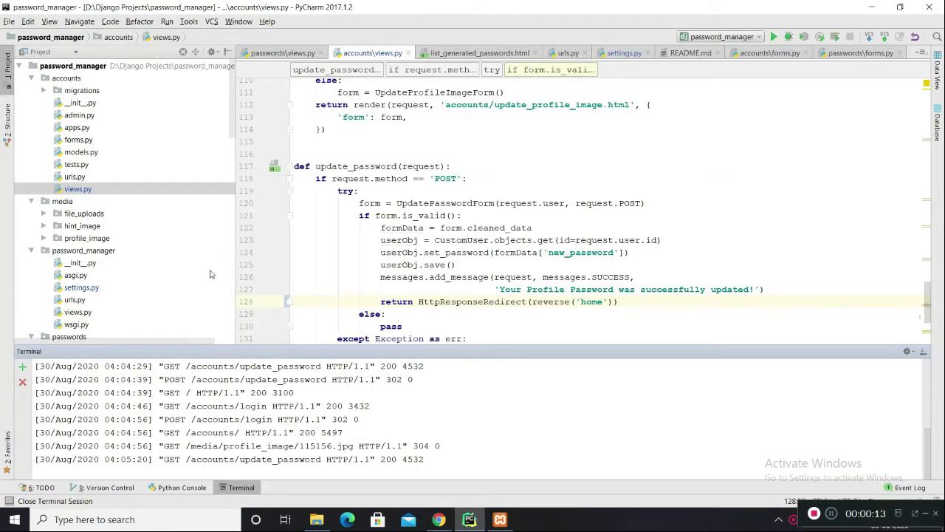
mouse_move(99, 294)
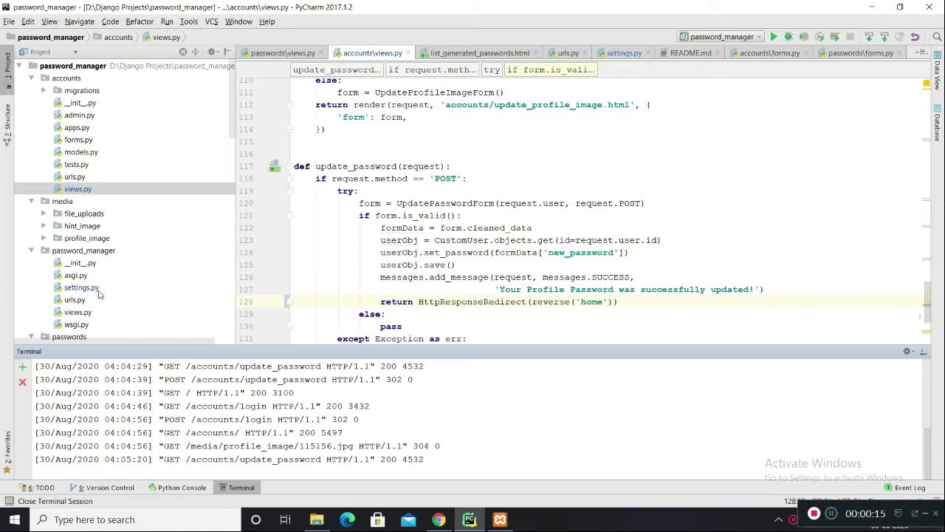
mouse_move(142, 292)
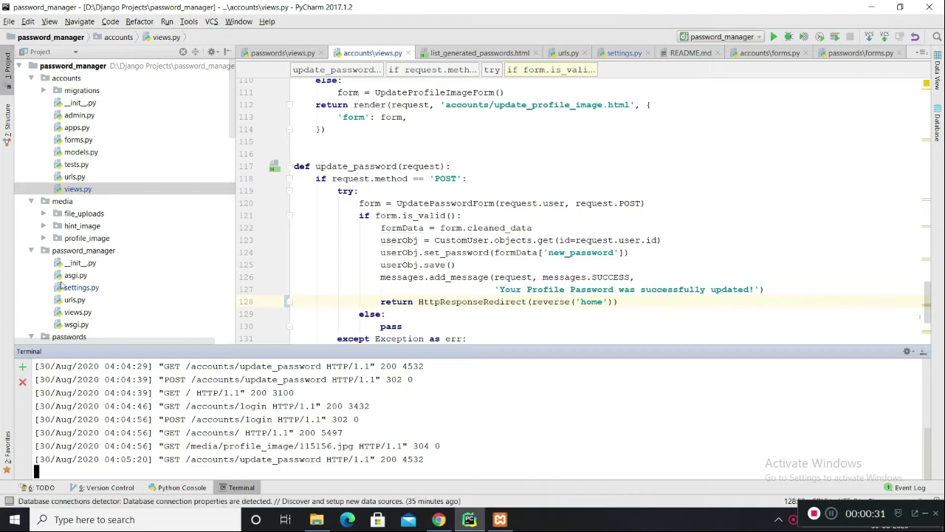
View settings.py with LOGOUT_REDIRECT_URL '/' in PyCharm, then return to the web app
click(623, 53)
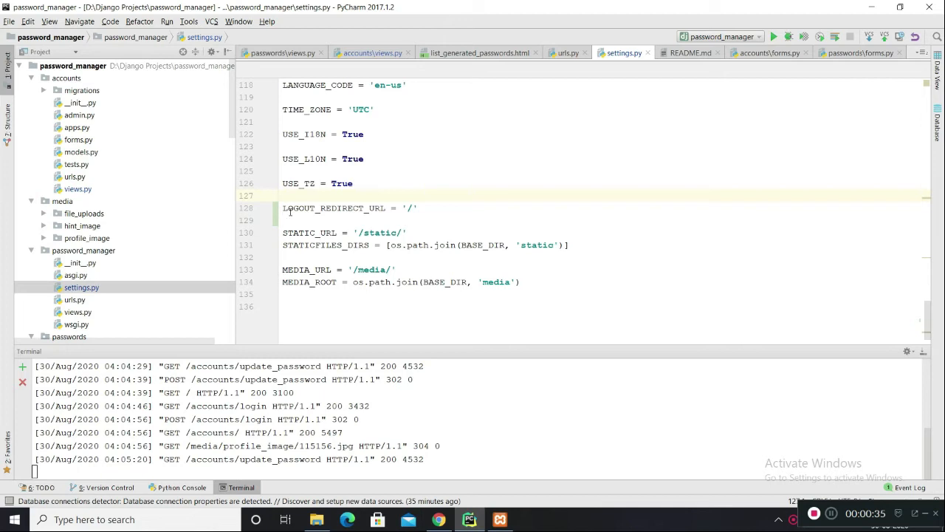
mouse_move(502, 222)
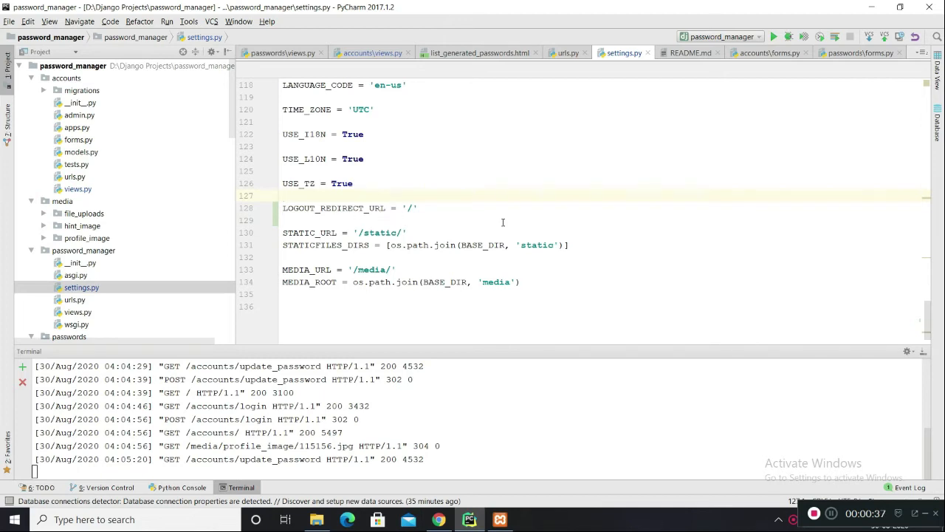
mouse_move(544, 369)
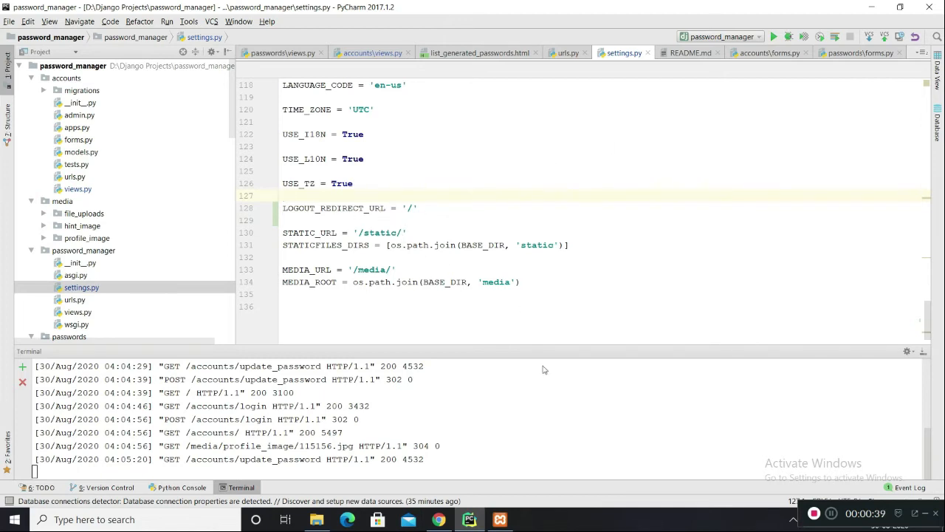
click(439, 520)
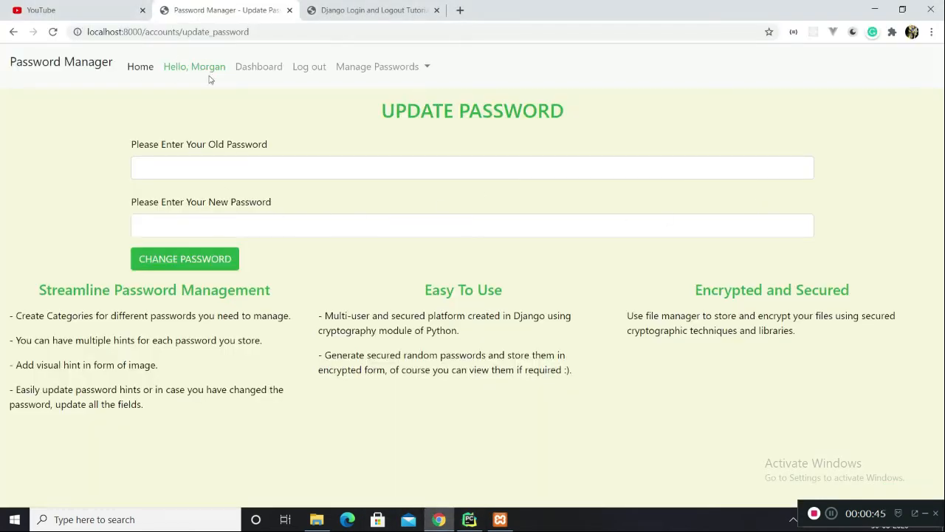
Fill in the old password and a new password on the Update Password form
click(185, 258)
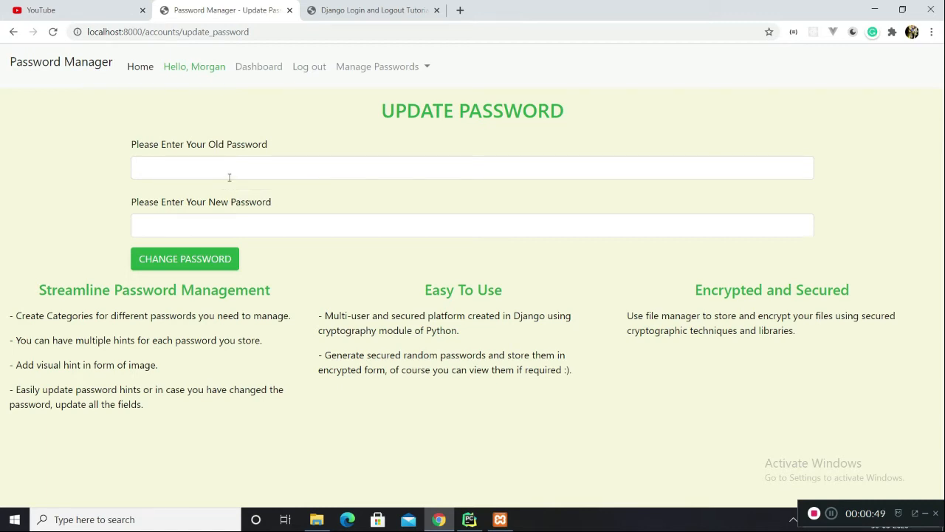
click(472, 167)
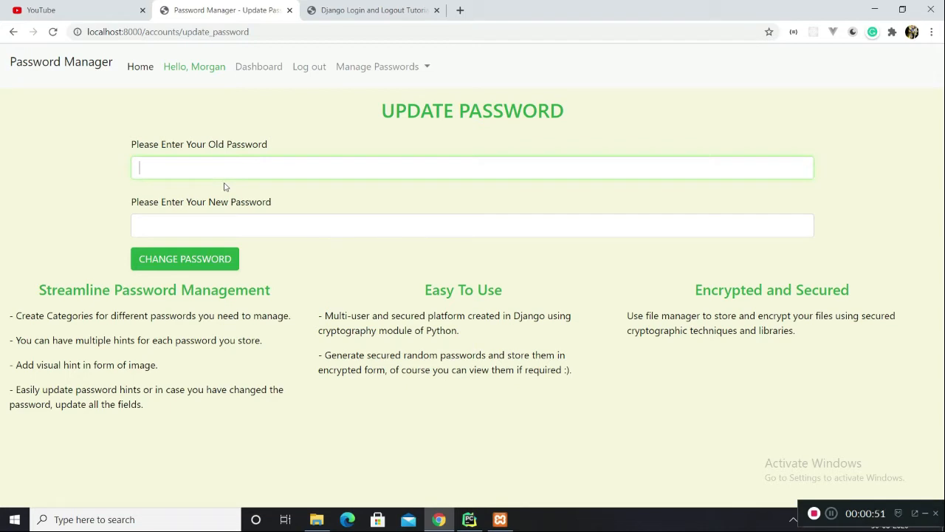
mouse_move(149, 172)
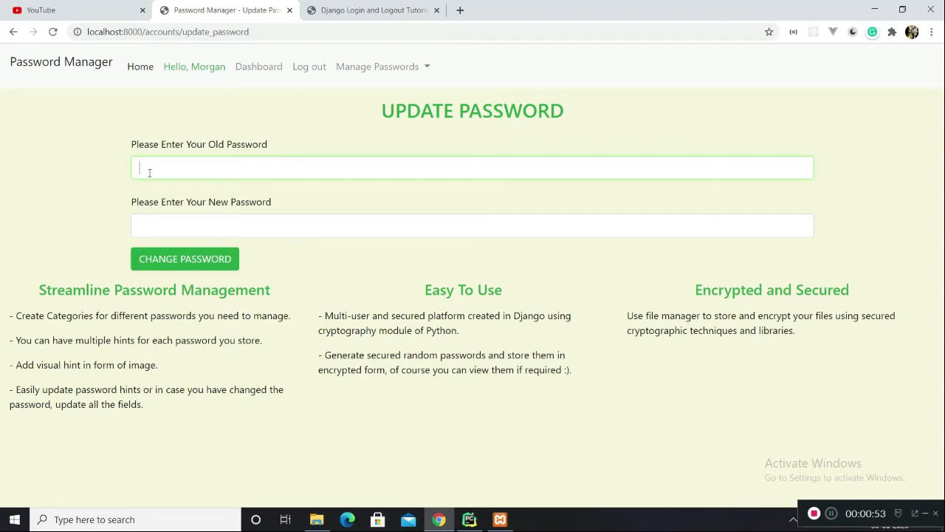
click(185, 258)
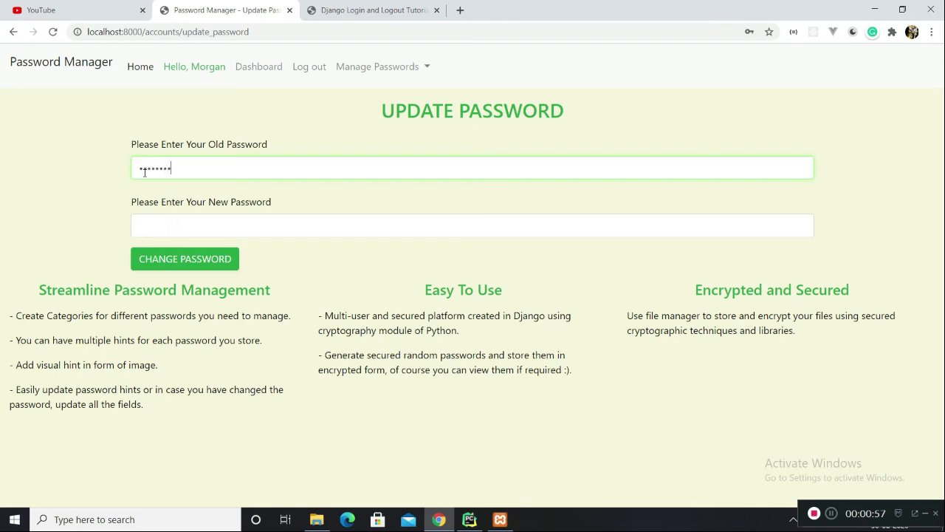
click(473, 224)
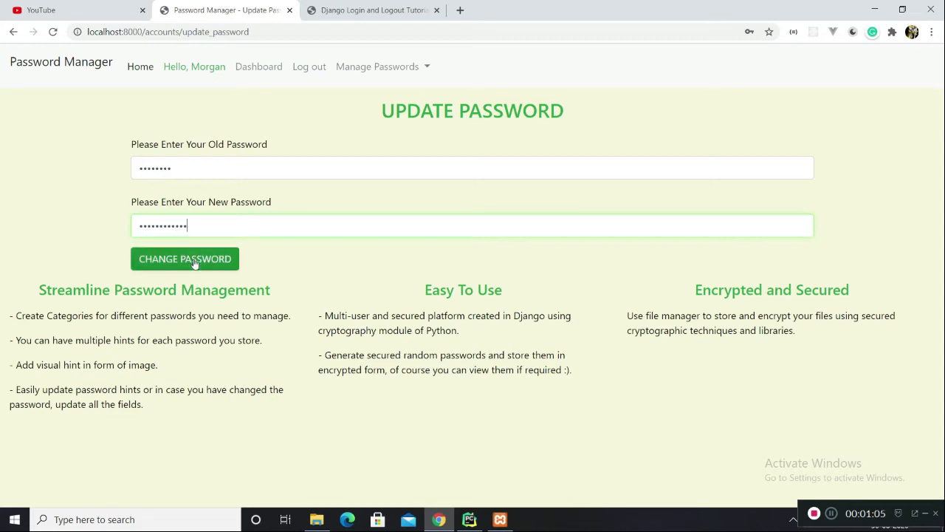
Submit the password change, landing on the homepage logged out with a success message
click(185, 258)
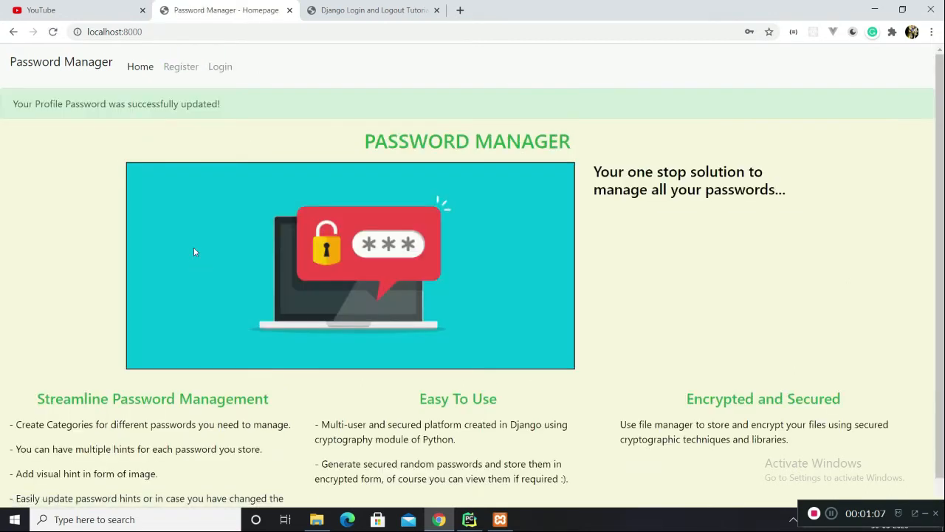
mouse_move(38, 121)
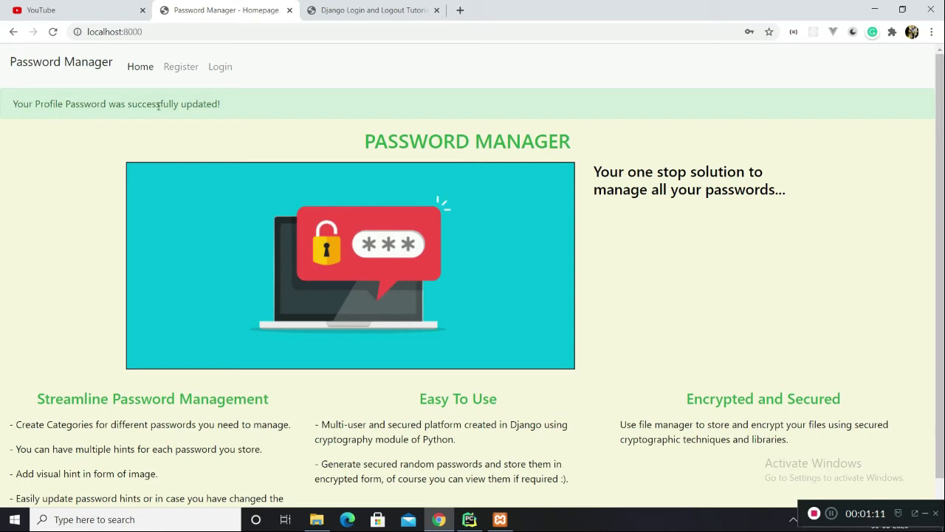
mouse_move(499, 161)
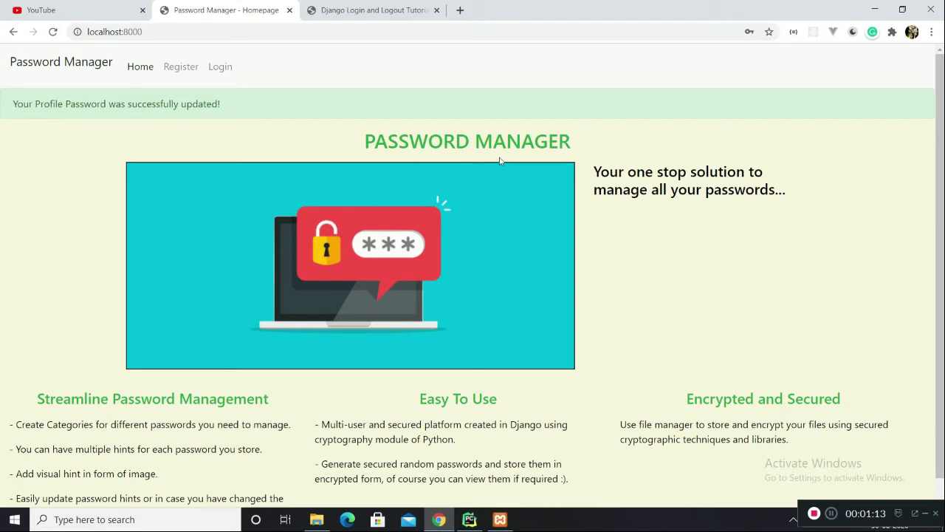
mouse_move(454, 186)
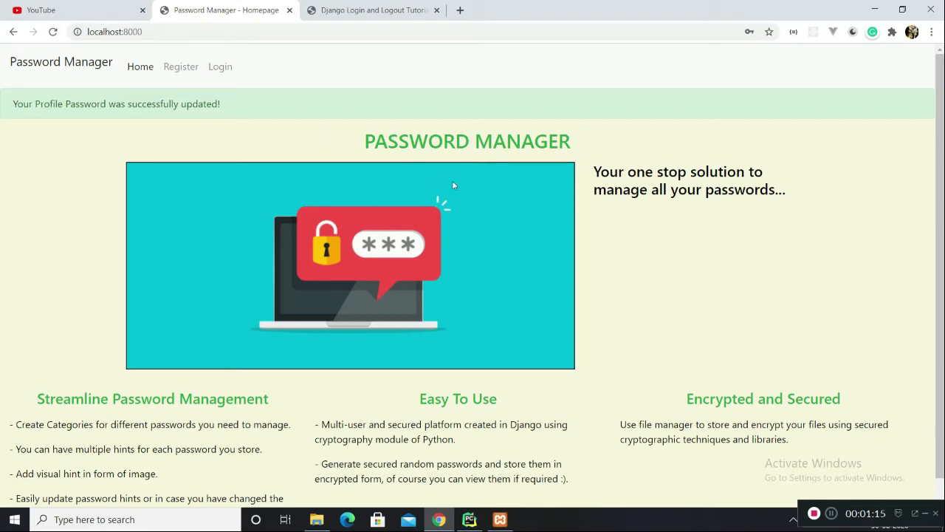
mouse_move(458, 195)
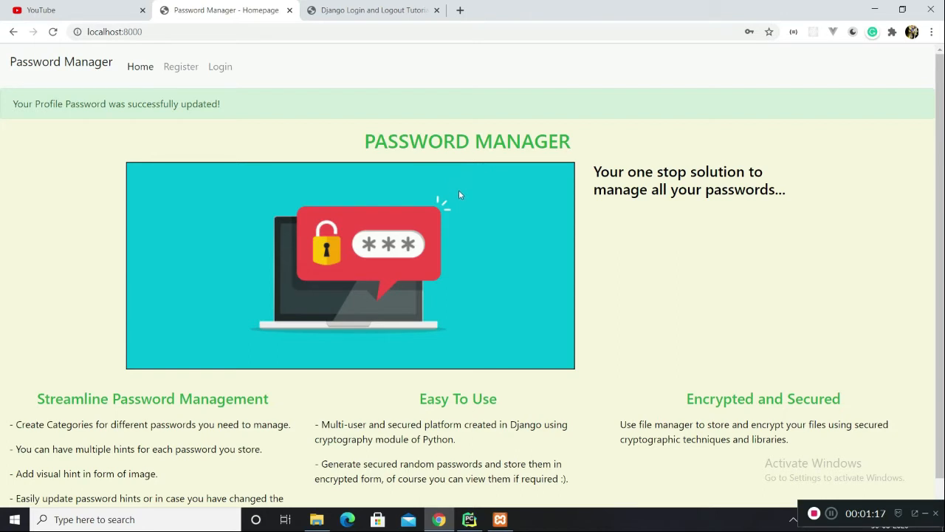
Log in with the saved email and the new password, reaching the dashboard with the secret key
click(220, 66)
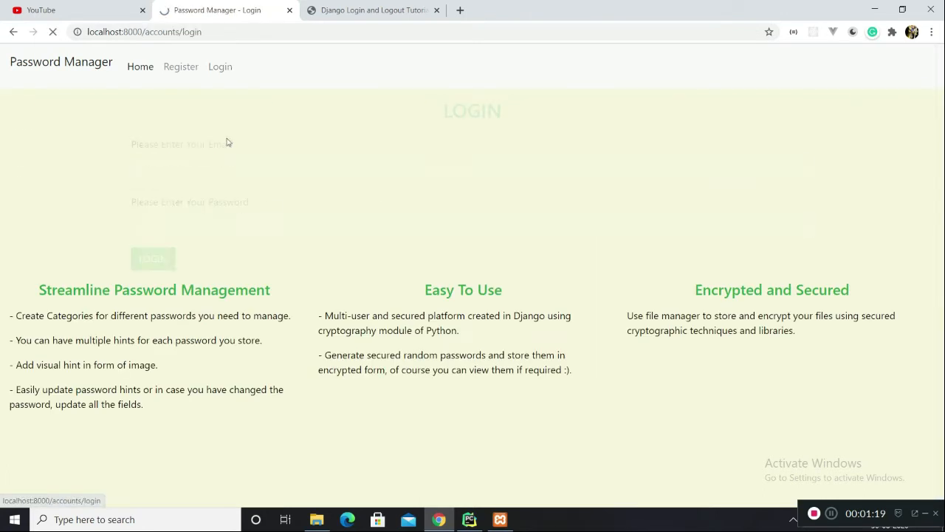
text(m)
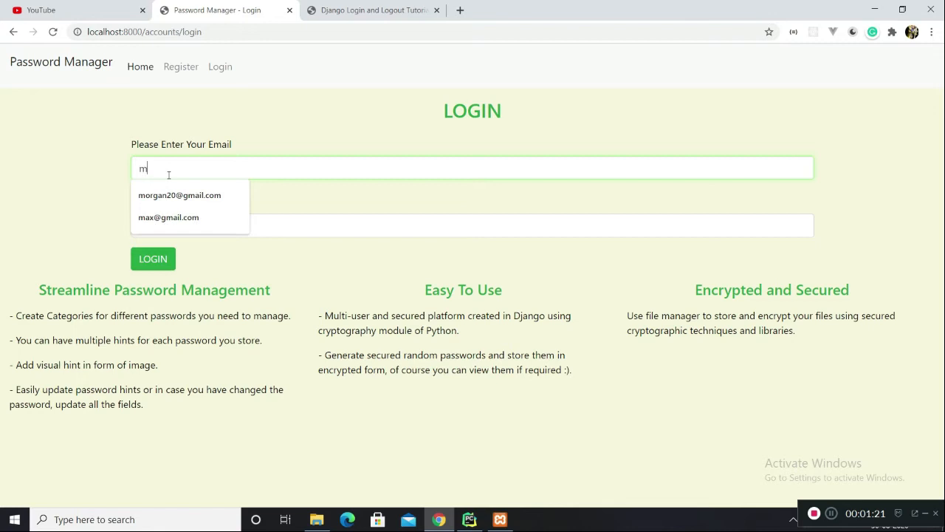
click(181, 195)
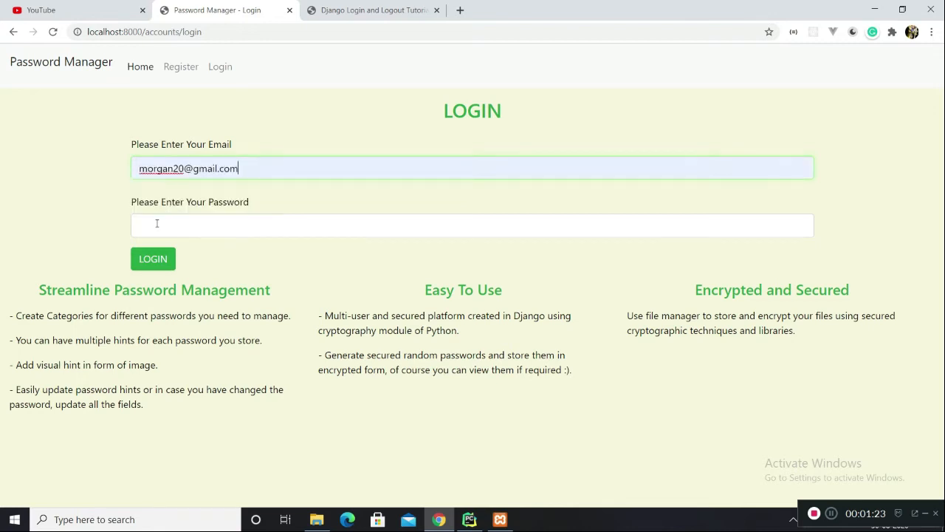
click(472, 224)
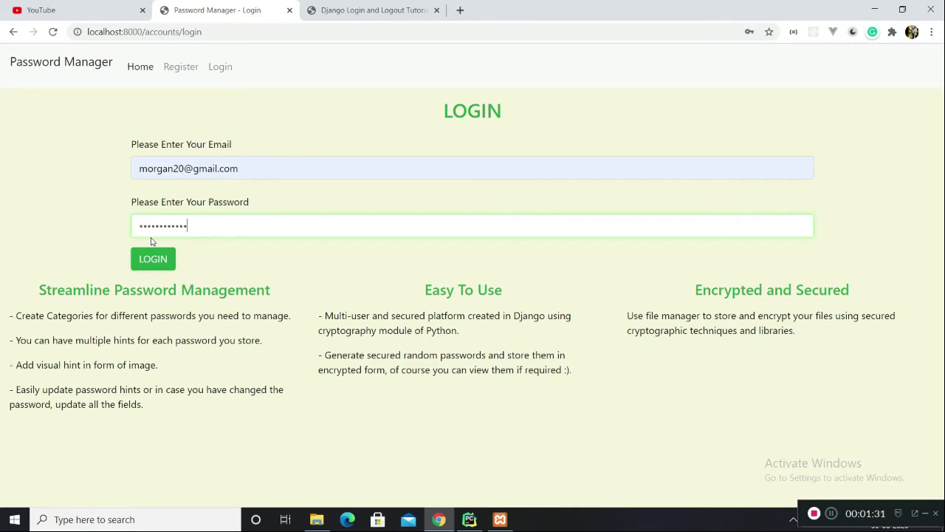
click(153, 258)
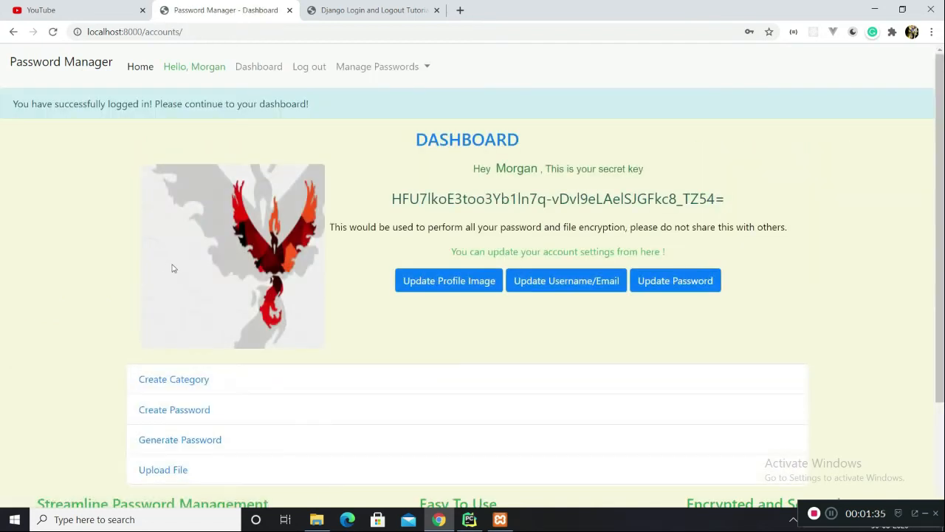
scroll(down, 3)
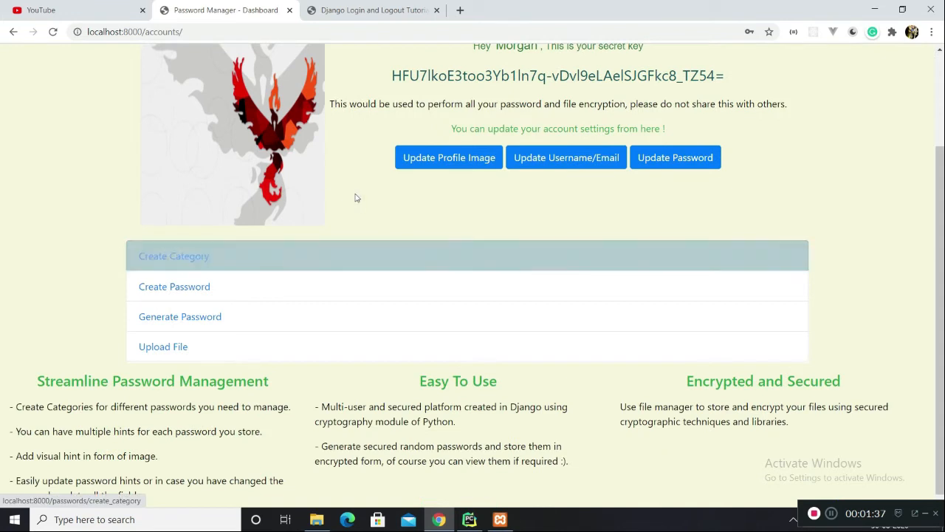
scroll(up, 3)
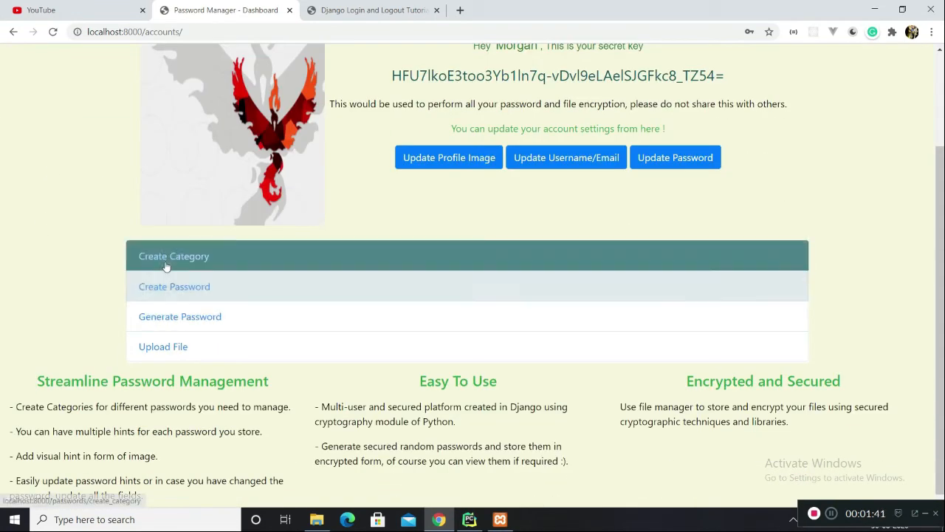
Fill the Create Password Category form with the name 'Social Network Accounts' and submit it
click(174, 255)
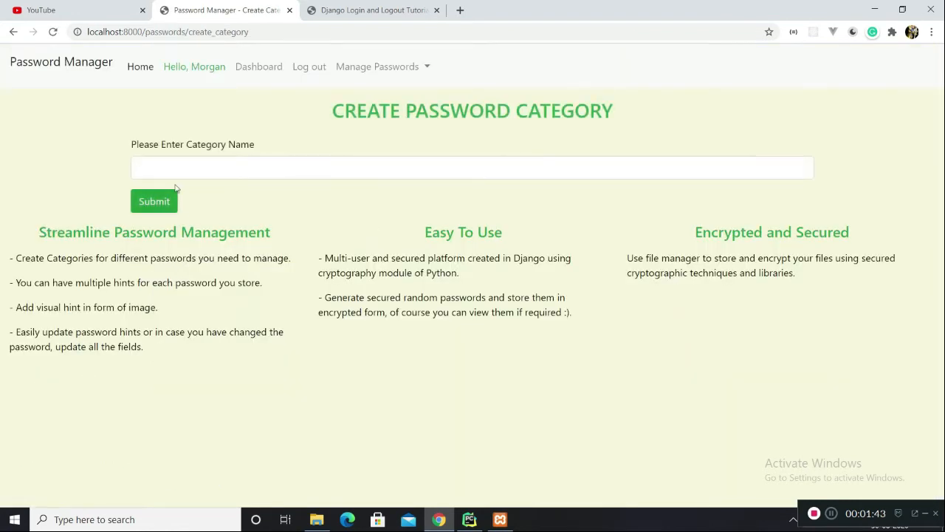
click(473, 167)
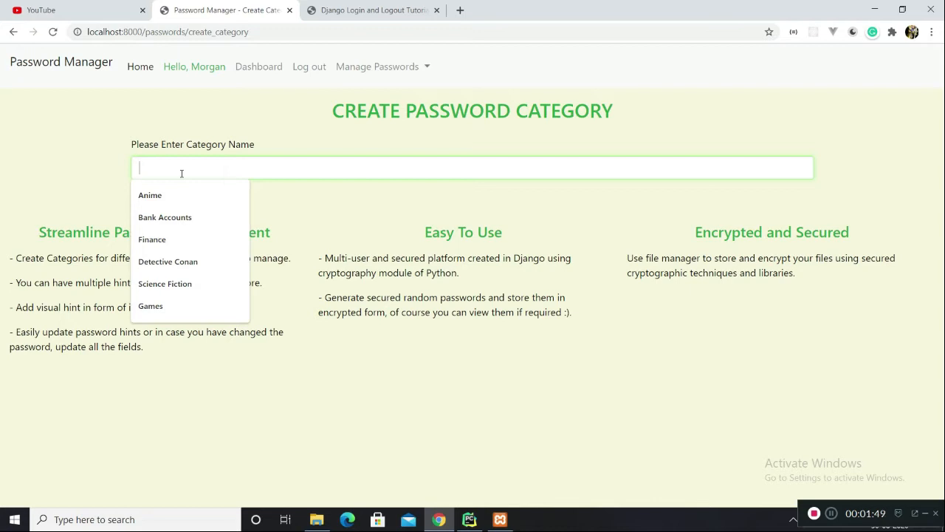
text(Social)
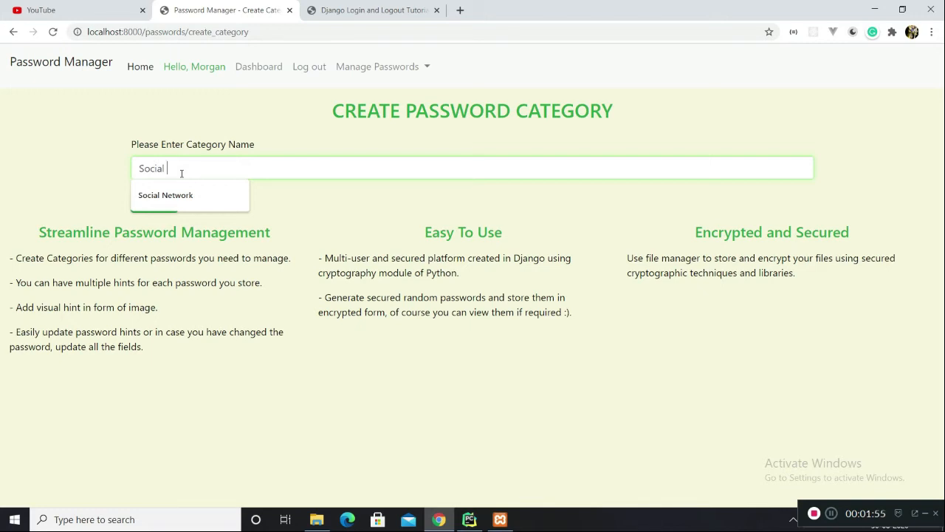
click(165, 195)
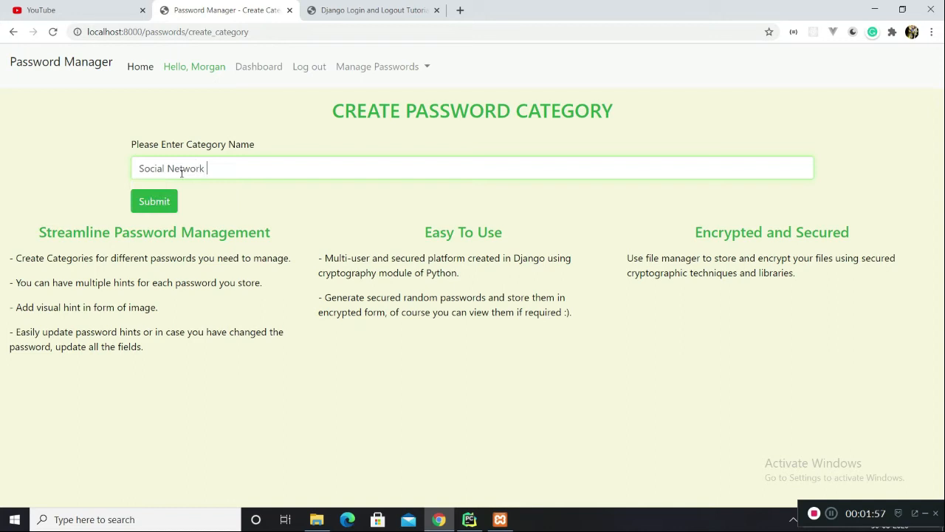
text(Accounts)
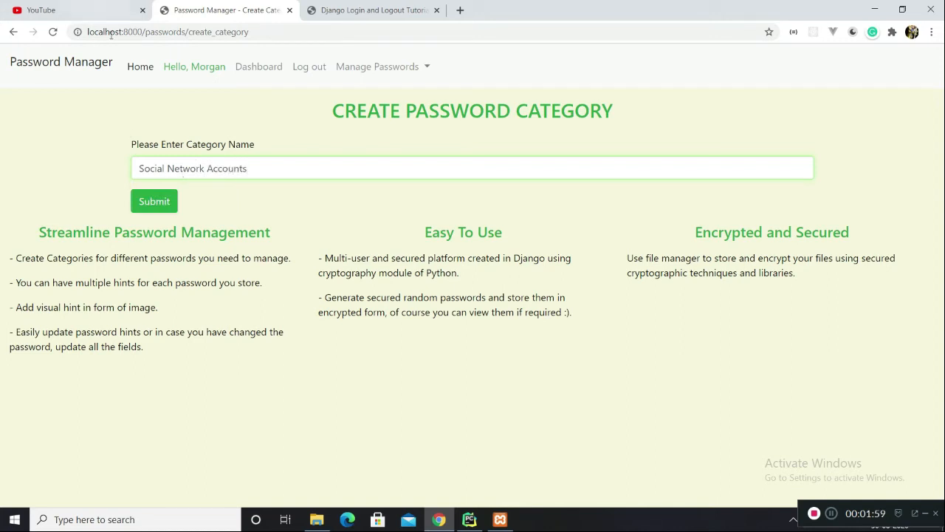
click(153, 201)
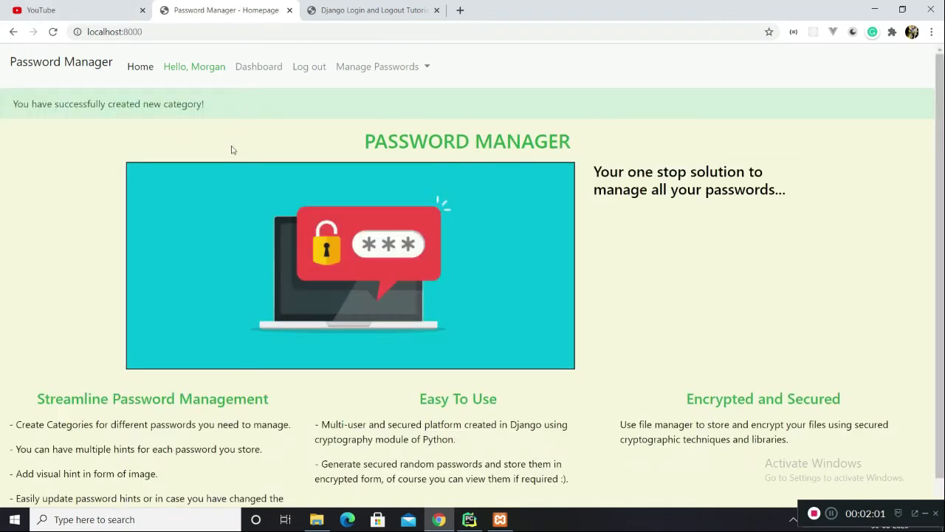
mouse_move(154, 109)
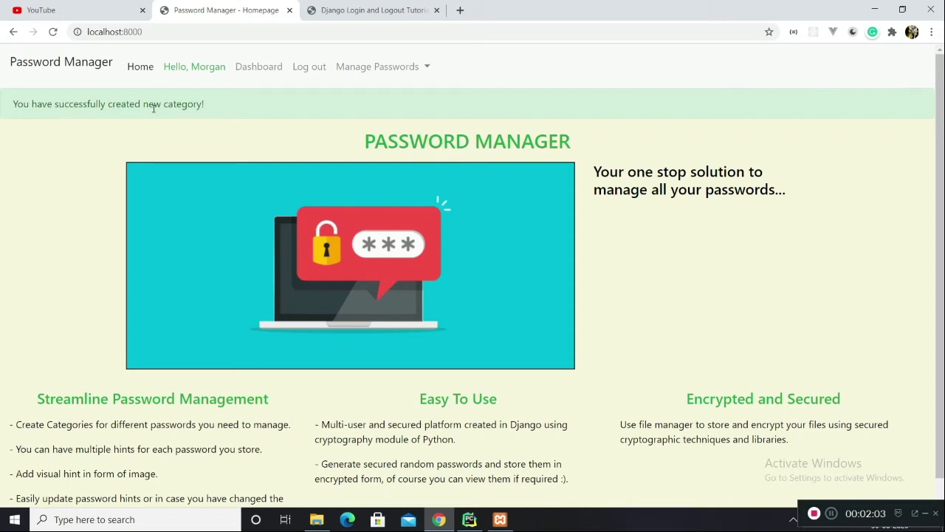
Go to the account dashboard via the Manage Passwords menu and reopen that menu
scroll(down, 3)
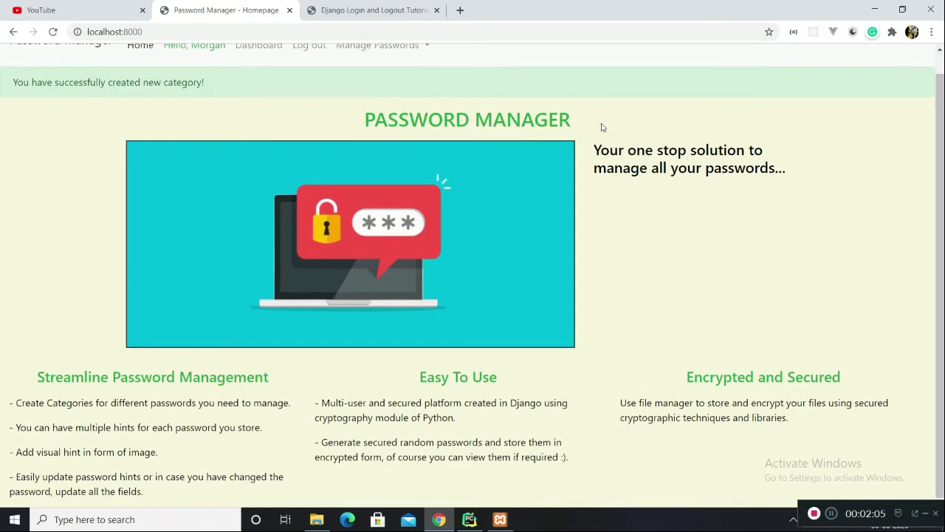
scroll(up, 3)
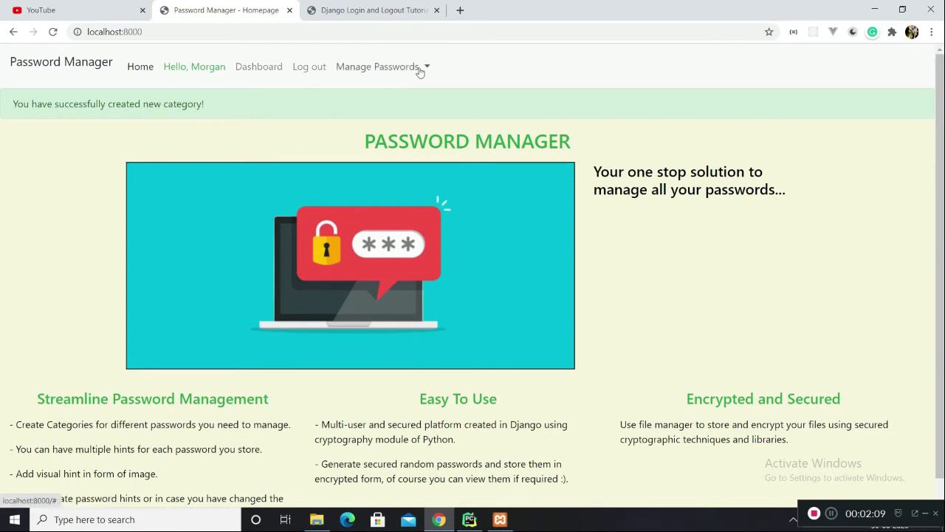
click(378, 67)
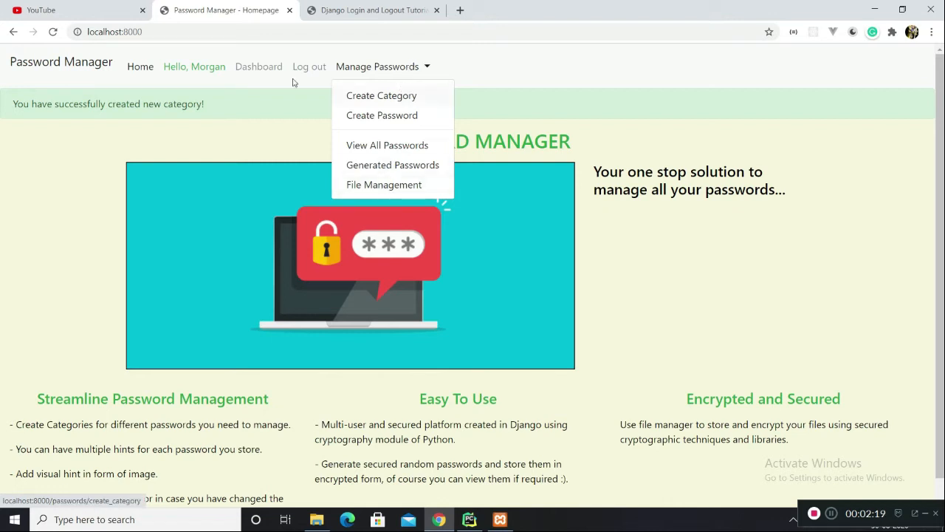
click(259, 64)
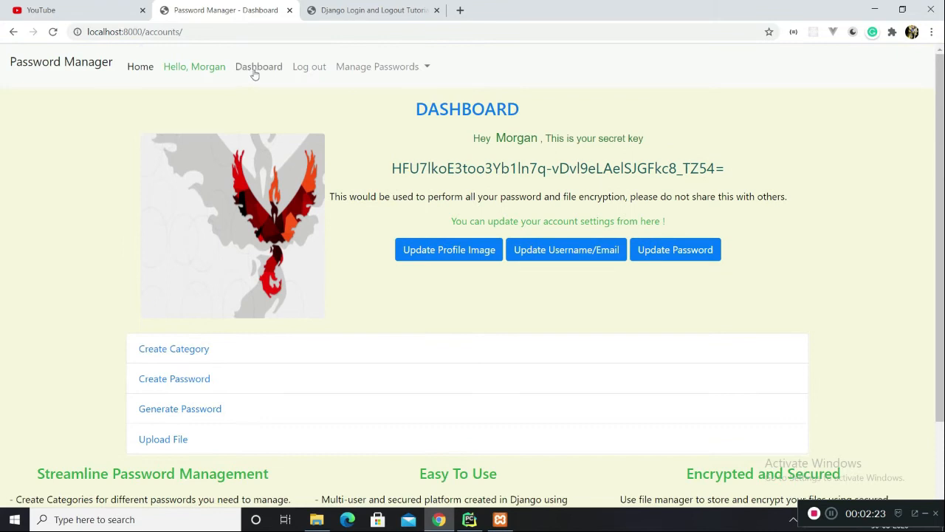
click(378, 67)
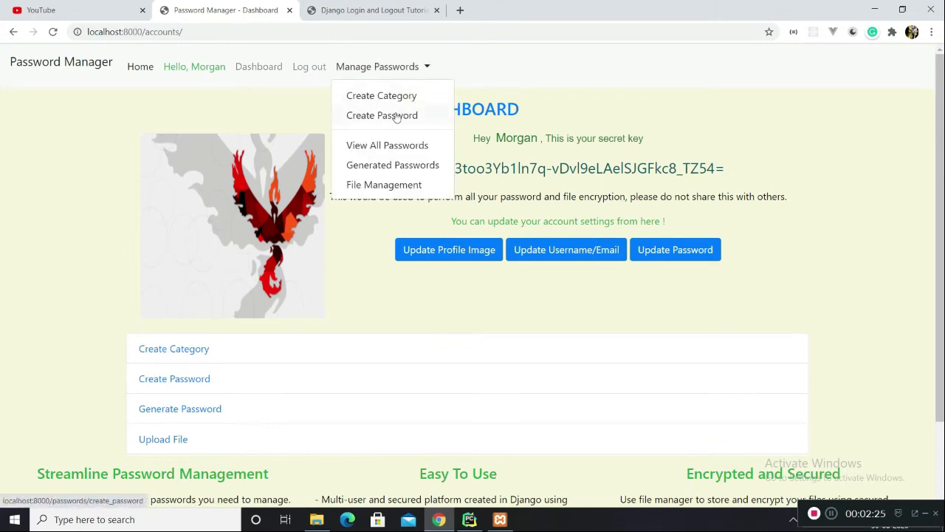
Show the stored passwords page, which lists the Social Network Accounts category with no passwords yet
click(387, 145)
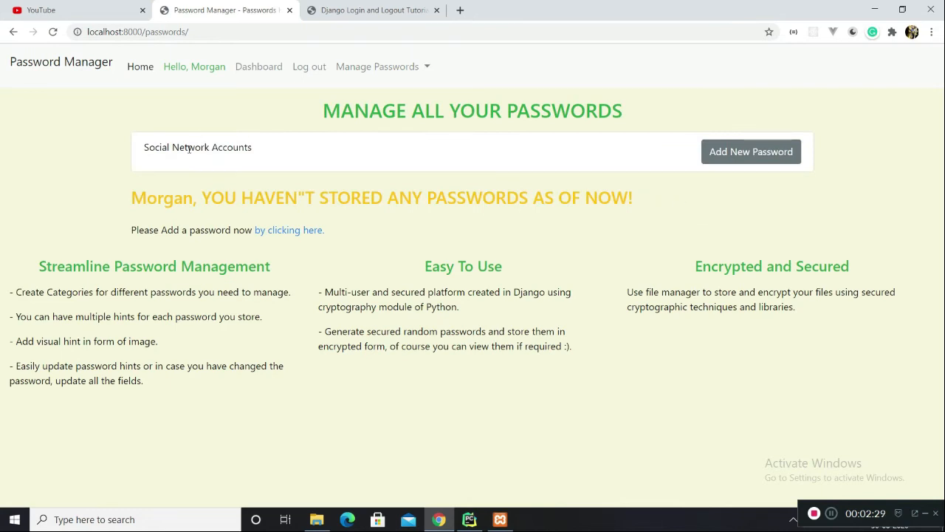
mouse_move(499, 189)
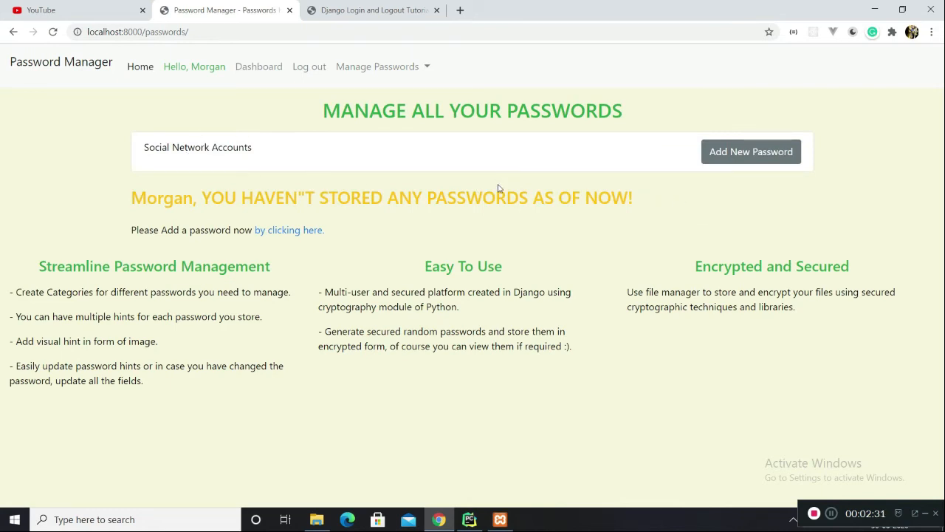
mouse_move(539, 201)
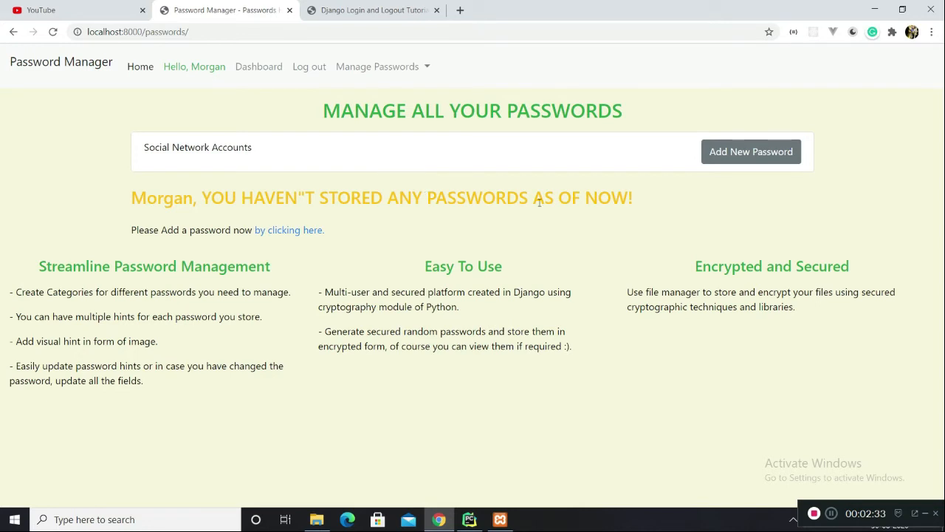
mouse_move(236, 217)
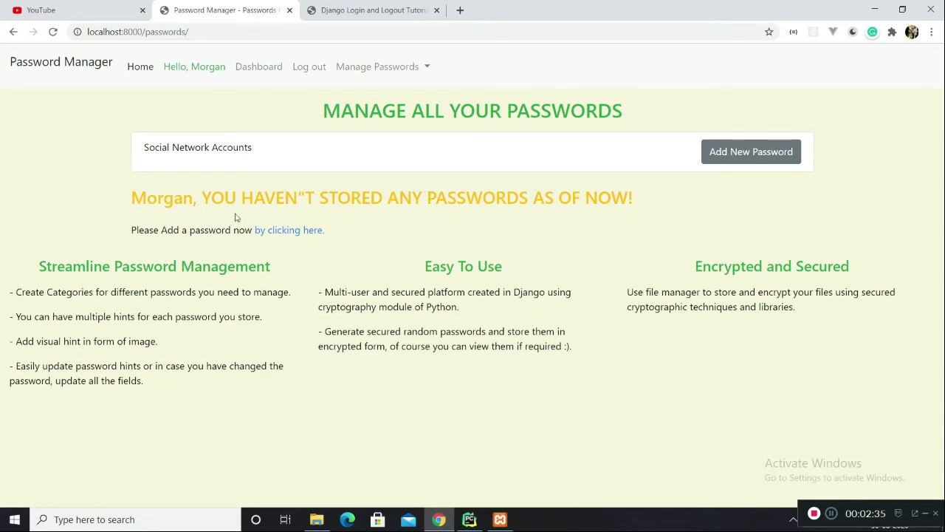
mouse_move(590, 207)
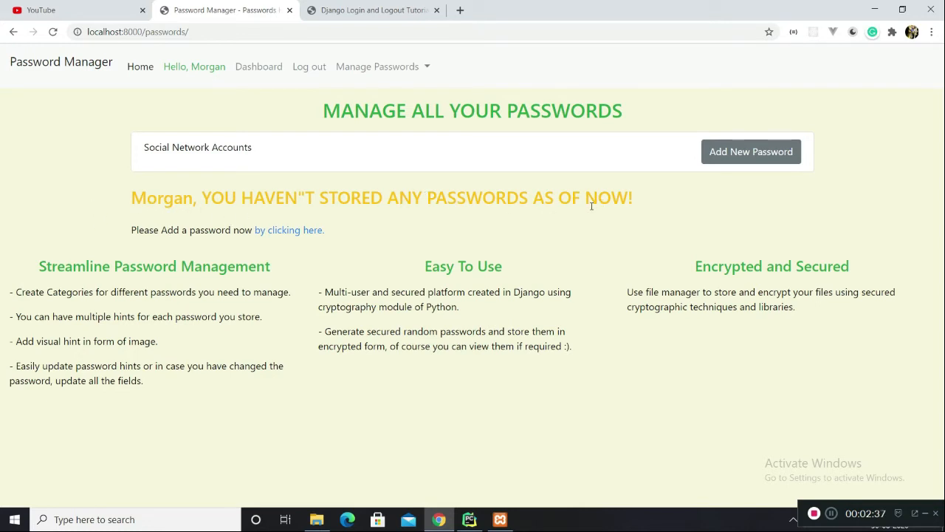
mouse_move(354, 254)
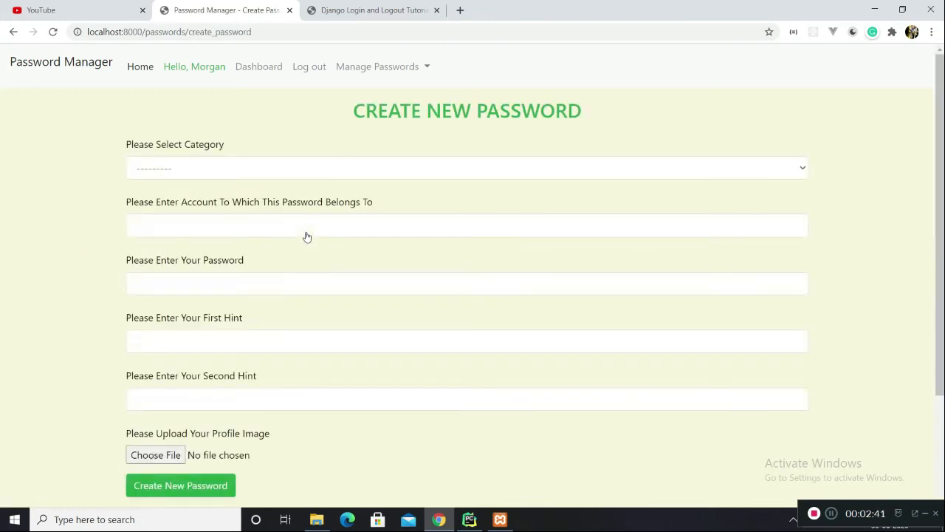
Choose the Social Network Accounts category, name the account Twitter and enter its password
click(467, 169)
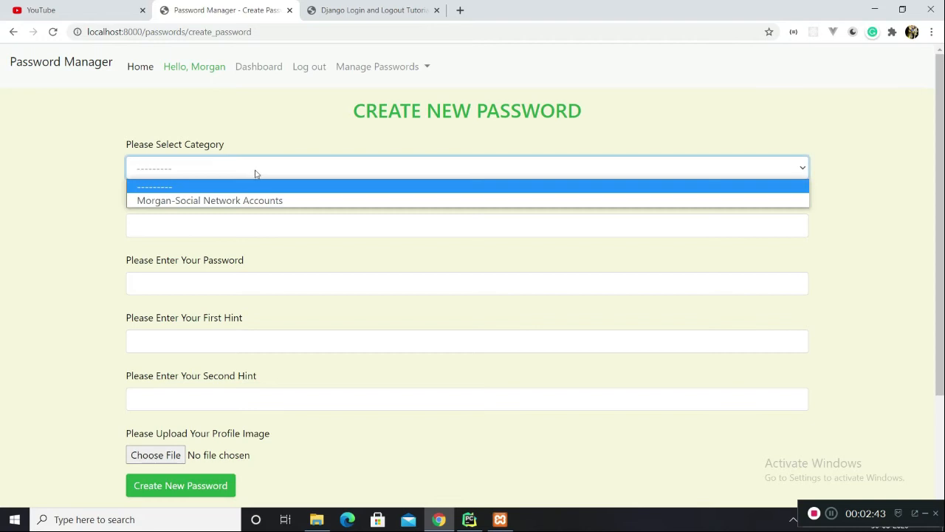
click(210, 201)
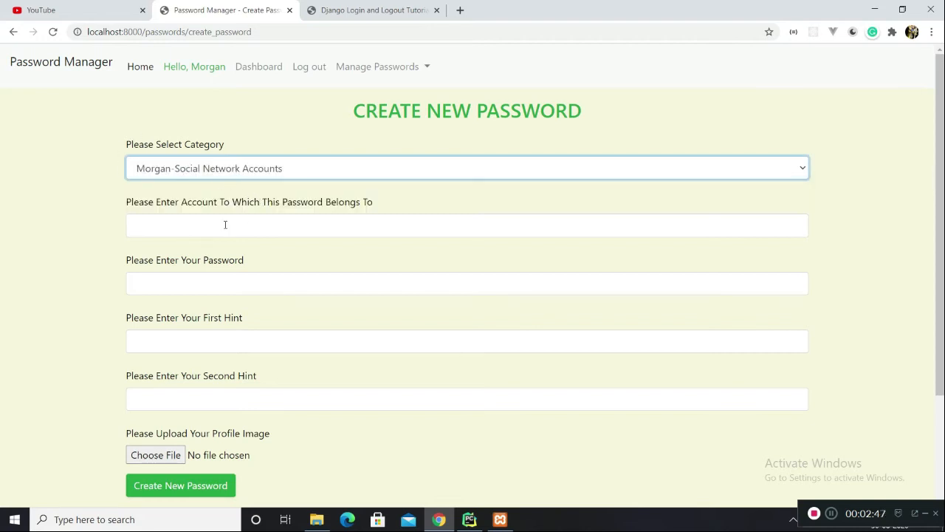
click(466, 224)
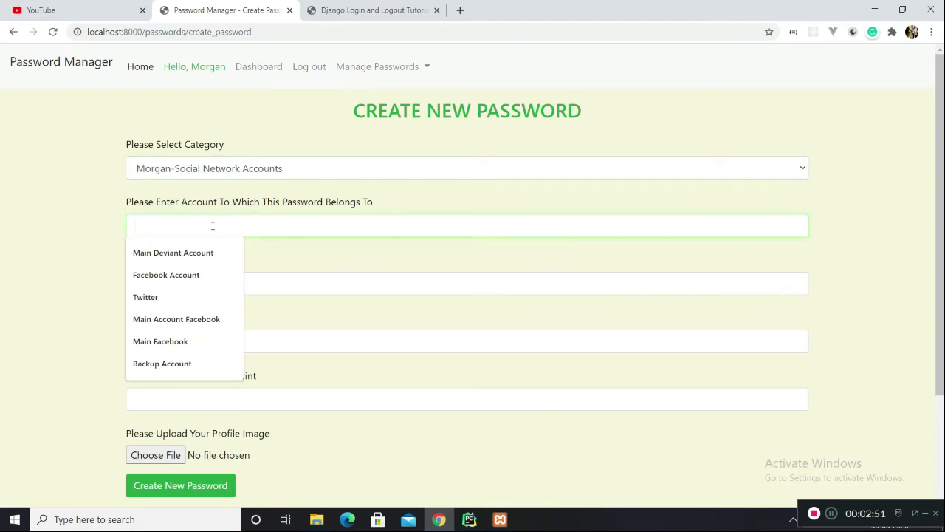
text(Facebook)
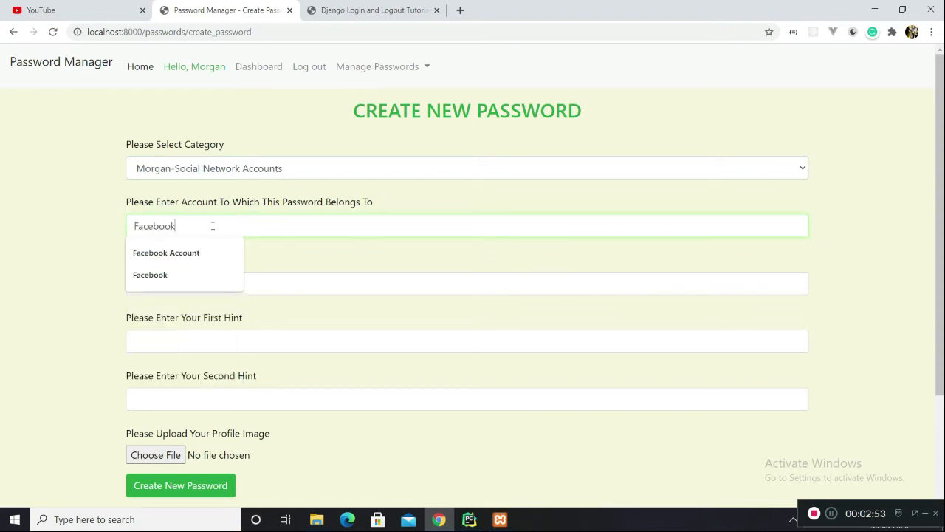
text(W)
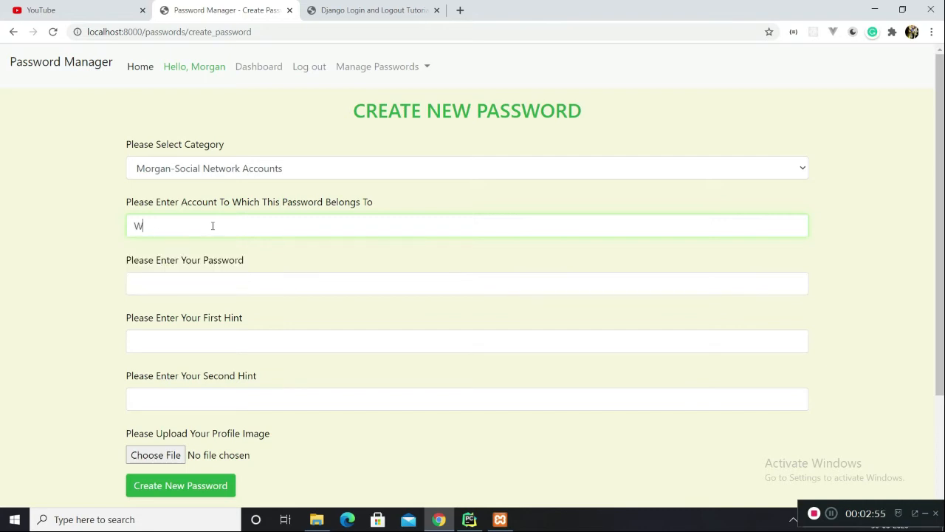
text(Twitter)
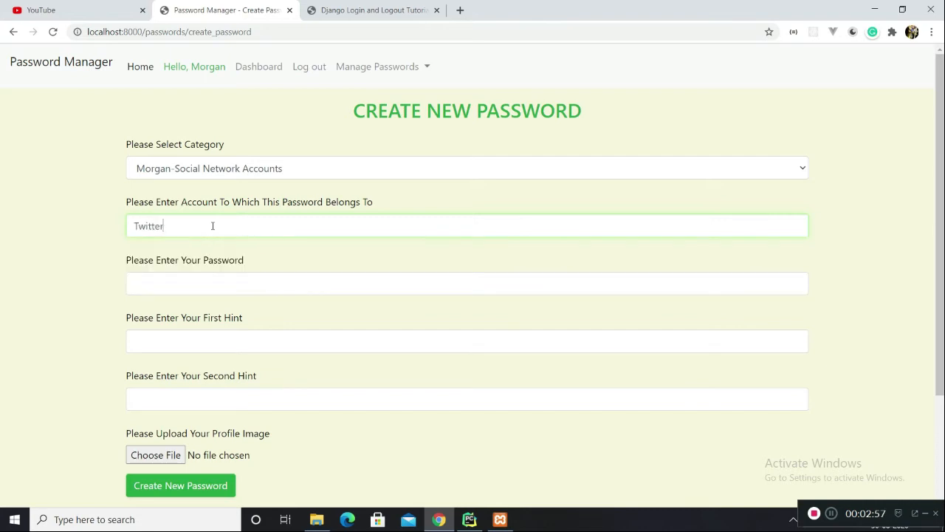
click(467, 283)
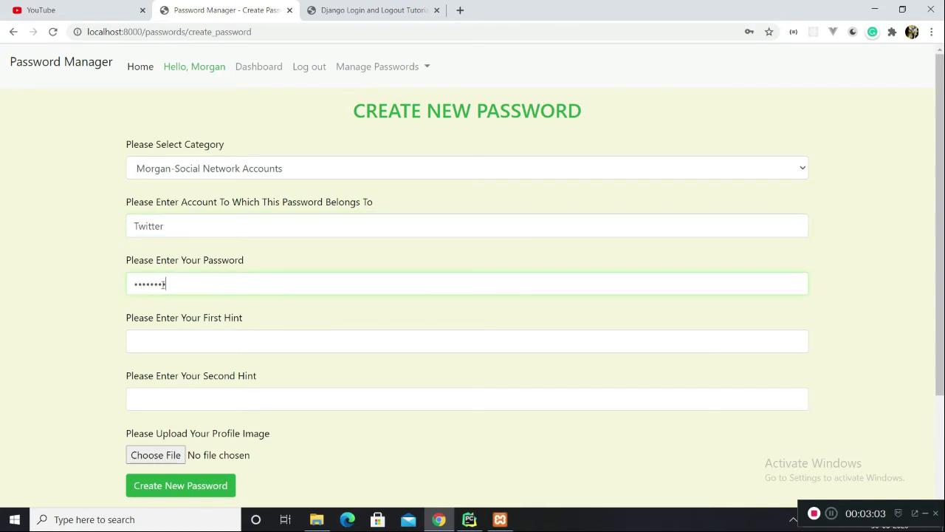
click(467, 340)
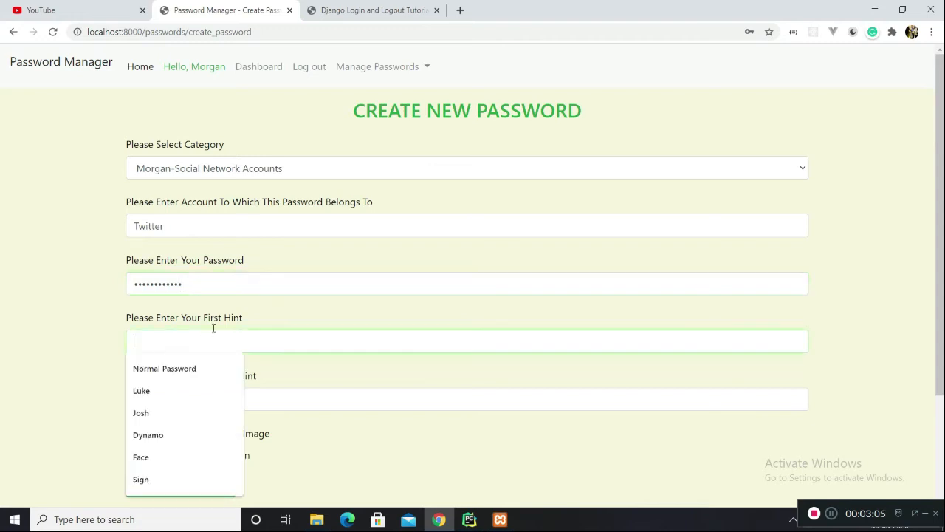
Fill the first hint with 'Sample Pas…' and the second hint with 'Not ver… ord'
scroll(down, 3)
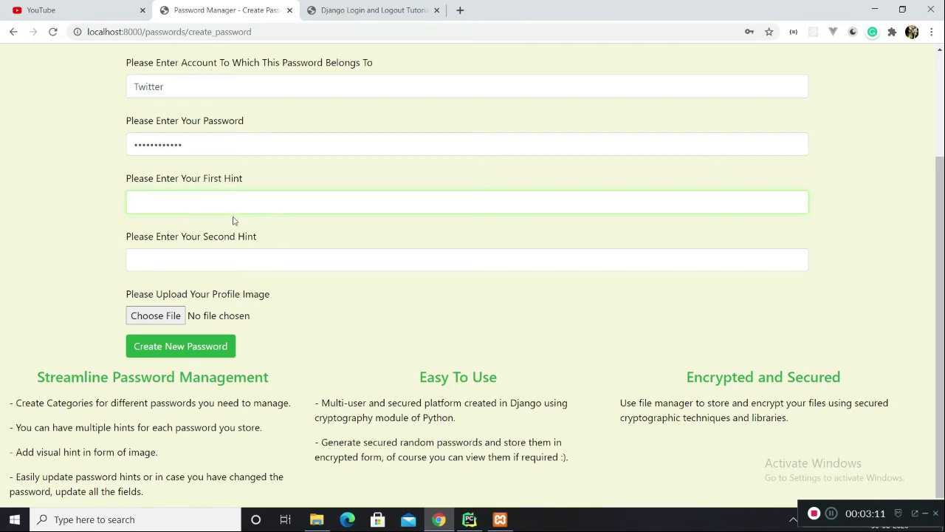
mouse_move(101, 228)
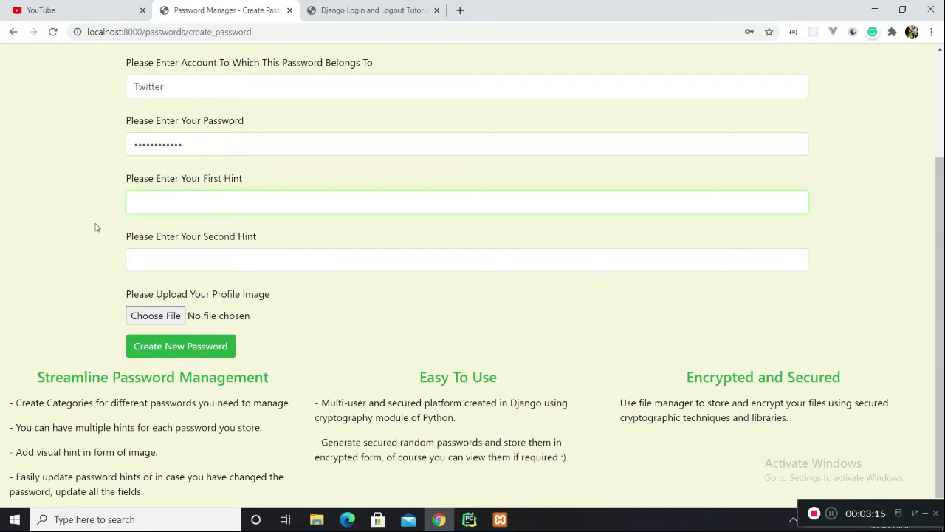
click(466, 201)
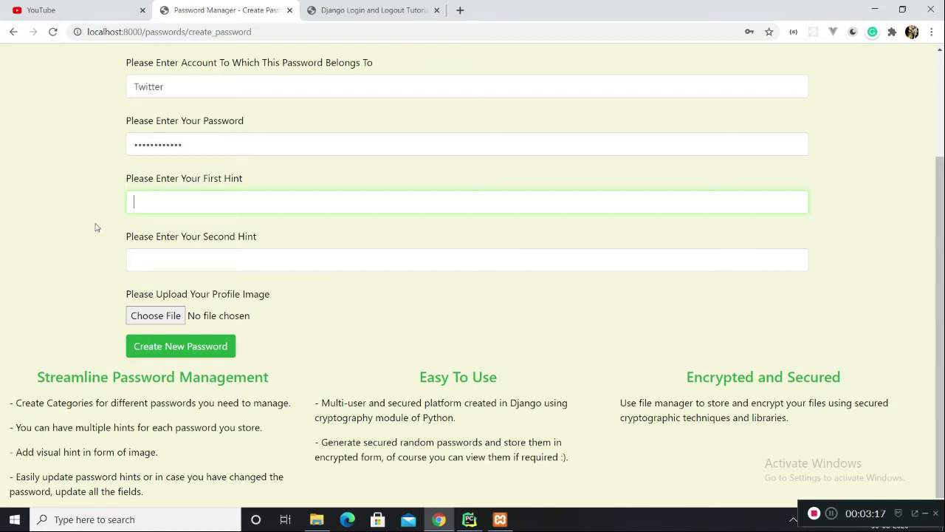
text(Sample Pas)
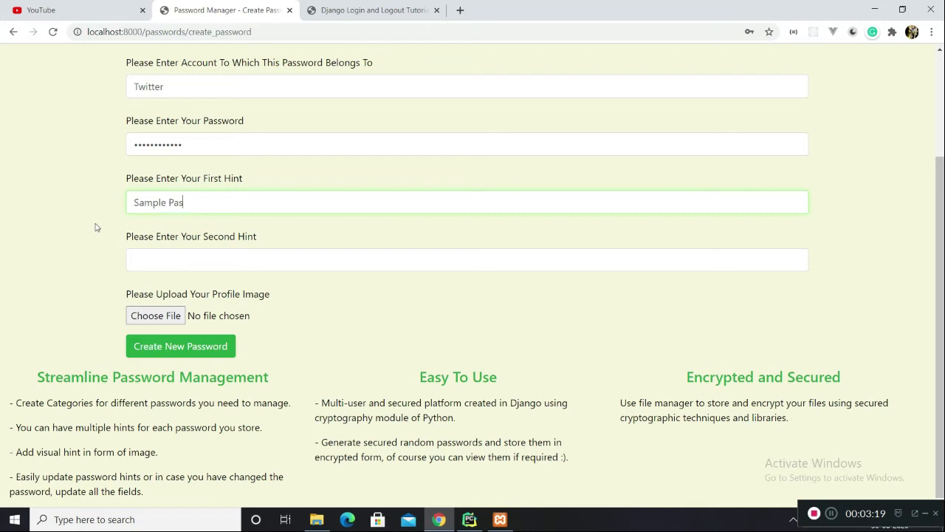
click(467, 260)
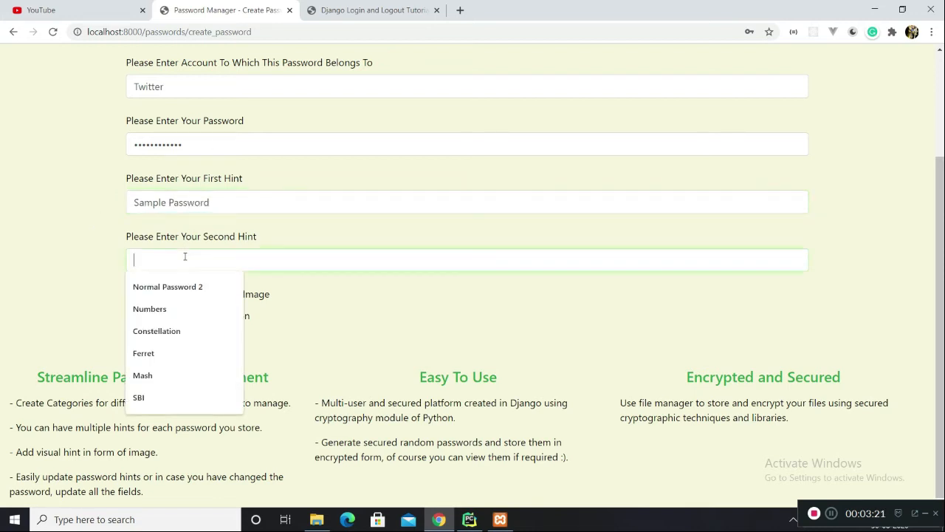
text(Not very strong passw)
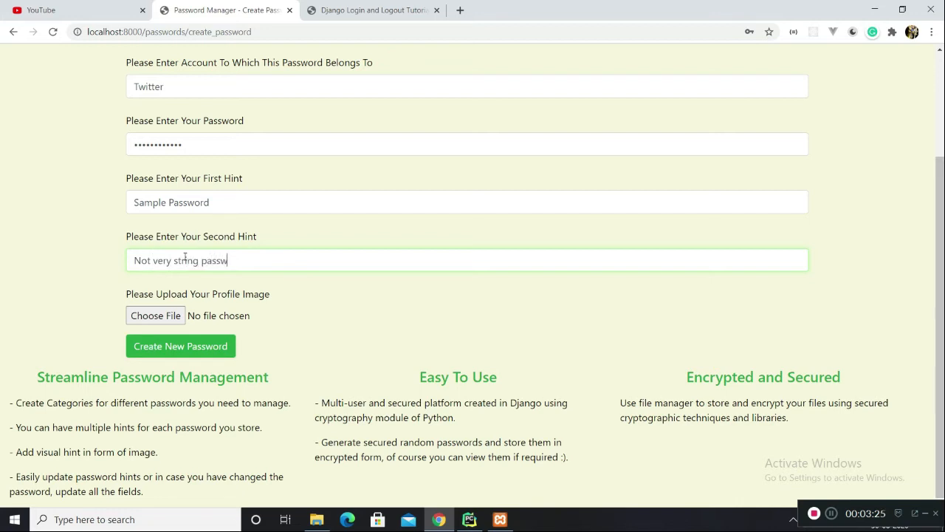
text(ord)
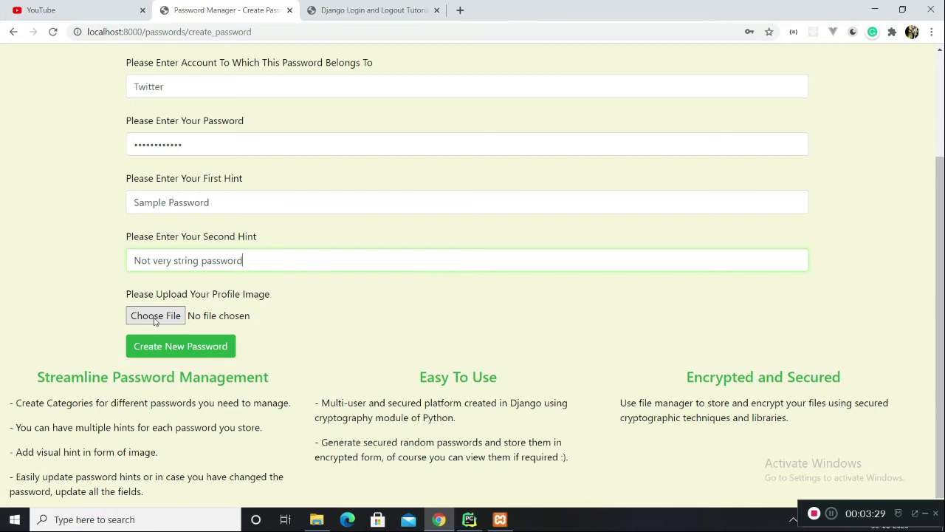
Attach 39371.jpg as the hint image and save the new Twitter password entry
click(155, 316)
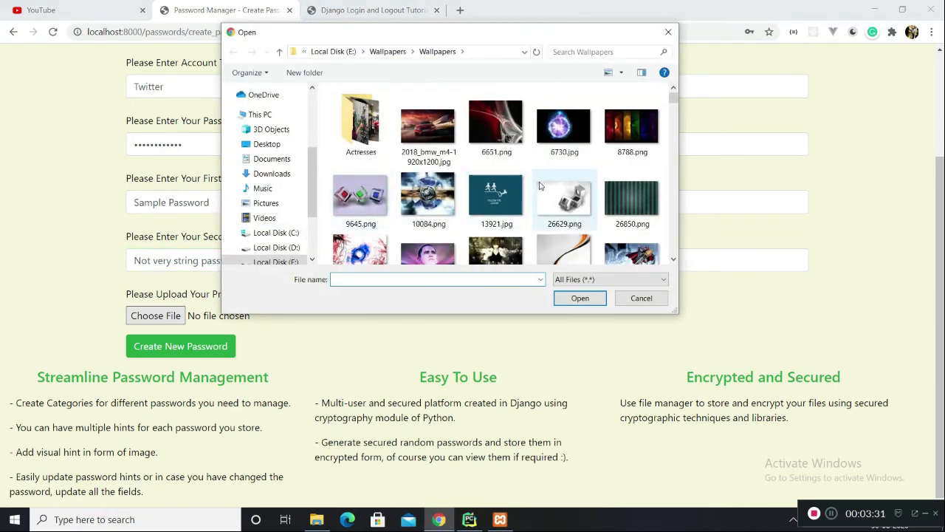
scroll(down, 3)
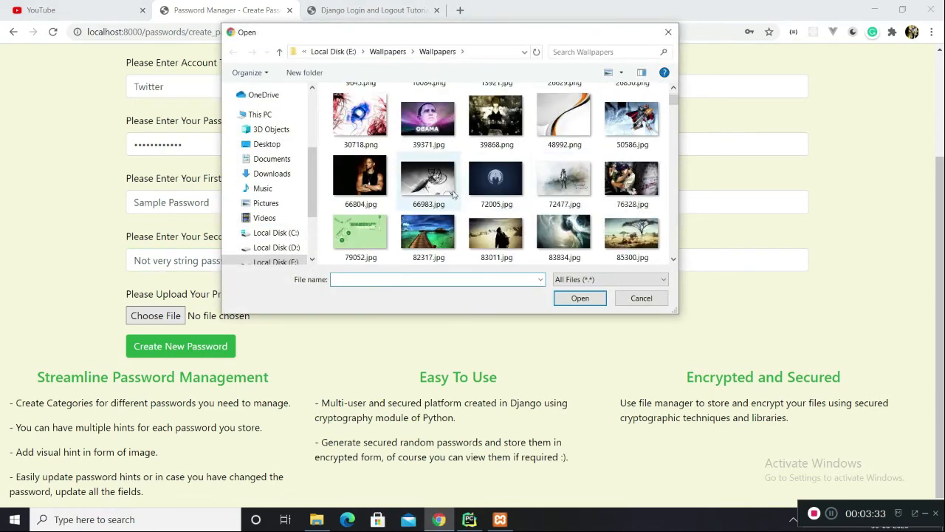
scroll(down, 3)
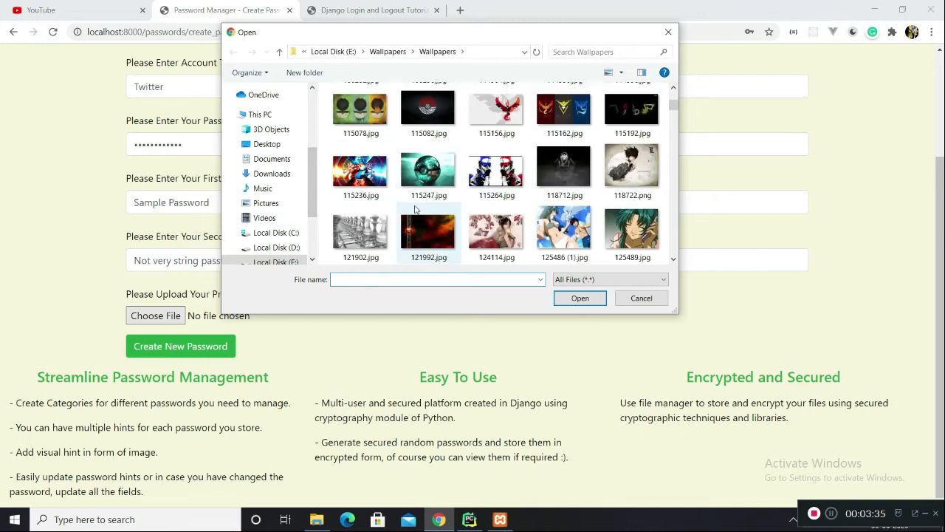
scroll(up, 3)
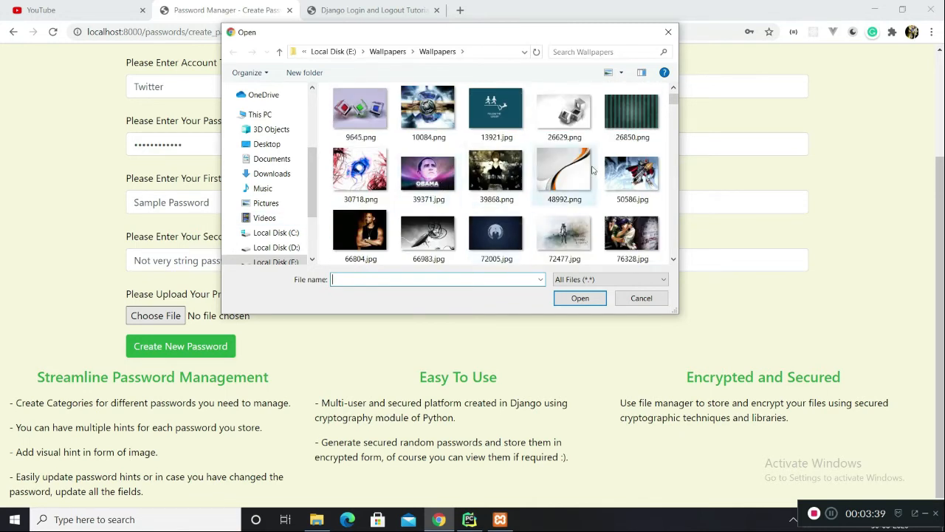
double_click(428, 174)
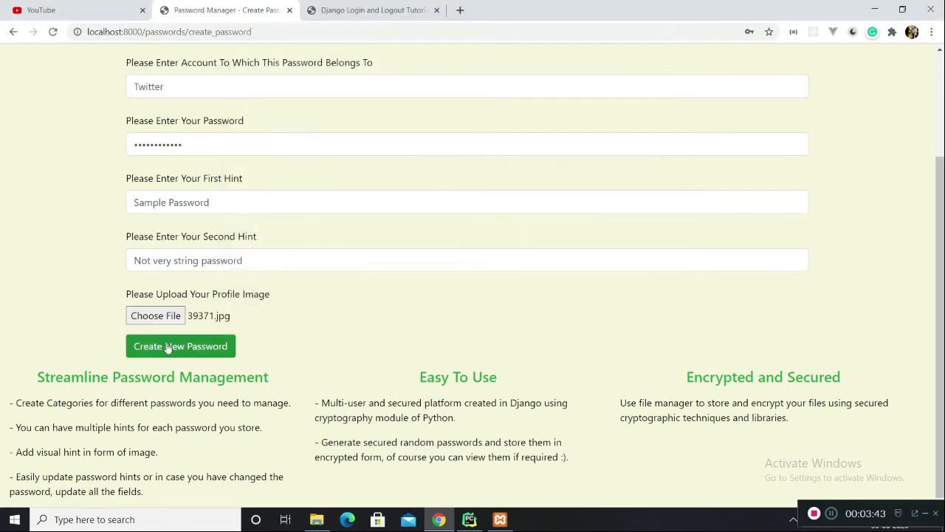
click(180, 345)
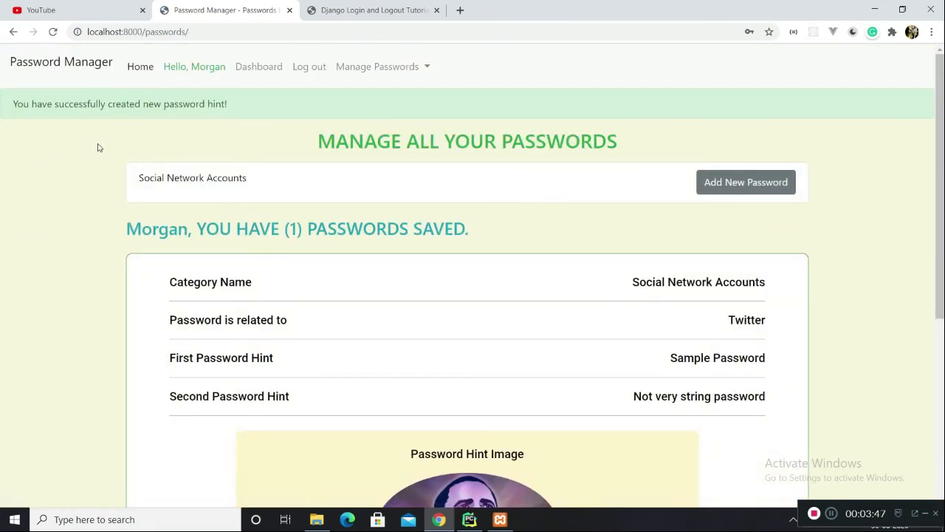
Scroll the passwords page to review the saved Twitter entry with its hints and image
scroll(down, 3)
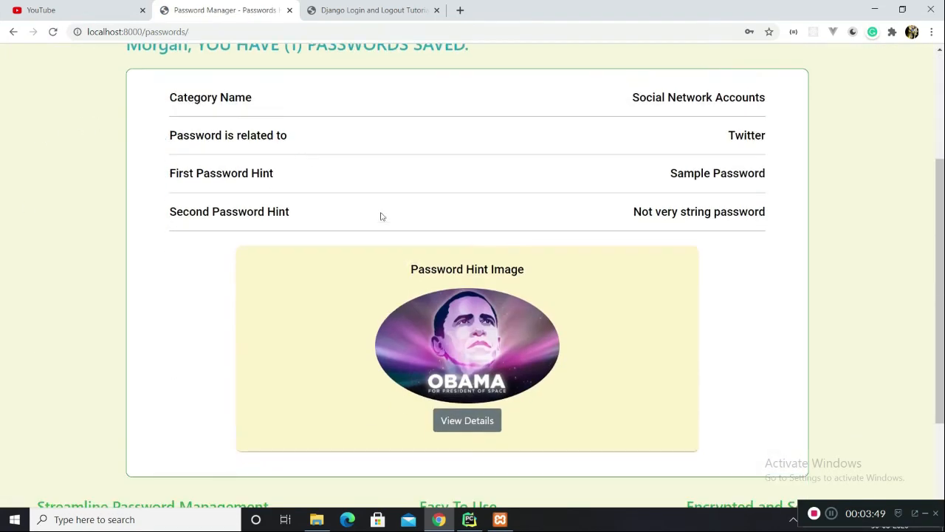
scroll(up, 3)
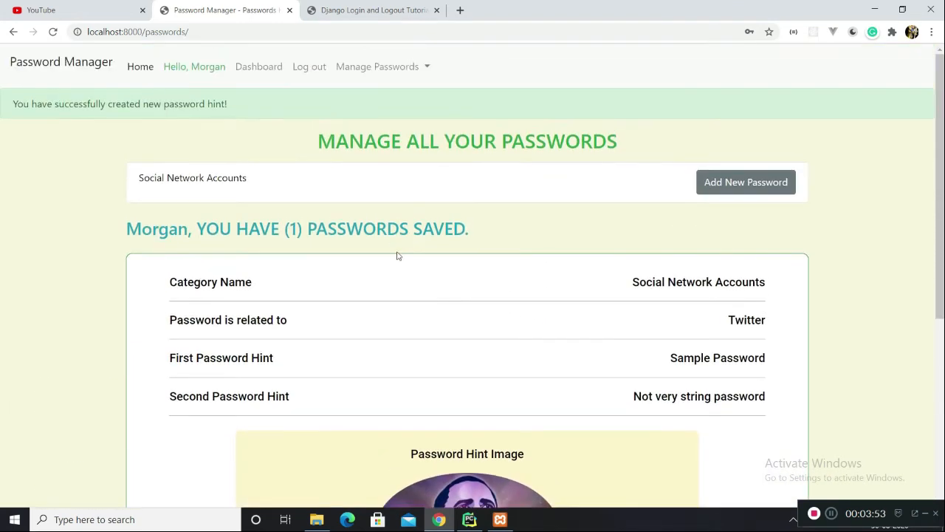
mouse_move(465, 290)
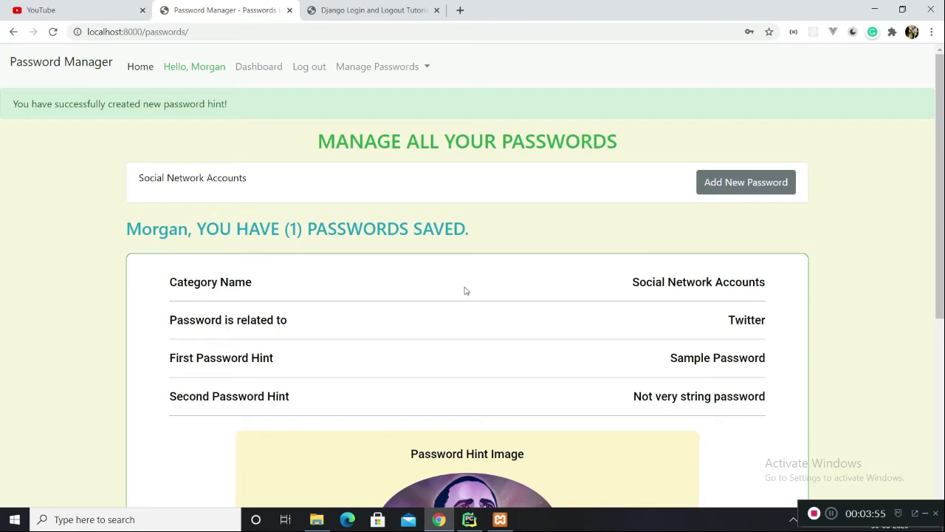
mouse_move(640, 278)
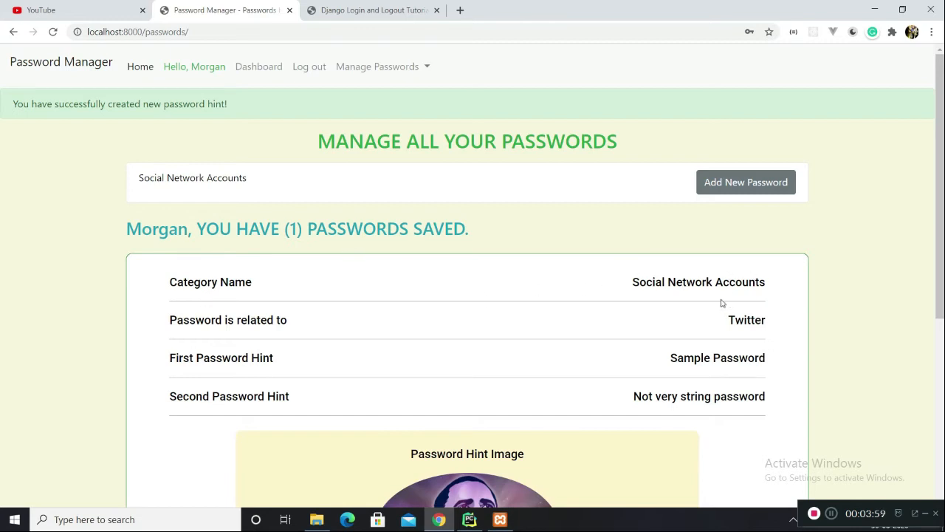
mouse_move(534, 359)
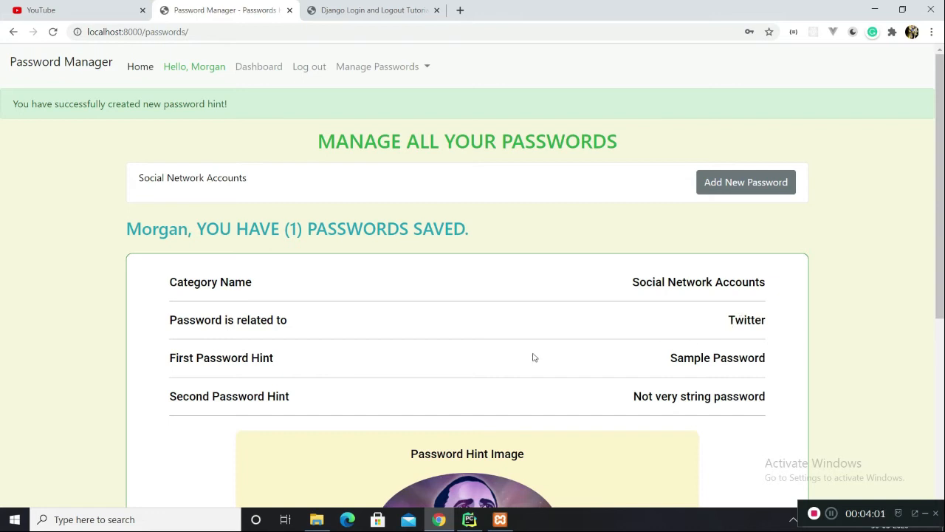
mouse_move(768, 362)
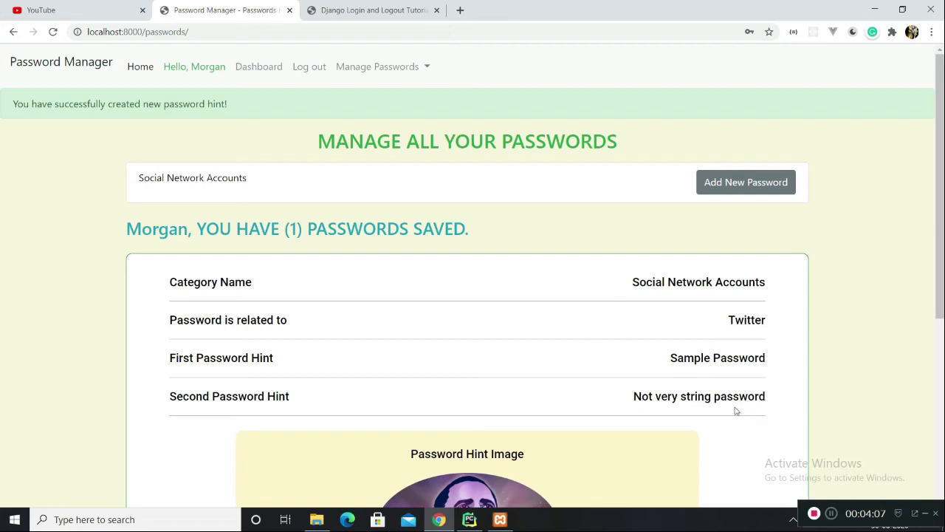
scroll(down, 3)
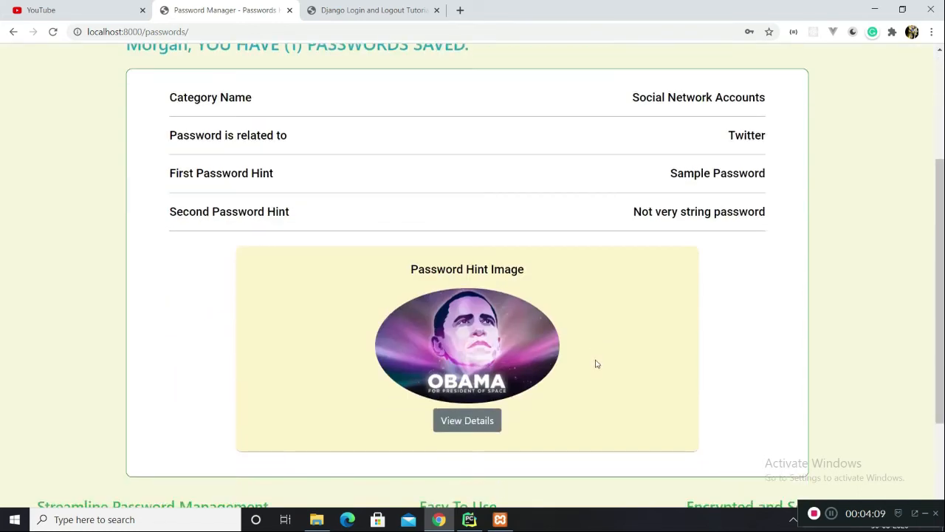
mouse_move(616, 301)
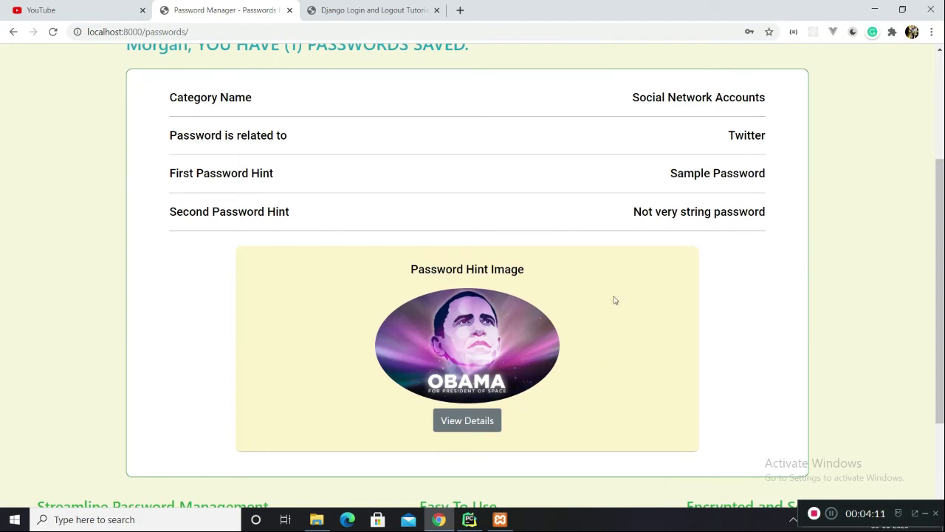
scroll(down, 3)
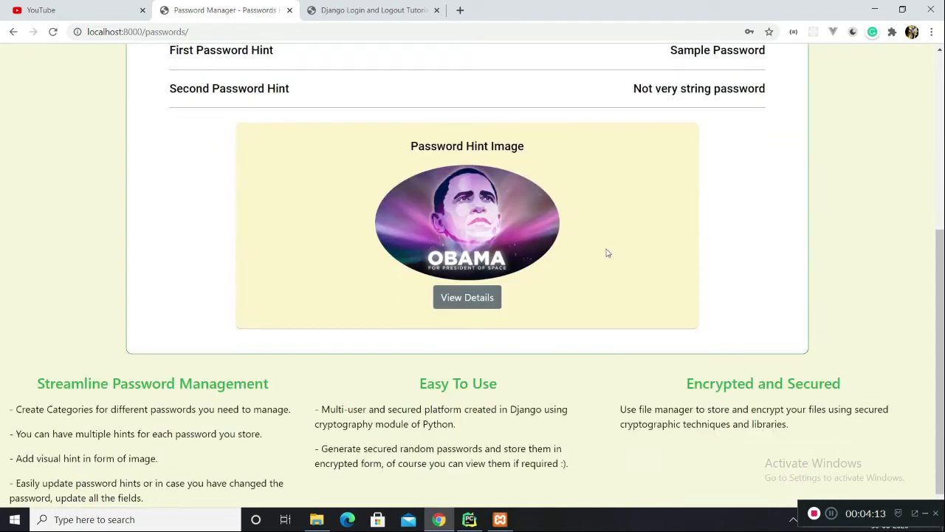
scroll(up, 3)
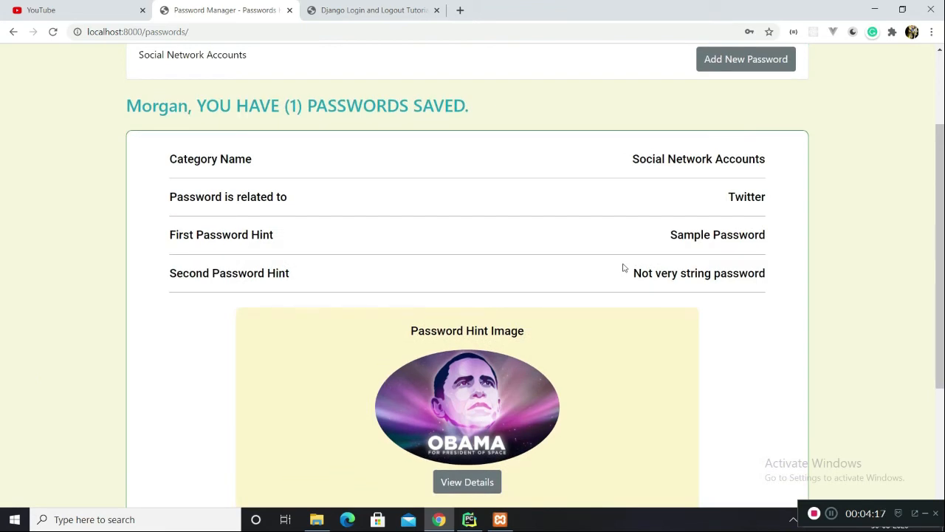
mouse_move(623, 268)
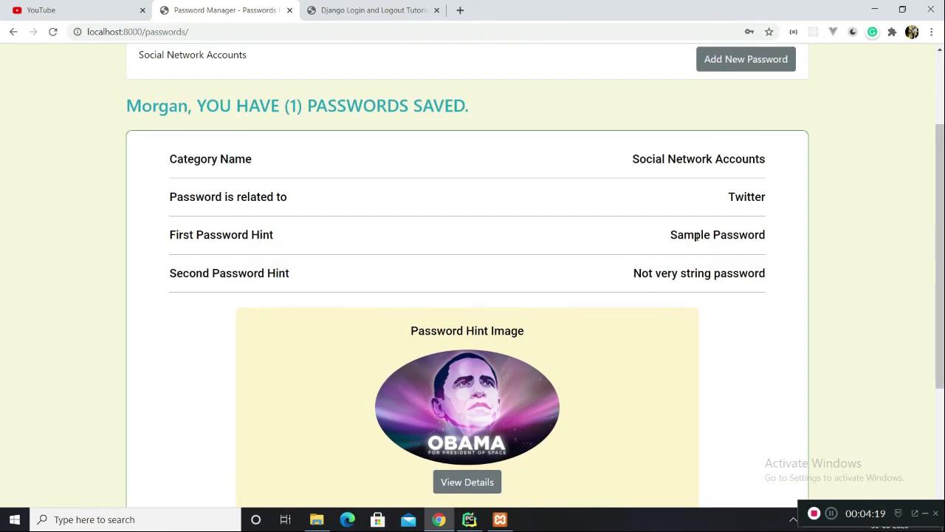
scroll(down, 3)
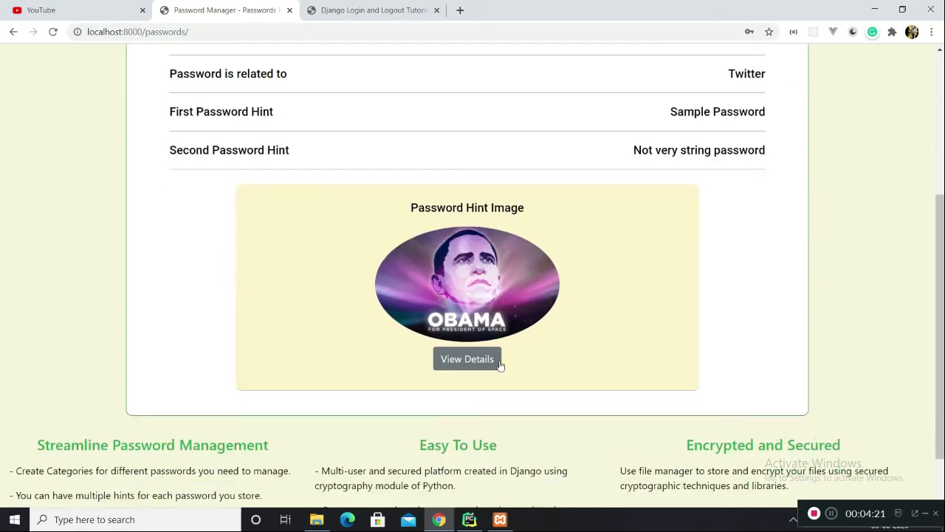
click(467, 358)
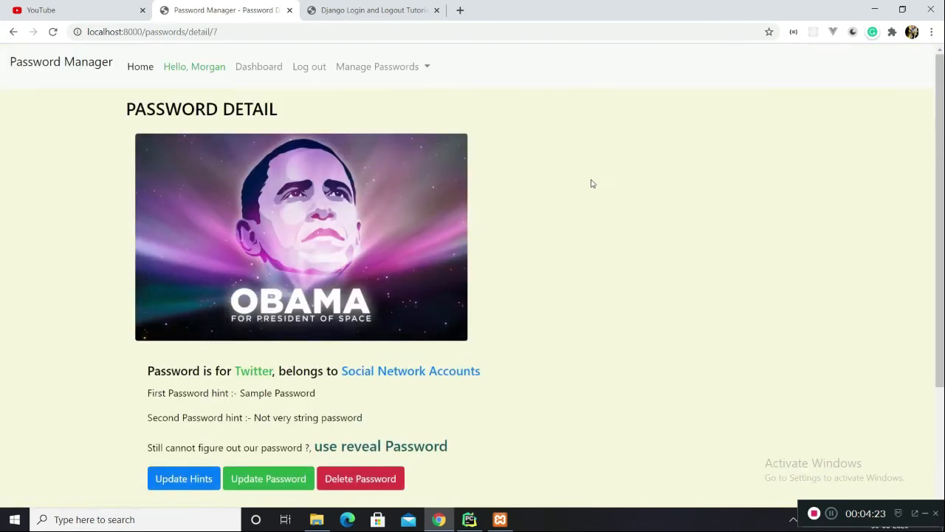
scroll(down, 3)
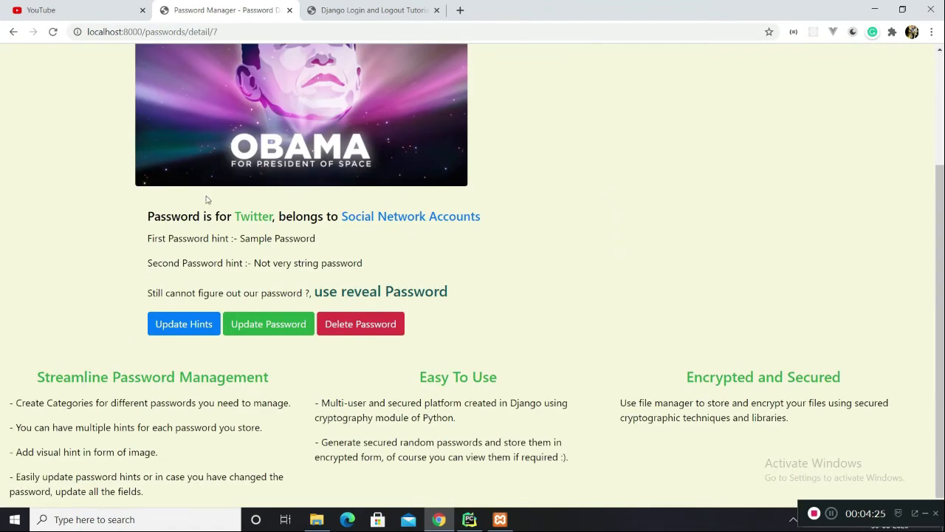
mouse_move(340, 301)
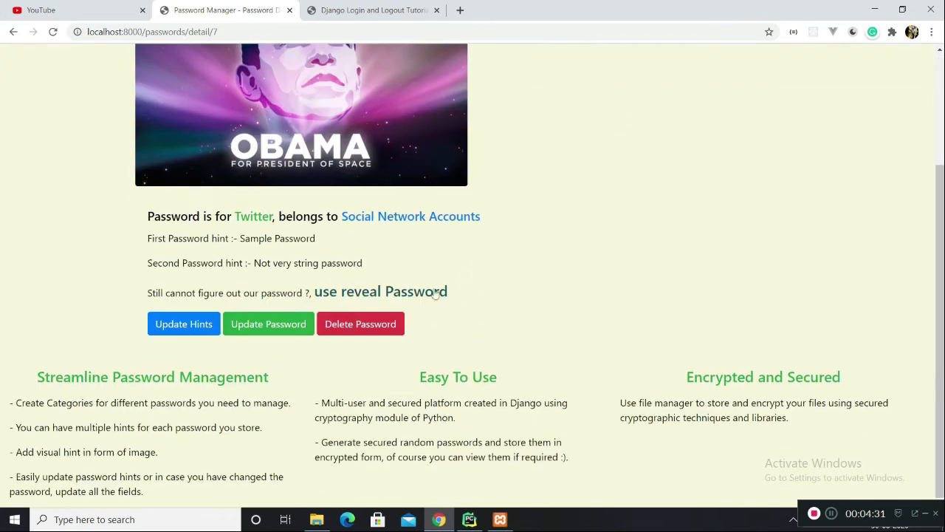
click(381, 291)
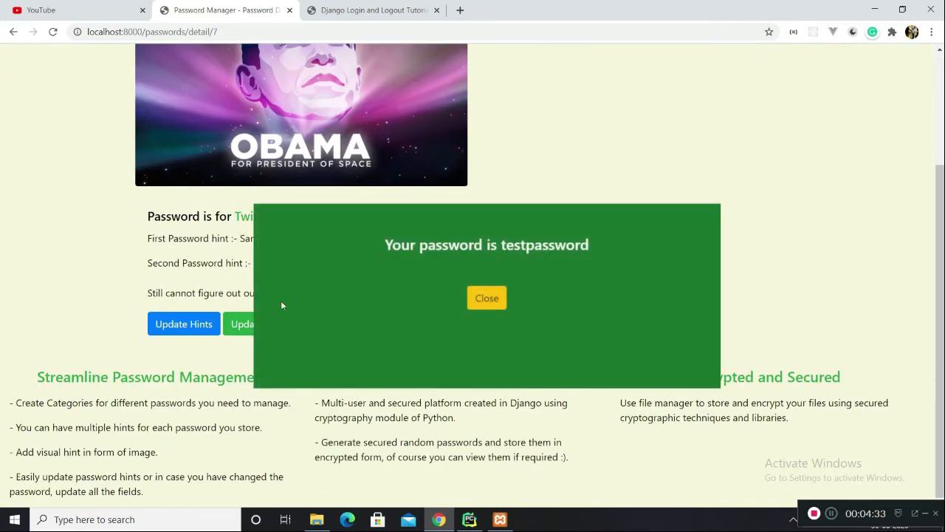
mouse_move(488, 298)
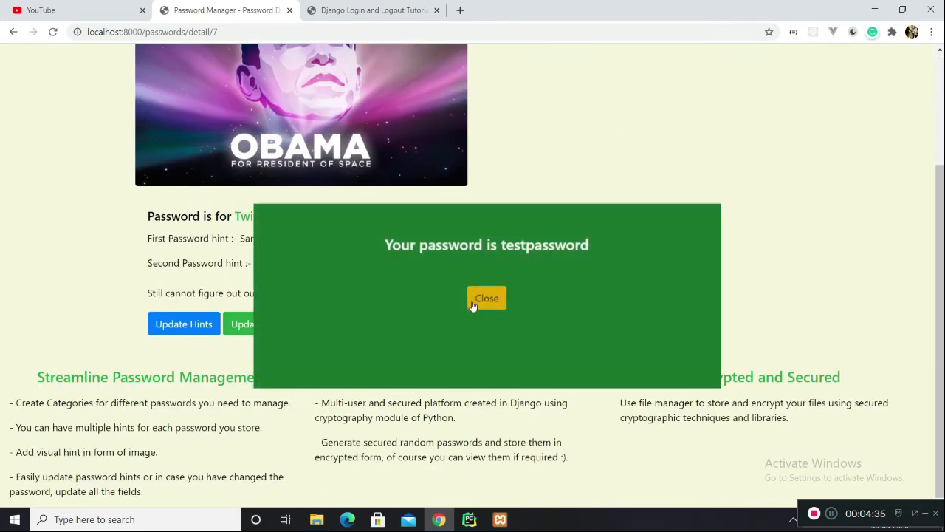
mouse_move(484, 304)
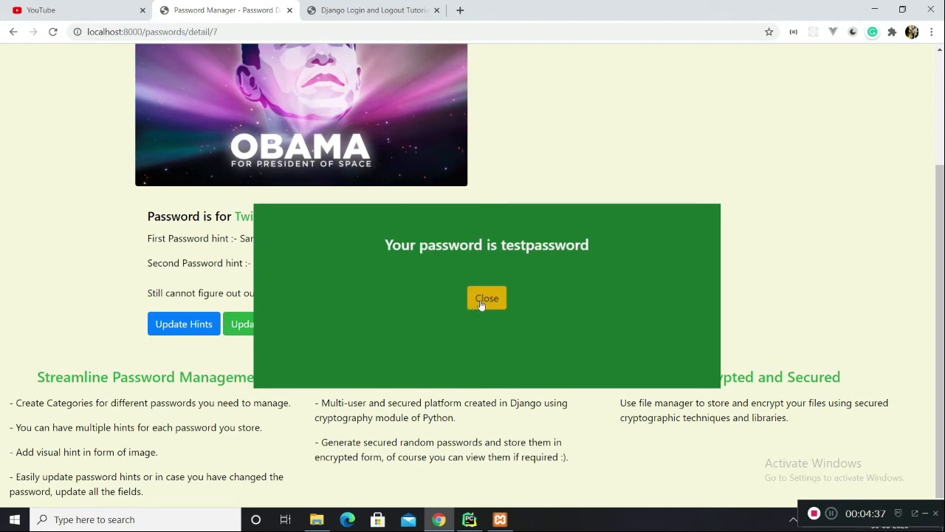
click(487, 298)
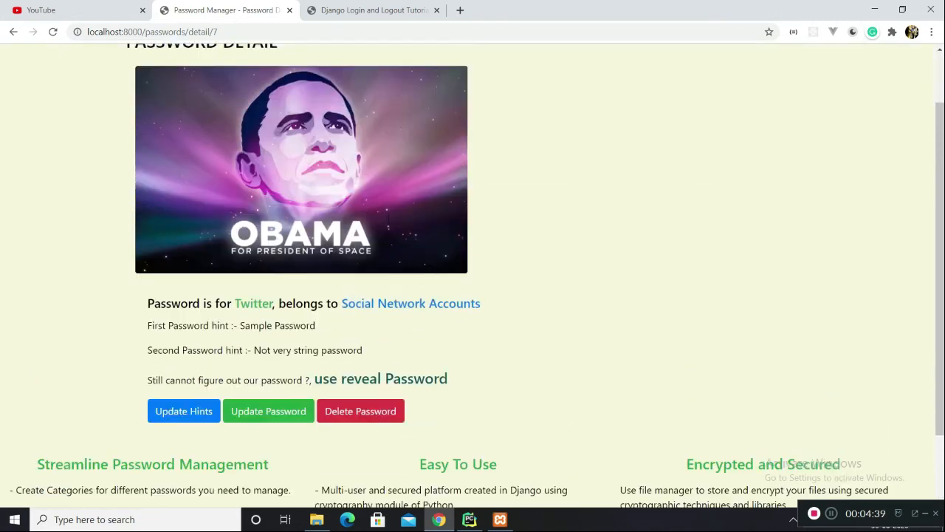
click(183, 410)
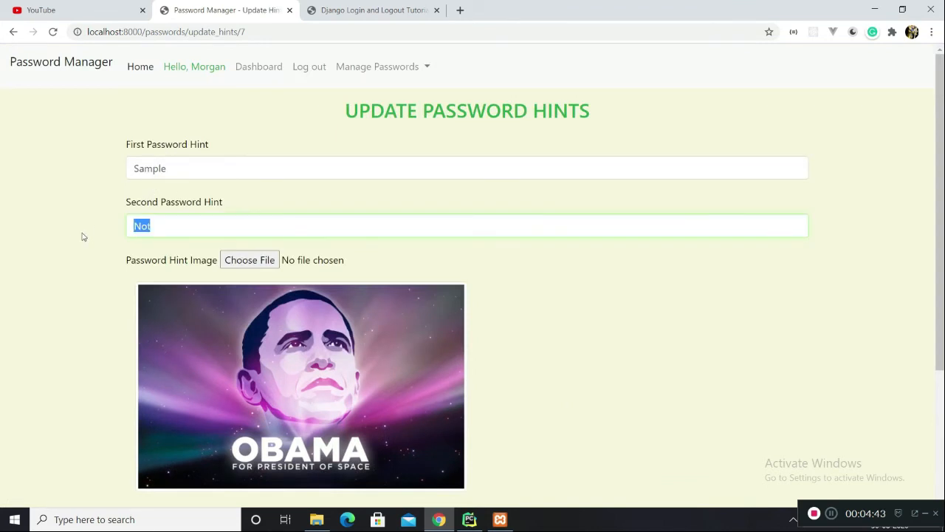
mouse_move(192, 228)
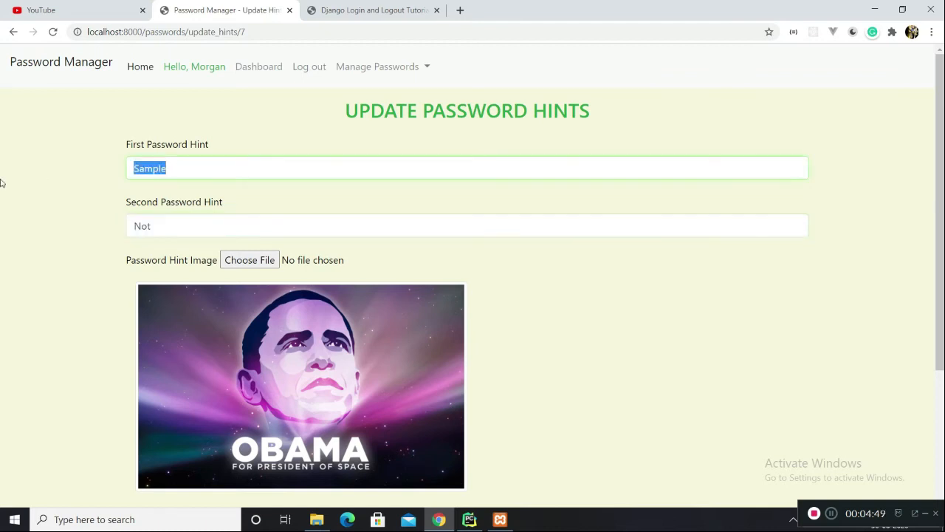
Change the Twitter hints to 'Sample updated hint' and 'Palace'
text(S)
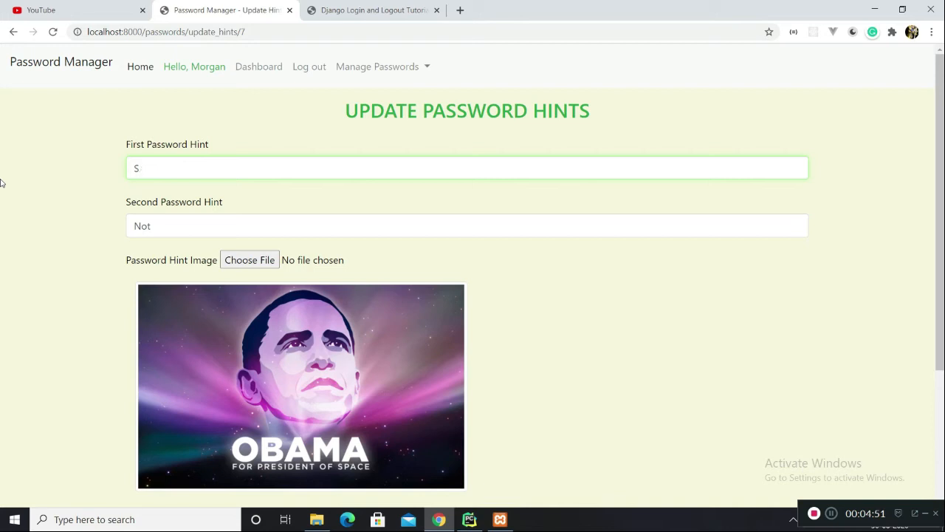
text(ample updat)
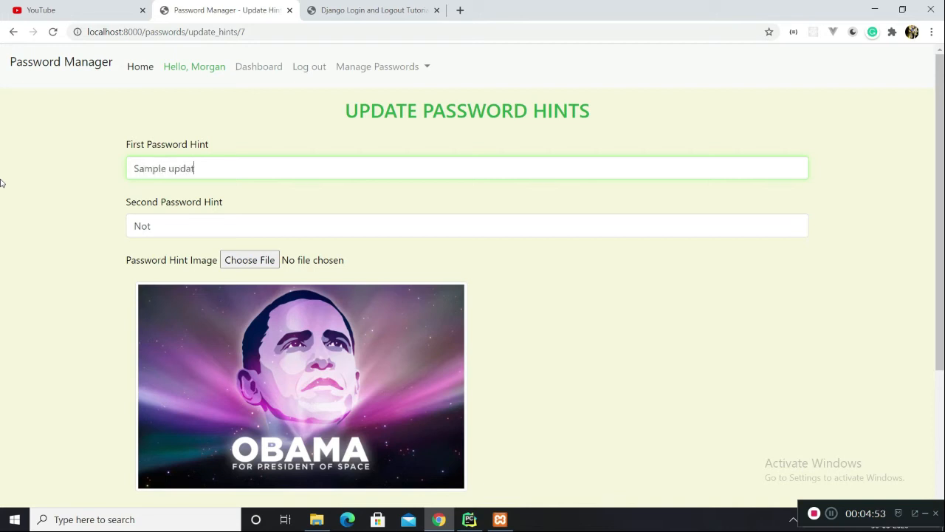
text(ed hint)
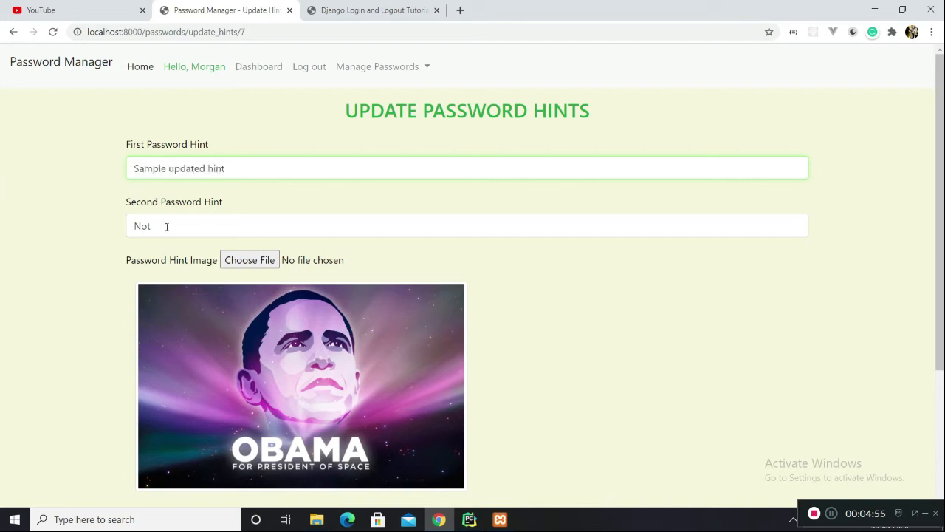
text(Pal)
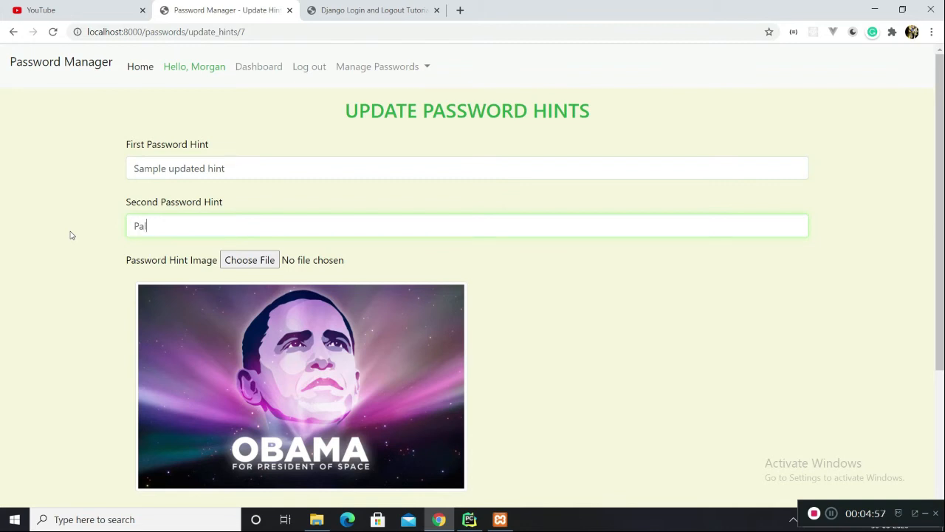
text(ace)
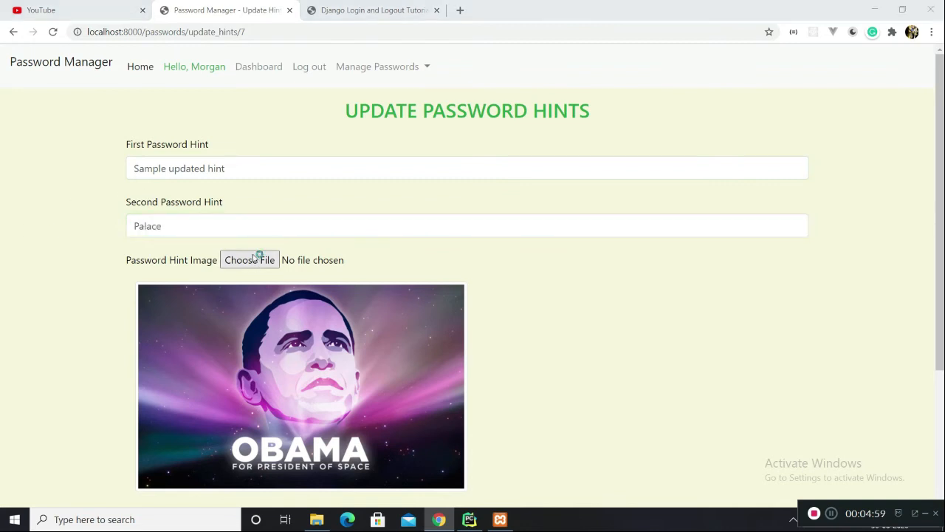
Choose the BMW M4 wallpaper as the new hint image and save the updated hints
click(248, 260)
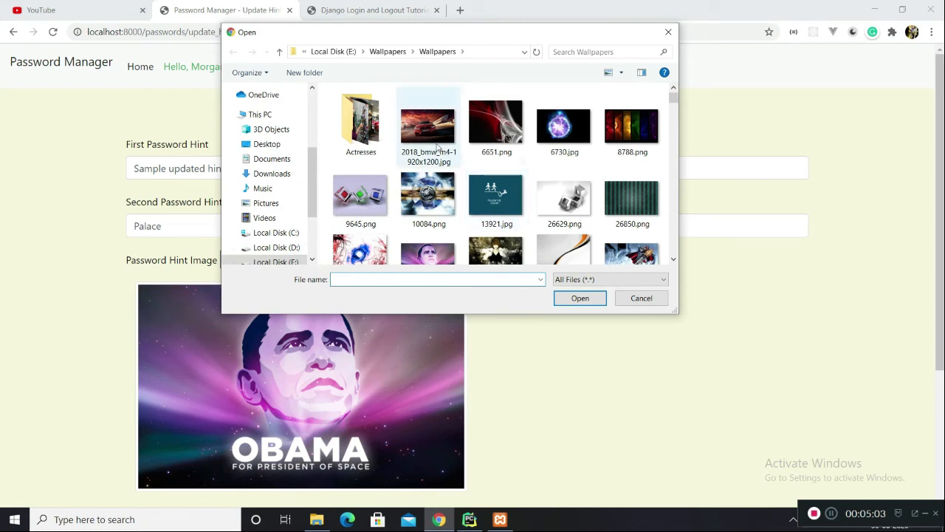
click(578, 298)
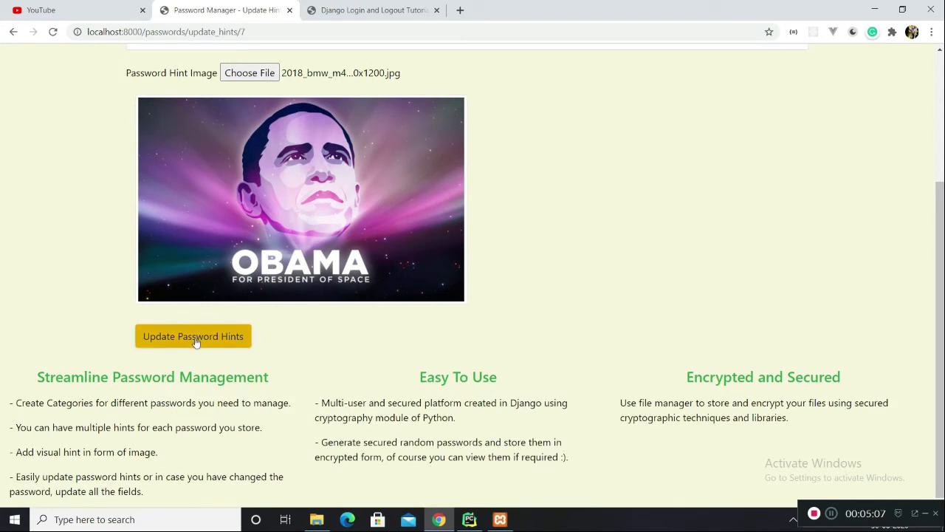
click(192, 337)
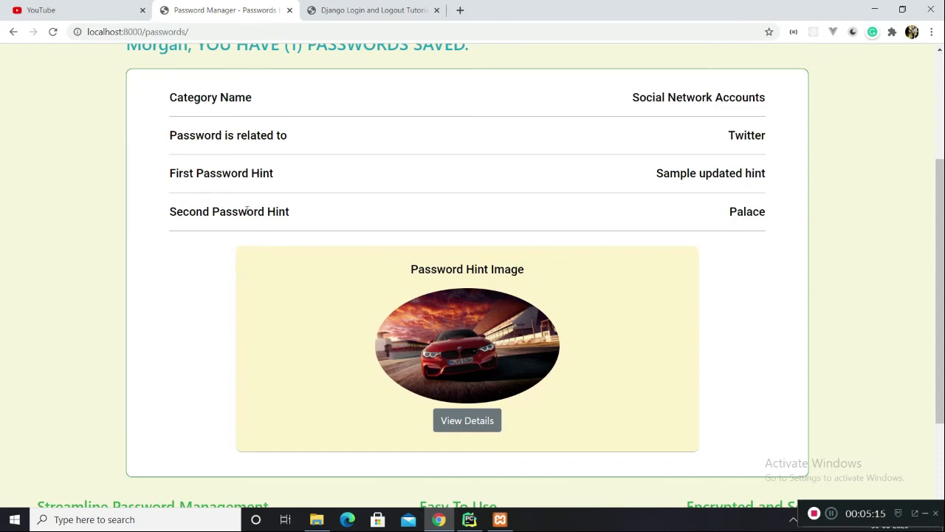
Reopen the Twitter entry's details page showing the car image and updated hints
scroll(down, 3)
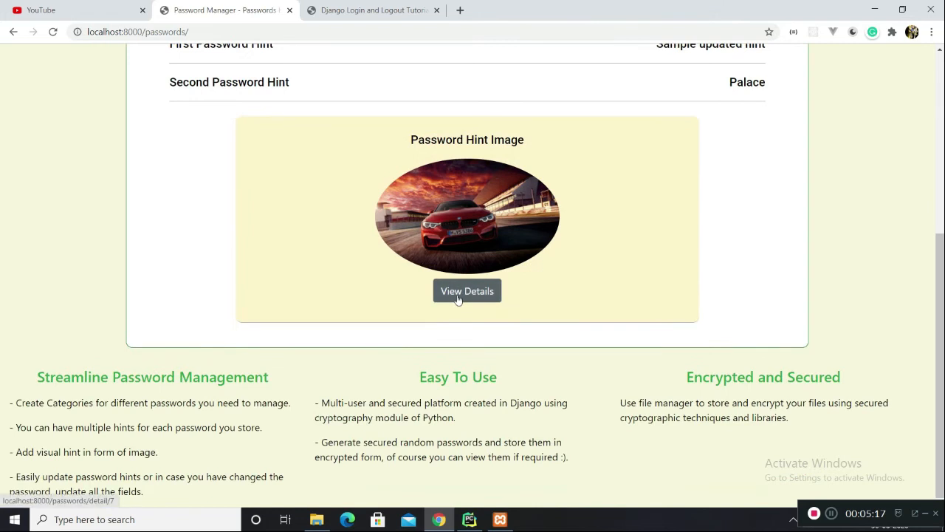
click(466, 289)
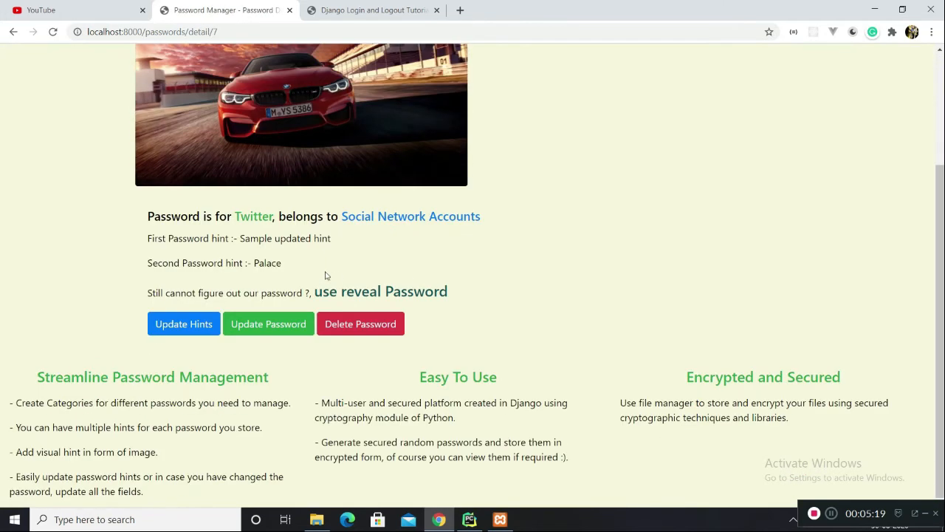
mouse_move(280, 252)
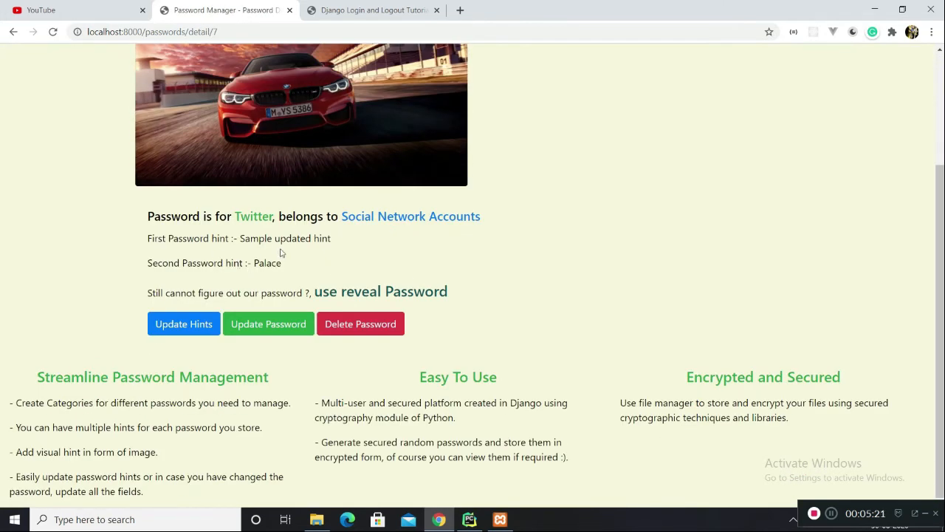
mouse_move(595, 222)
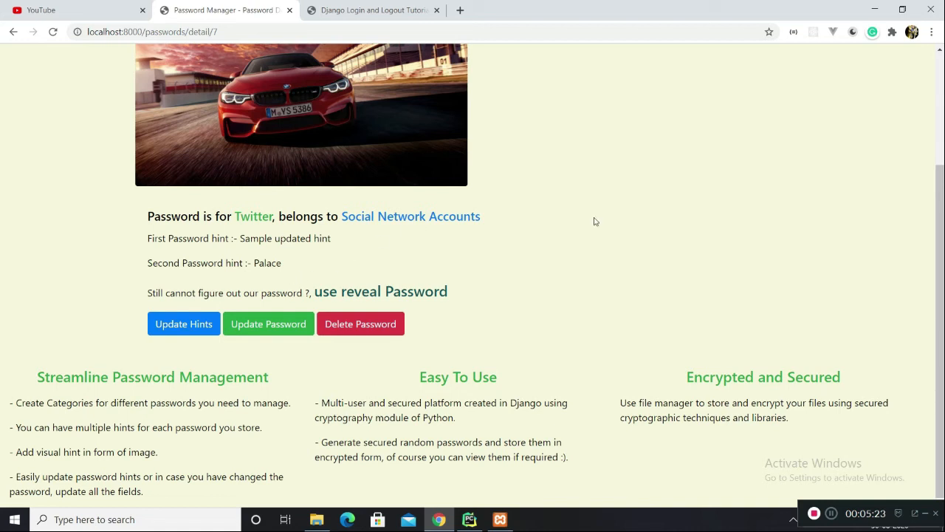
mouse_move(248, 338)
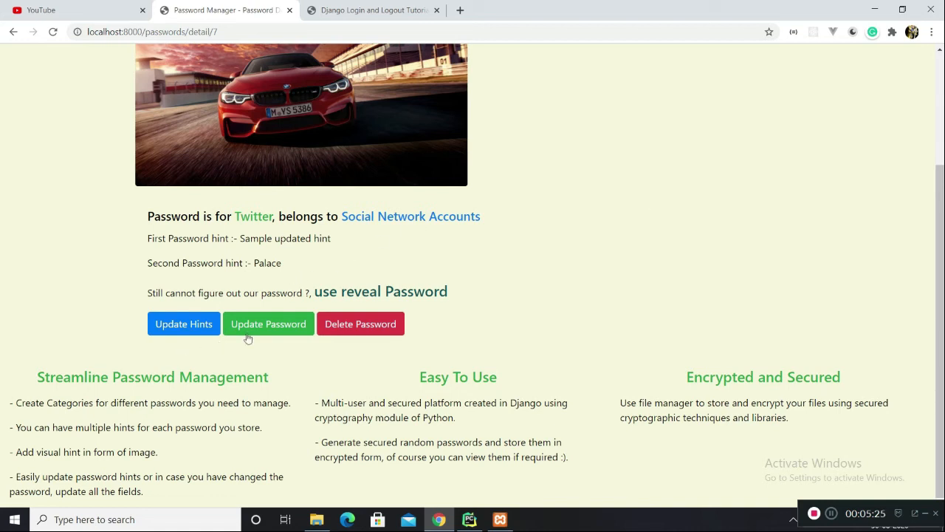
click(269, 323)
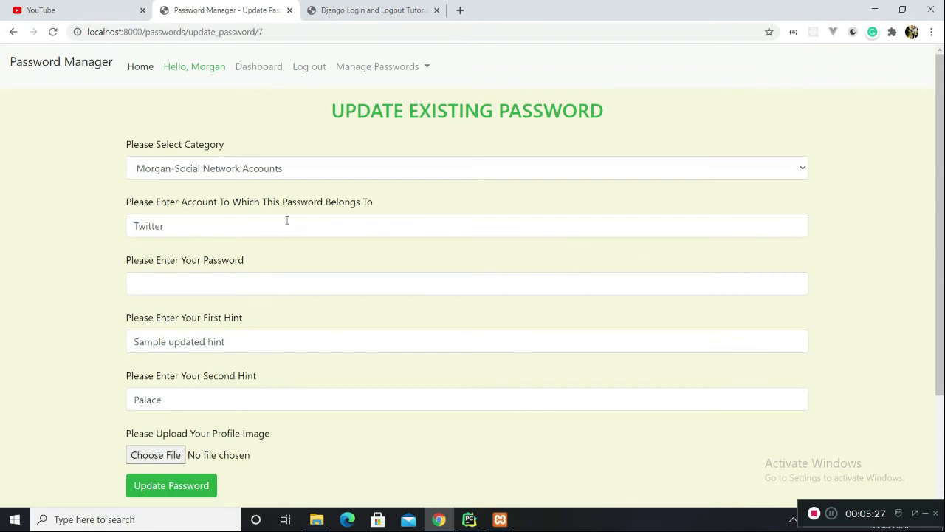
mouse_move(443, 197)
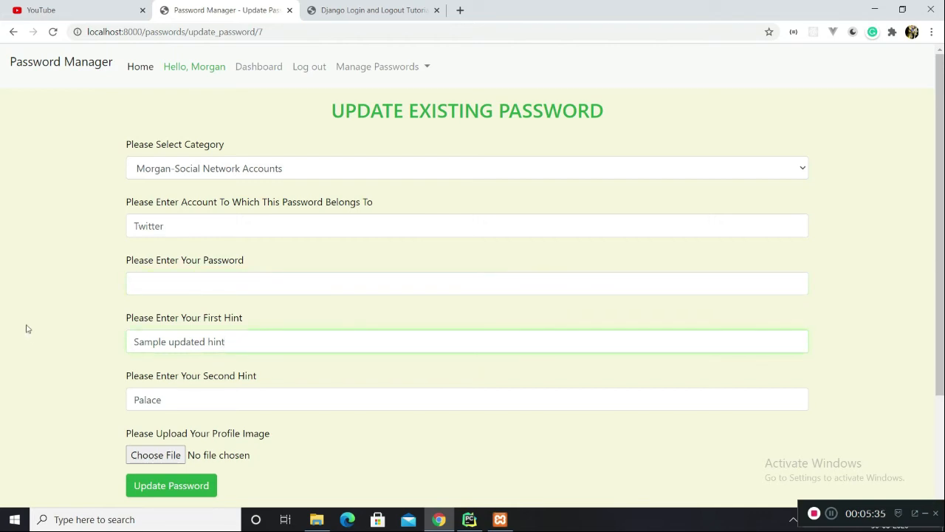
scroll(down, 3)
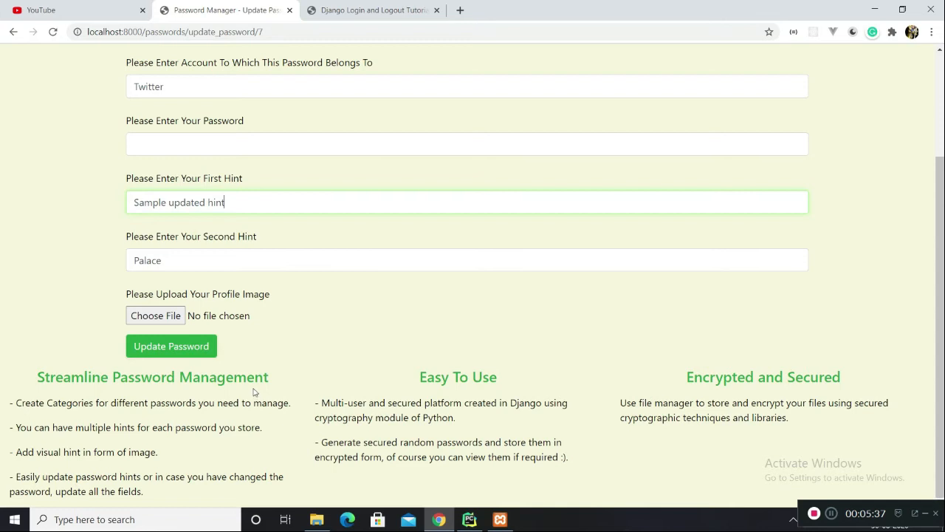
click(172, 345)
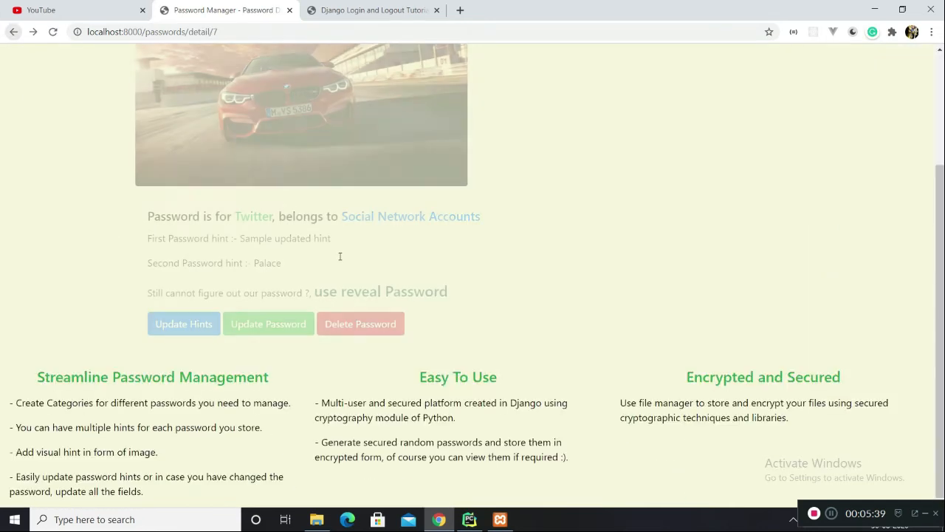
scroll(up, 3)
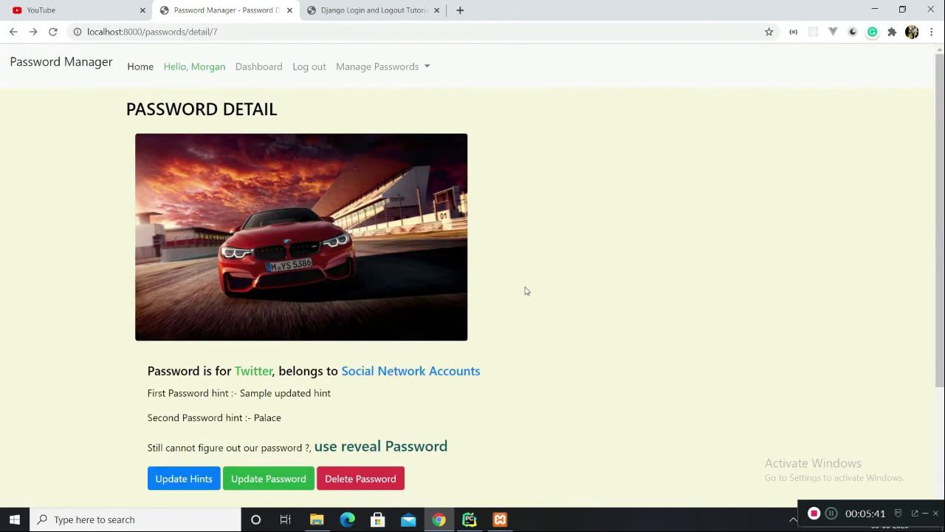
mouse_move(508, 210)
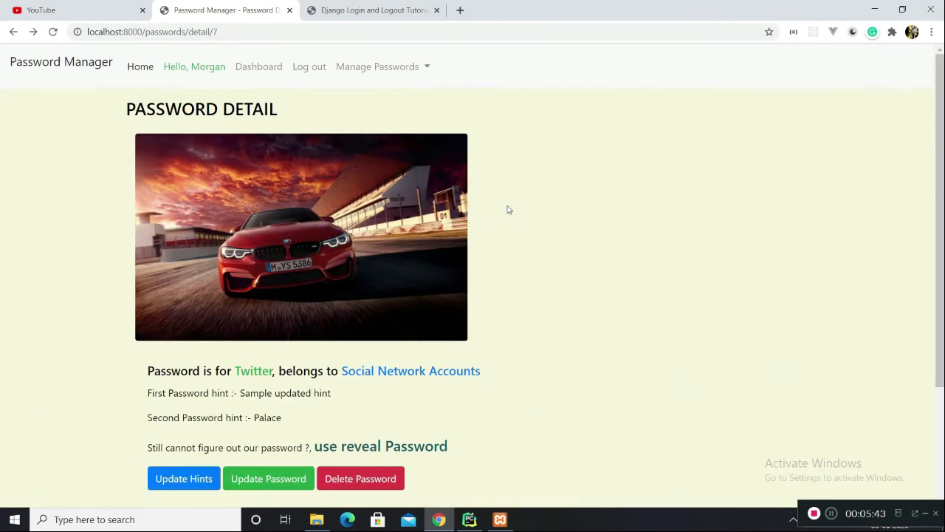
mouse_move(384, 99)
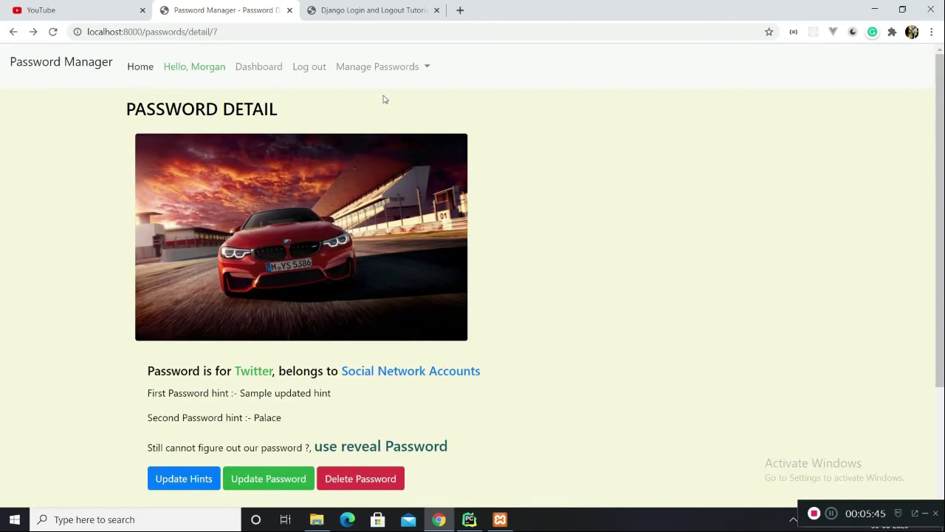
scroll(down, 3)
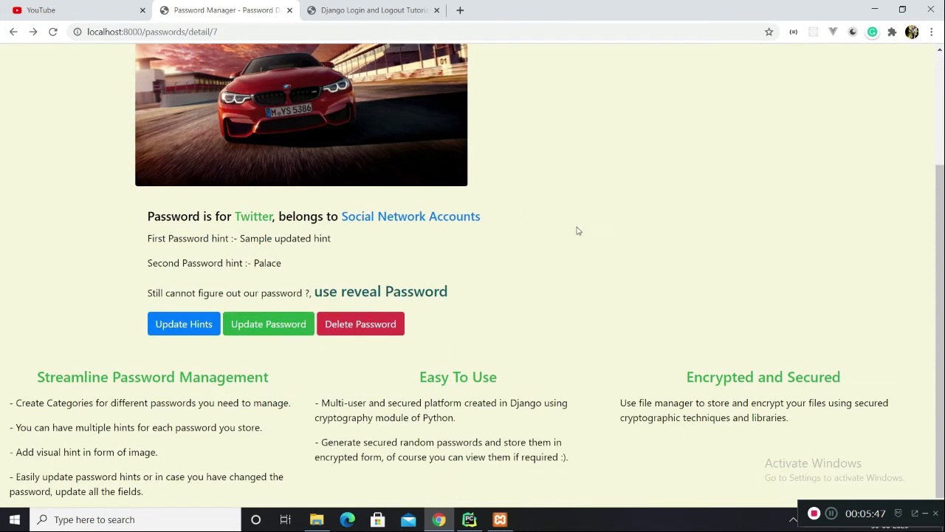
Check the Generated Passwords list (none yet), then return to the account dashboard
click(378, 66)
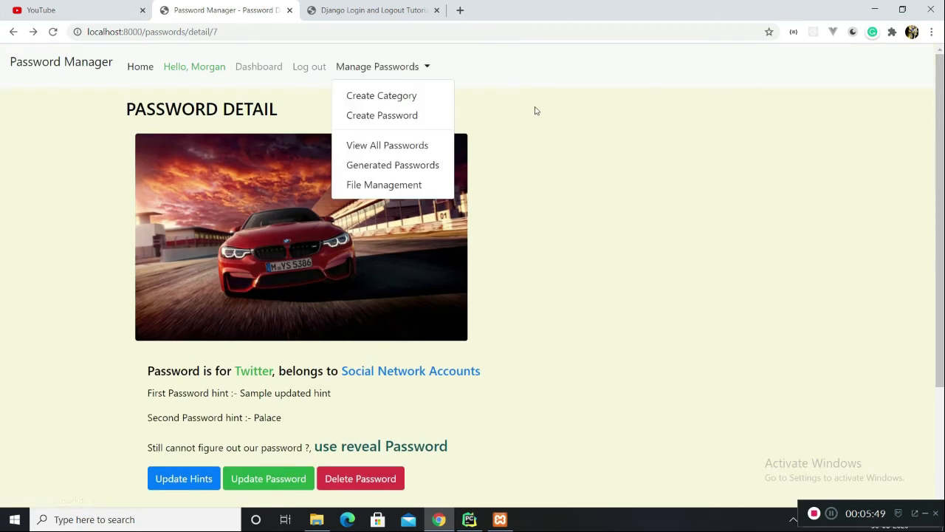
mouse_move(420, 172)
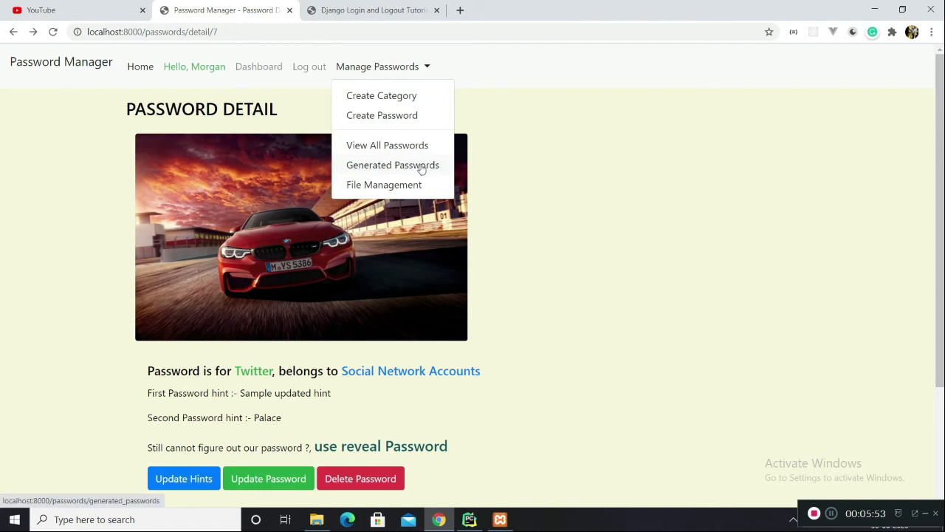
click(392, 165)
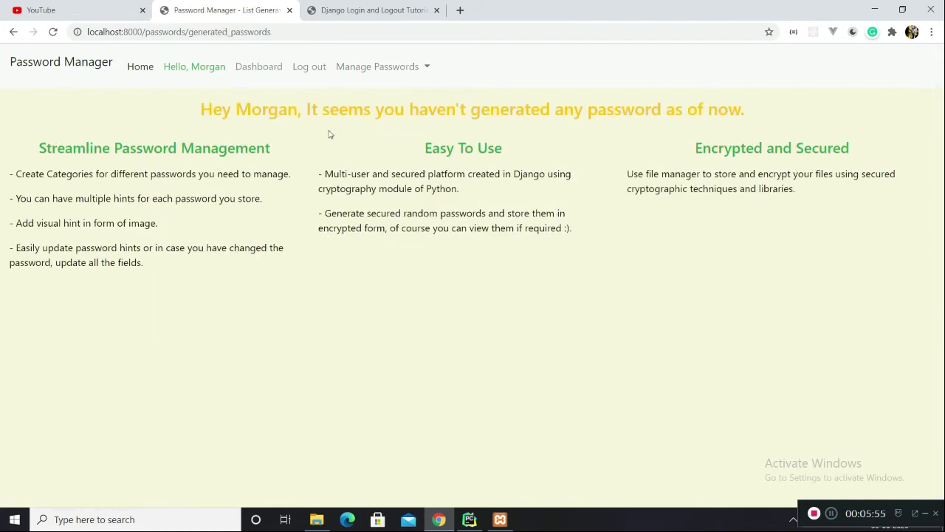
mouse_move(390, 170)
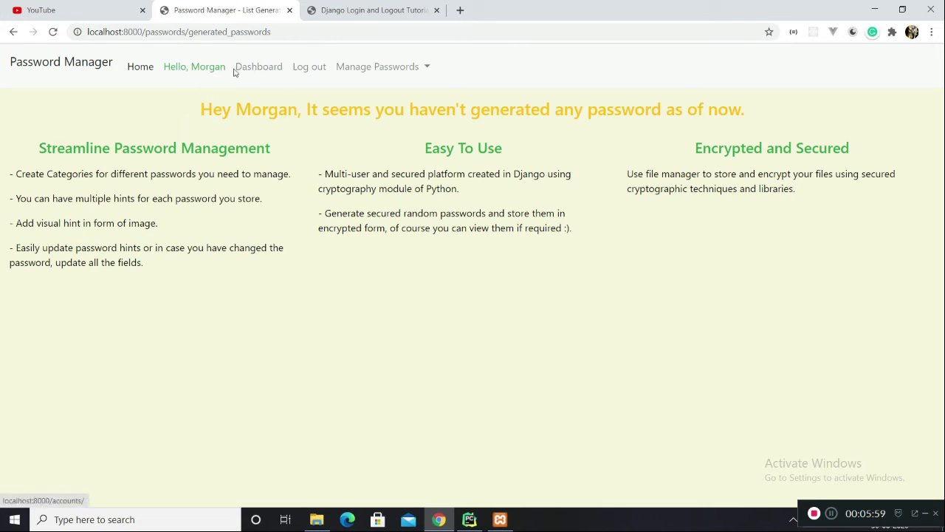
click(257, 67)
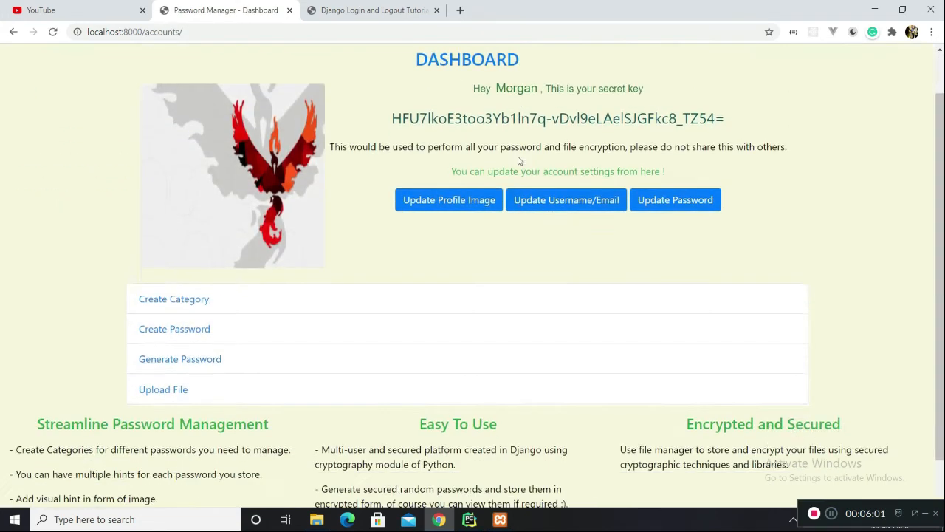
Go from the dashboard links to the Generate New Password form
scroll(up, 3)
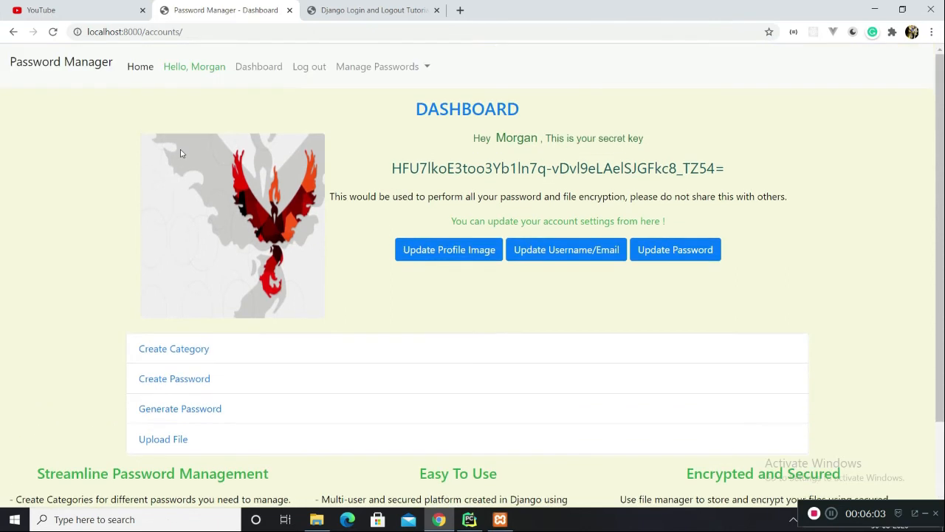
mouse_move(465, 183)
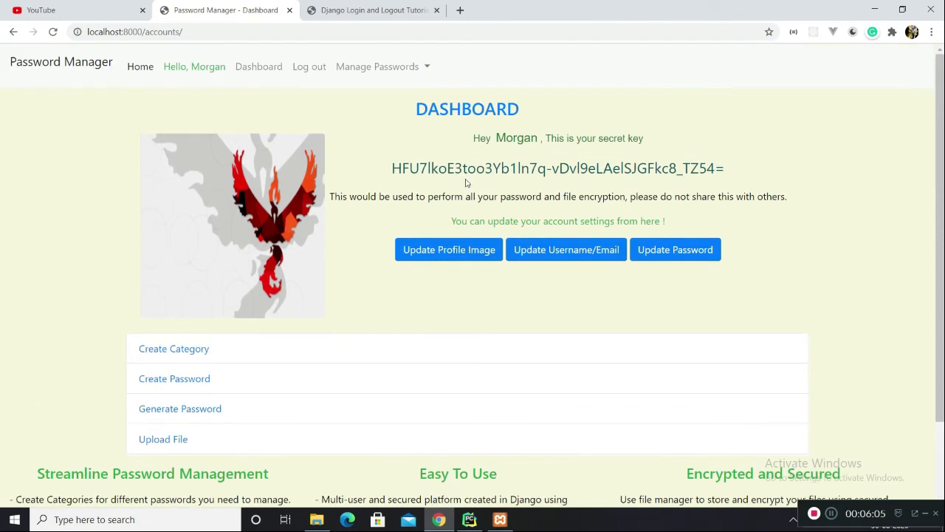
mouse_move(195, 408)
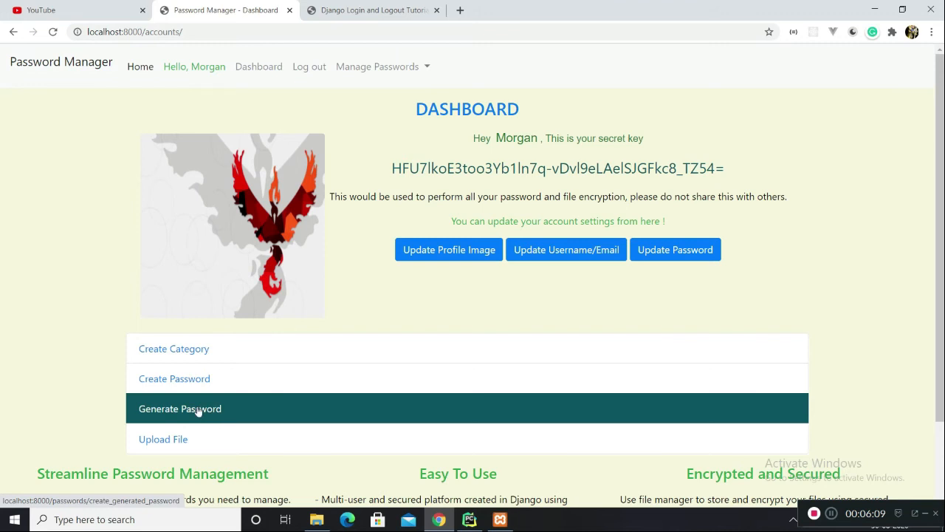
click(181, 408)
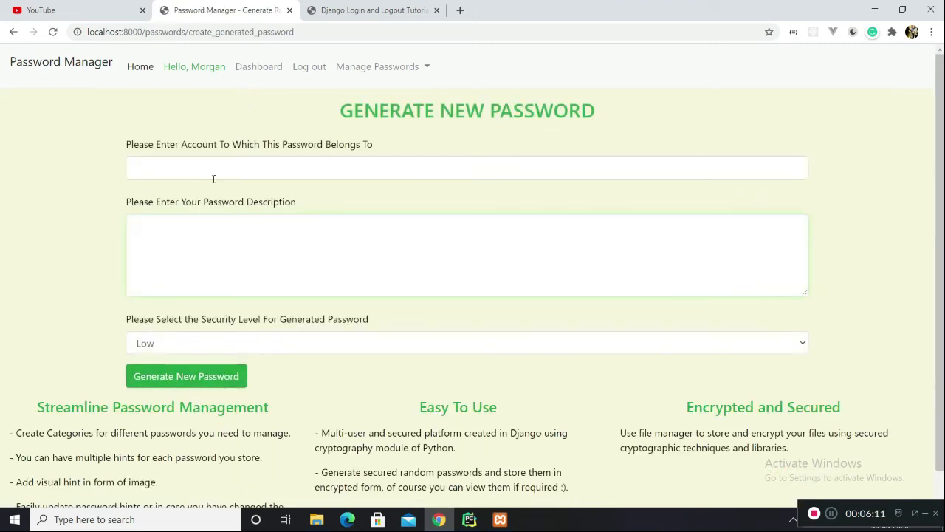
Choose Facebook Account as the account for the generated password
click(440, 244)
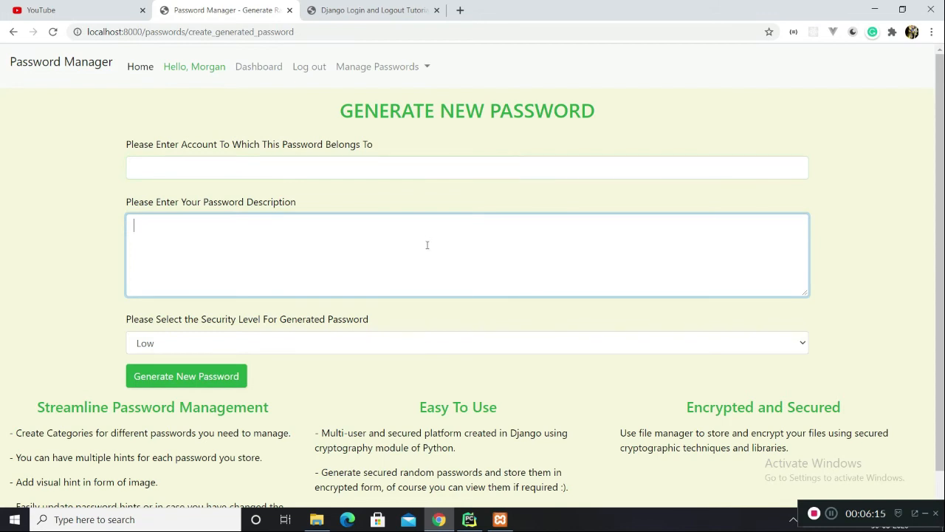
mouse_move(251, 263)
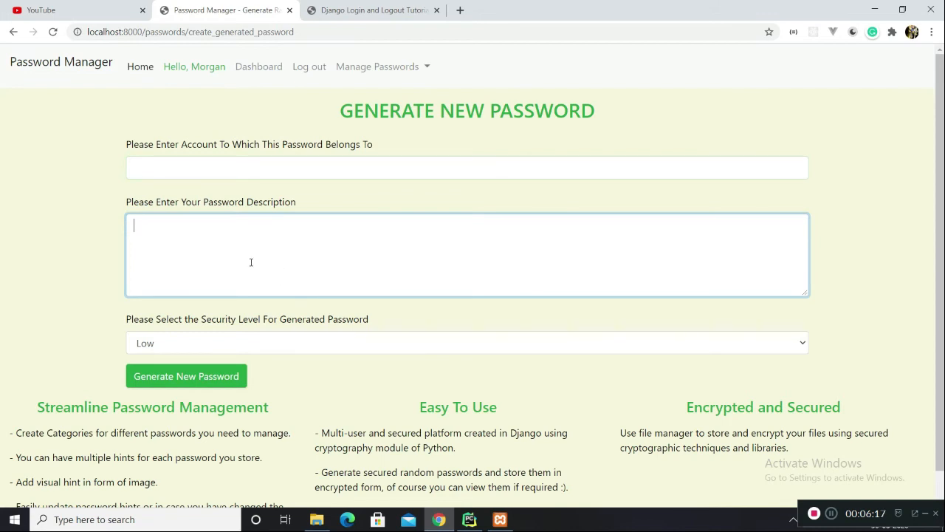
mouse_move(393, 350)
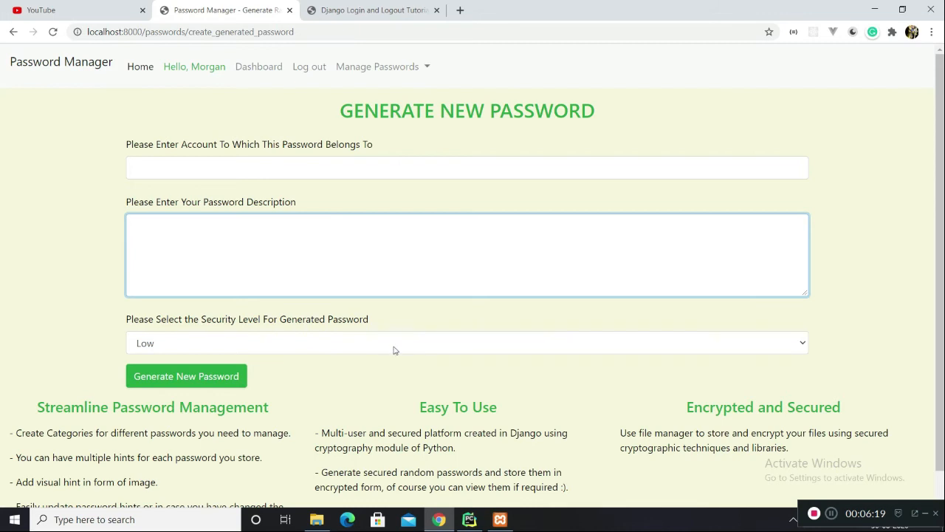
click(466, 343)
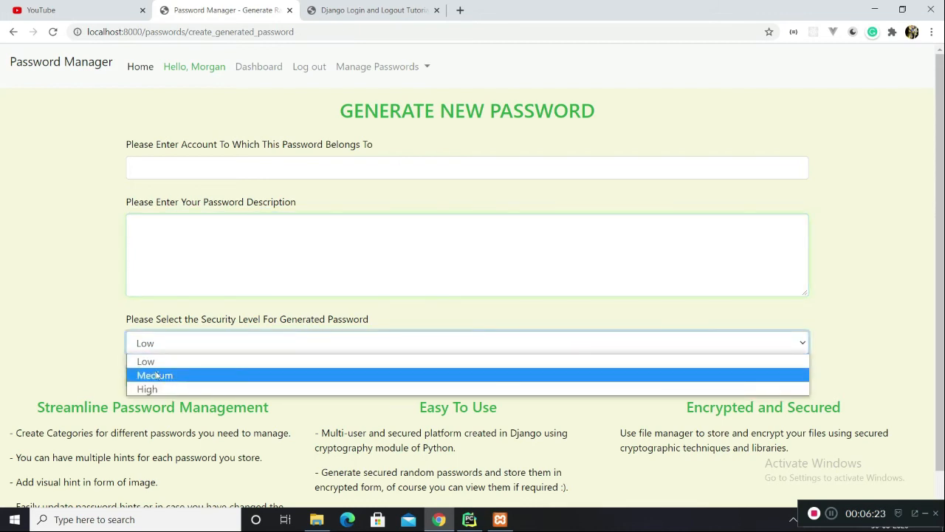
click(144, 360)
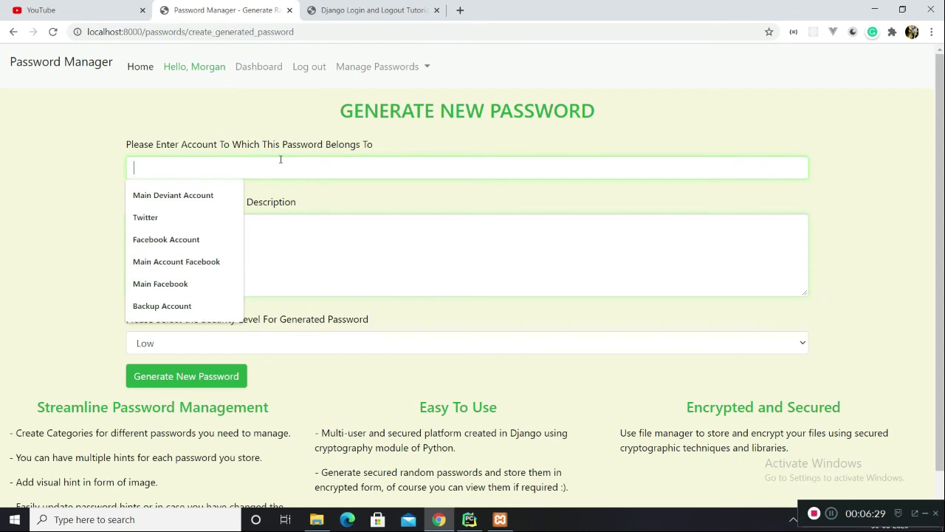
text(Faceboo)
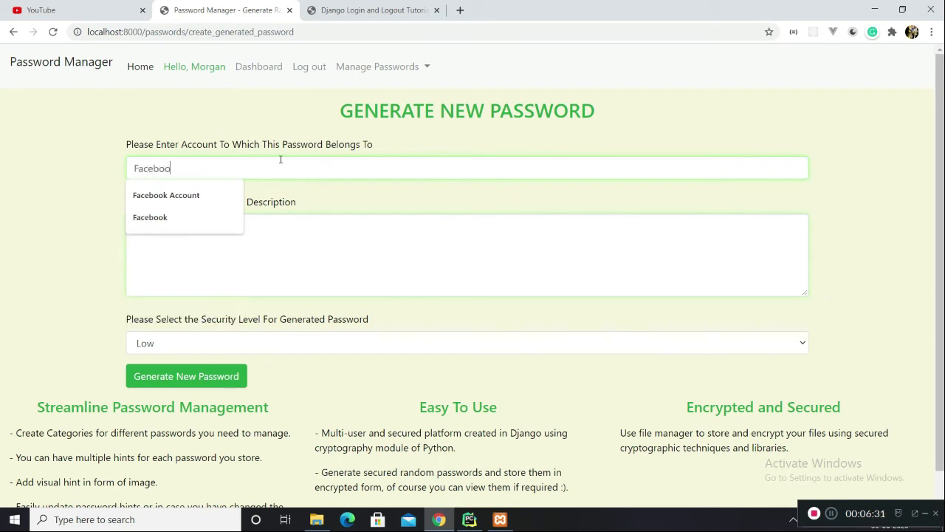
click(166, 195)
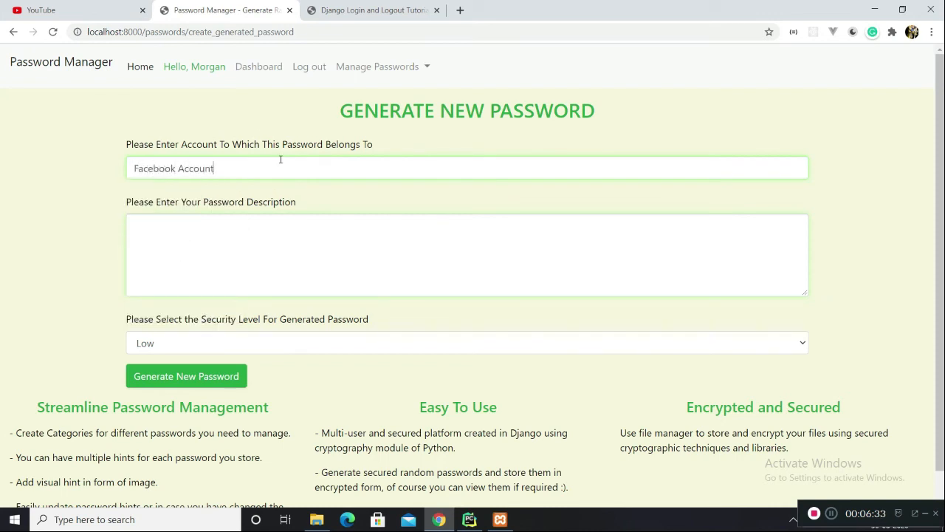
Describe it as the main-account password, set security level High, and generate it
click(466, 254)
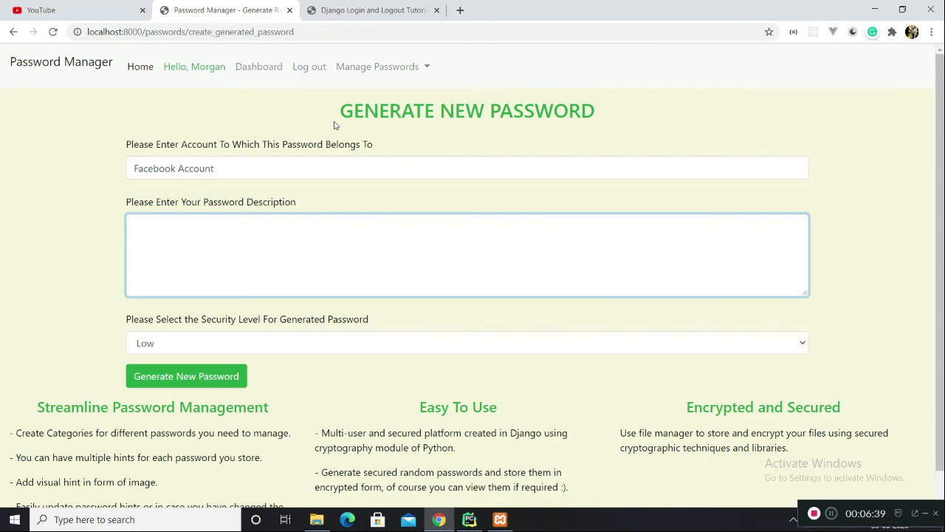
text(This password)
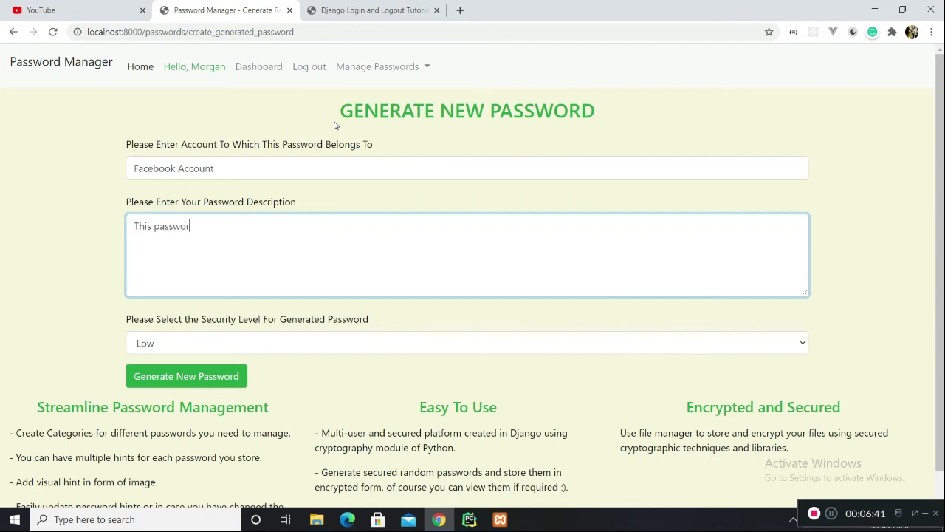
text(would be used)
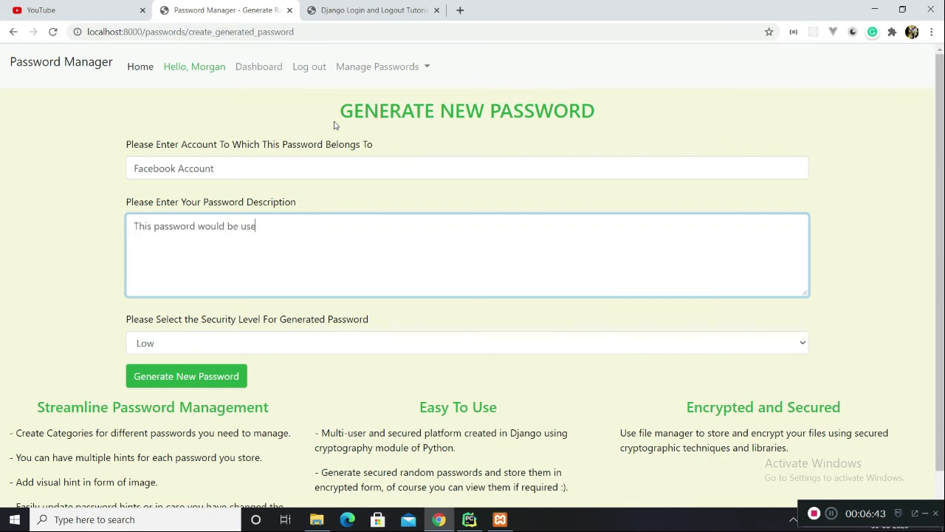
text(d as ma)
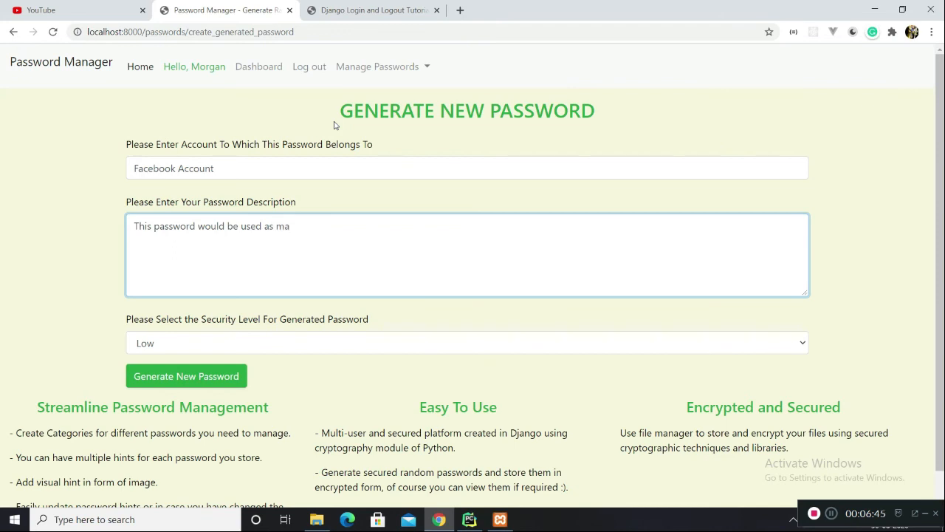
text(y main account password)
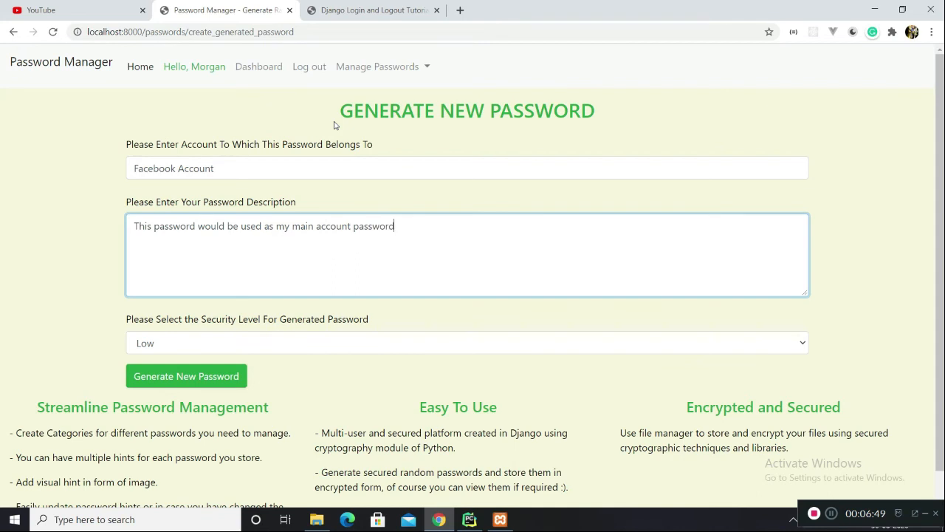
text(.)
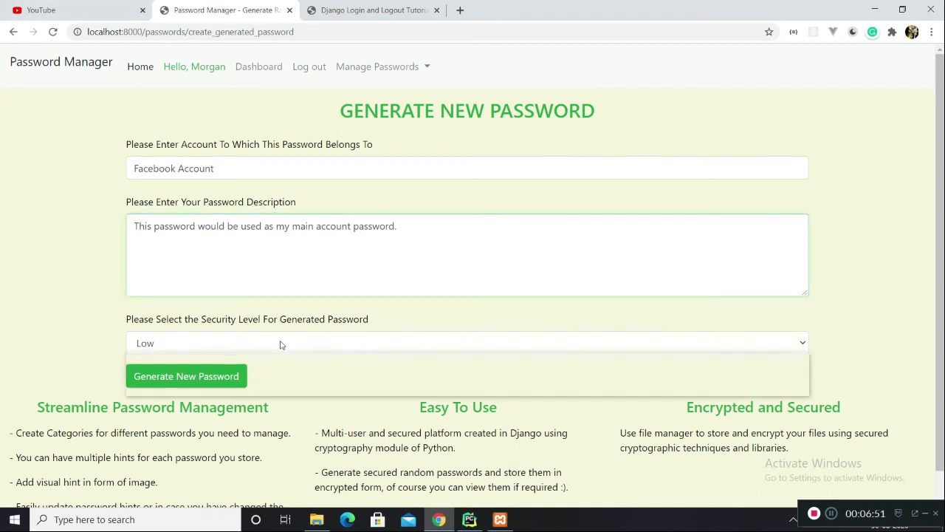
click(467, 343)
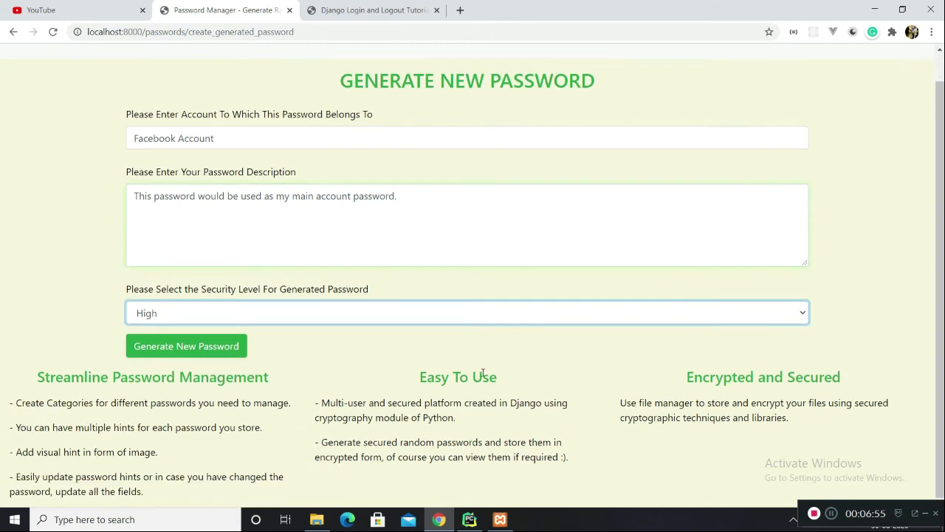
click(186, 345)
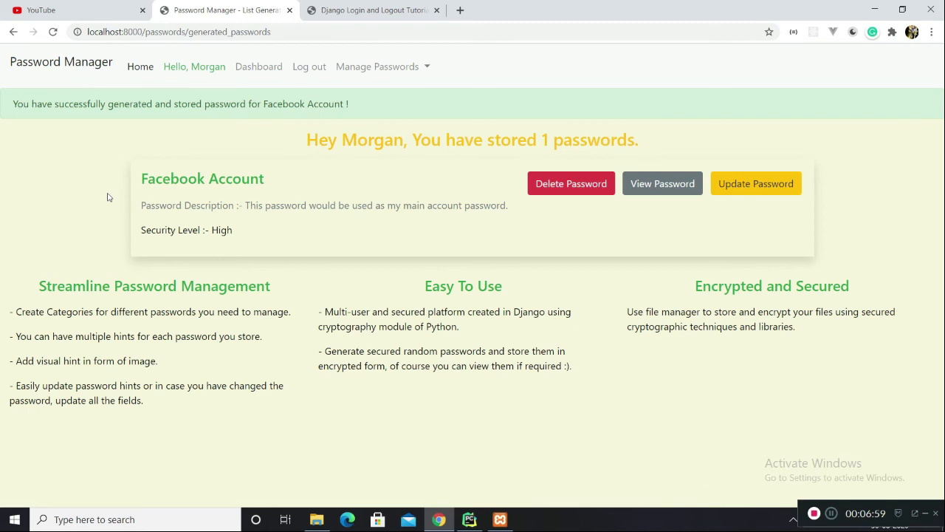
mouse_move(3, 127)
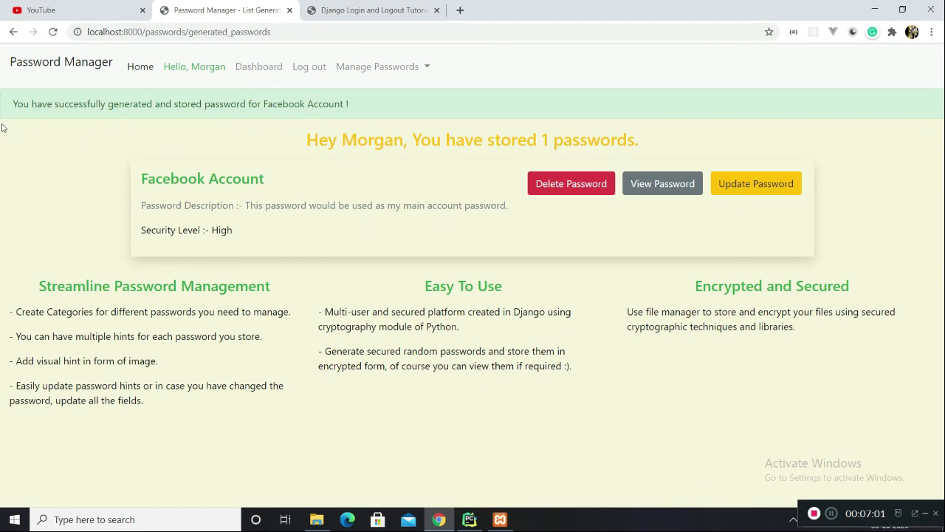
mouse_move(49, 120)
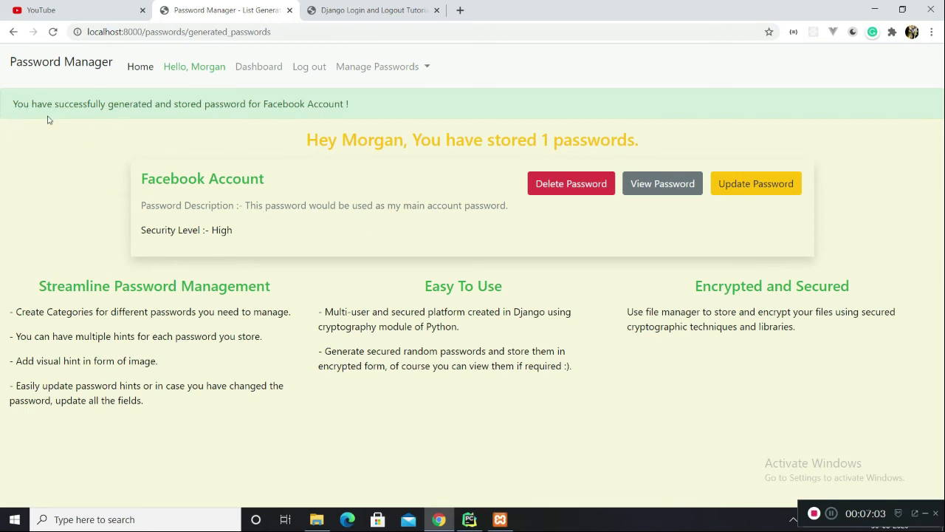
mouse_move(169, 121)
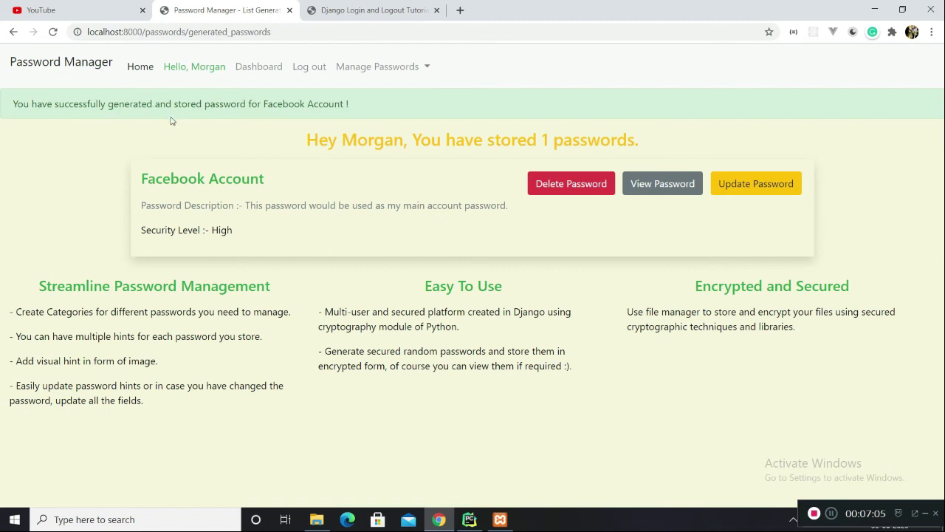
mouse_move(423, 192)
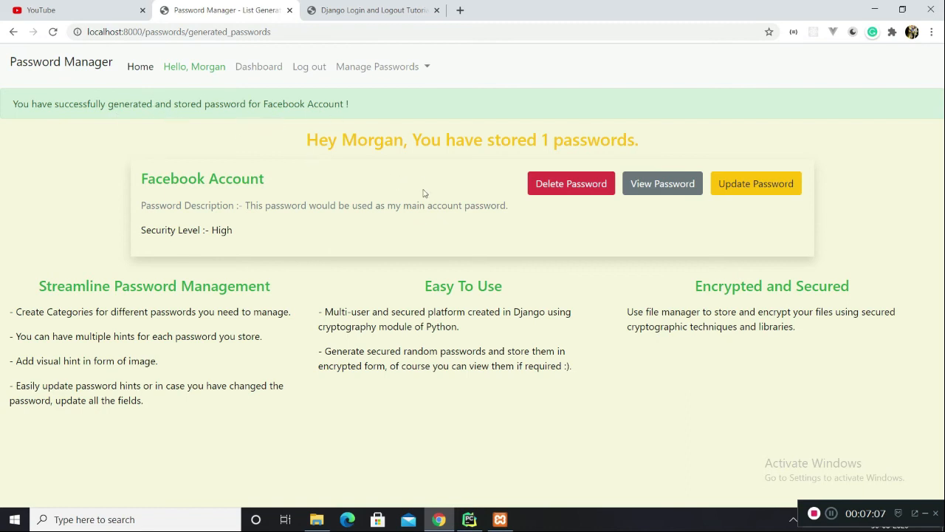
mouse_move(316, 201)
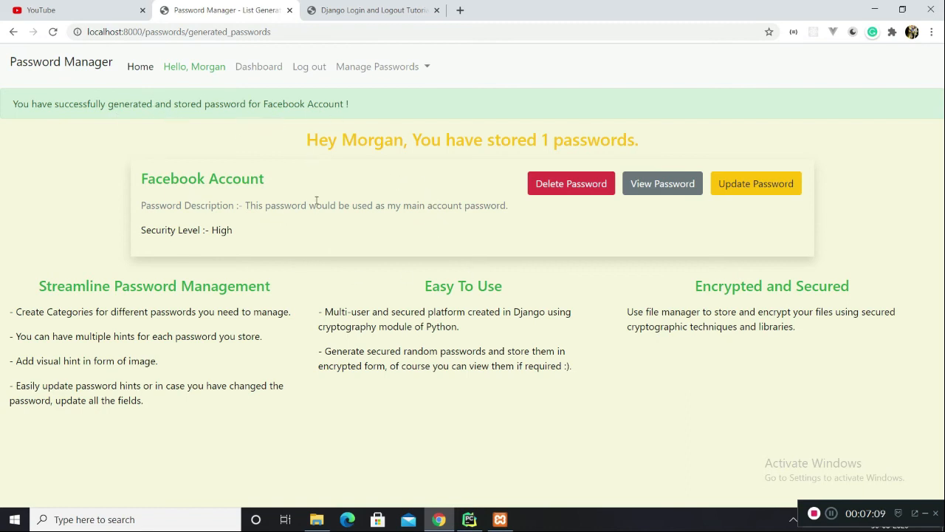
mouse_move(331, 213)
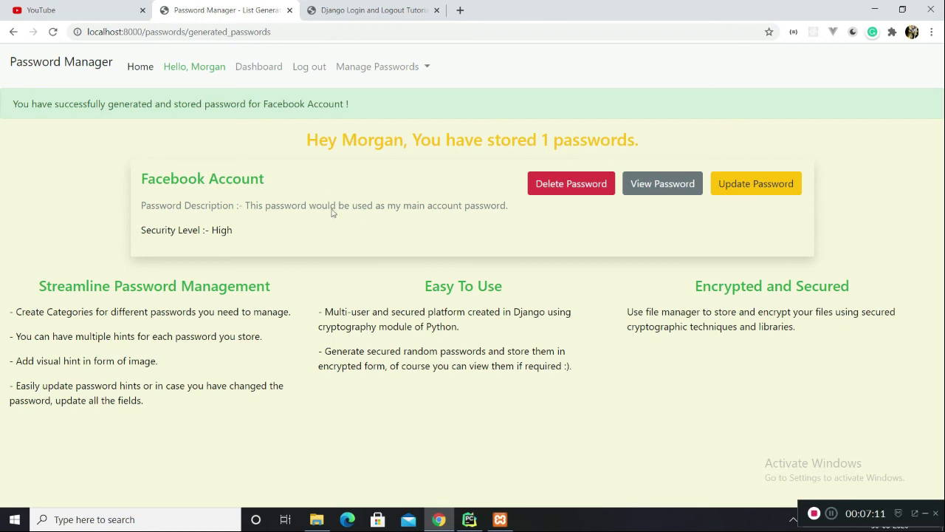
mouse_move(214, 233)
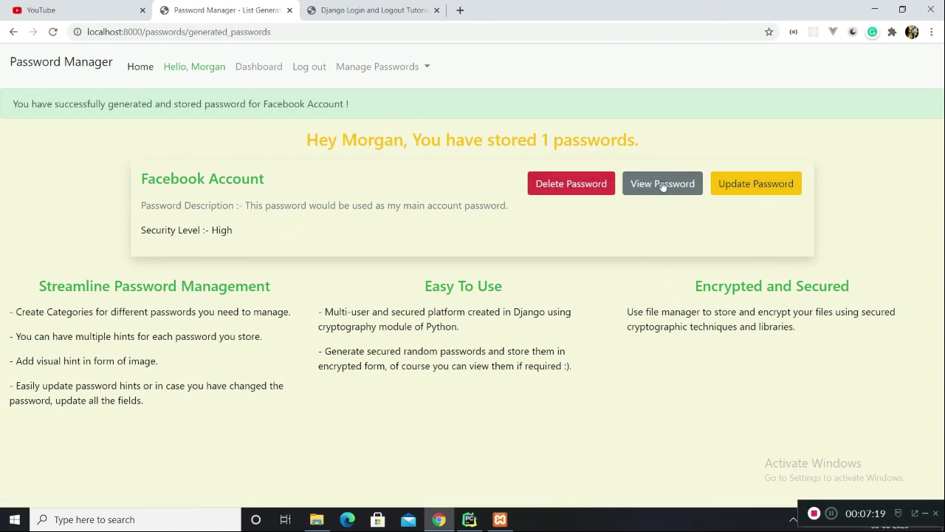
click(661, 183)
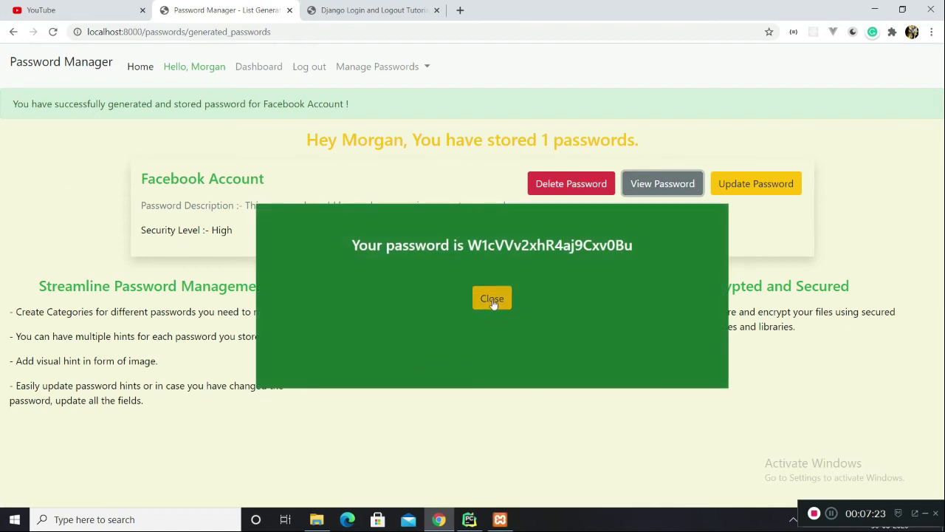
mouse_move(484, 306)
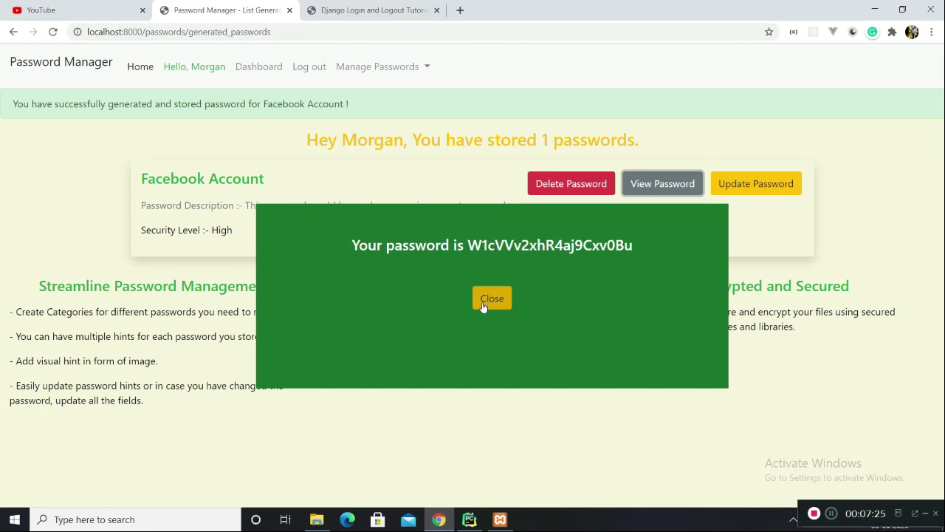
mouse_move(492, 286)
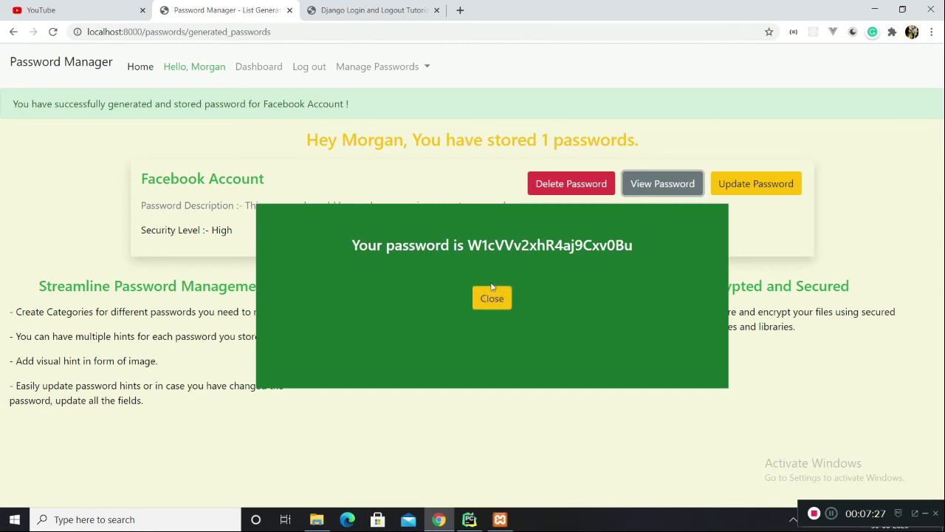
mouse_move(515, 326)
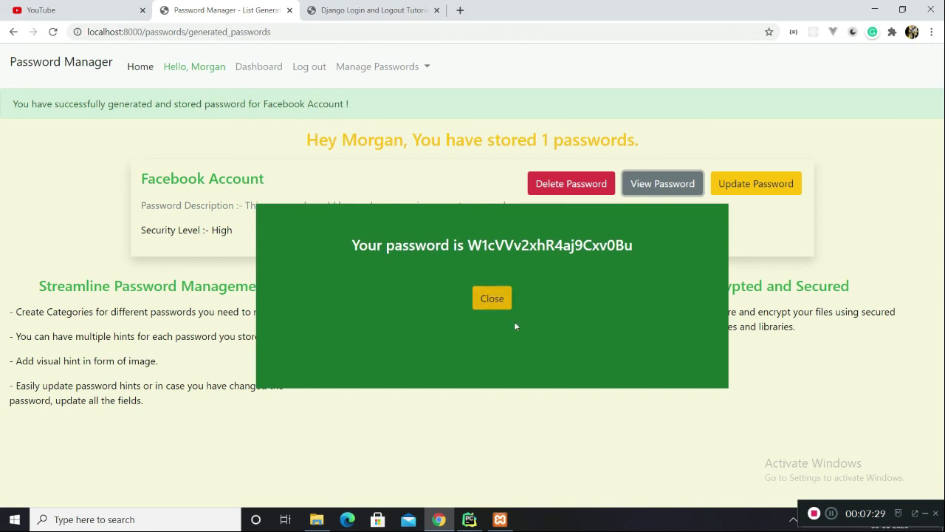
click(492, 298)
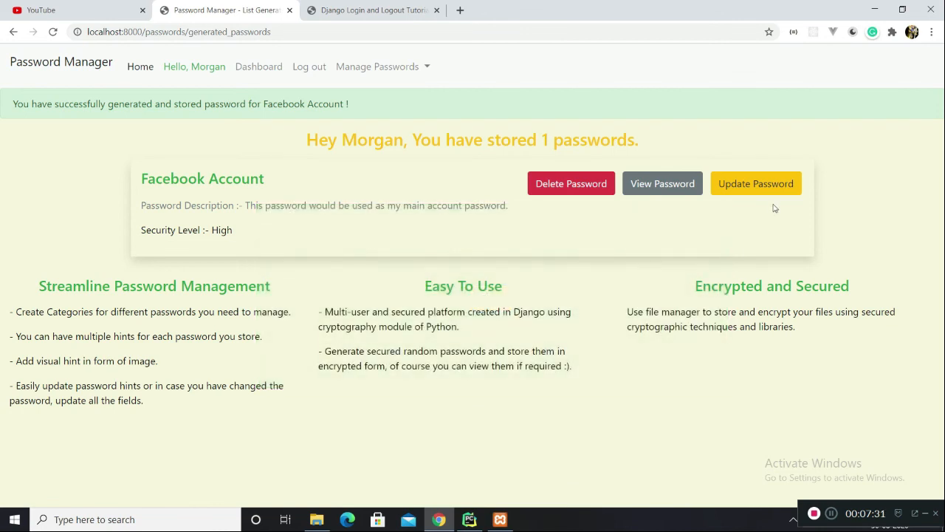
Update the Facebook Account entry to Medium security with 'I am updating this.' appended
click(756, 183)
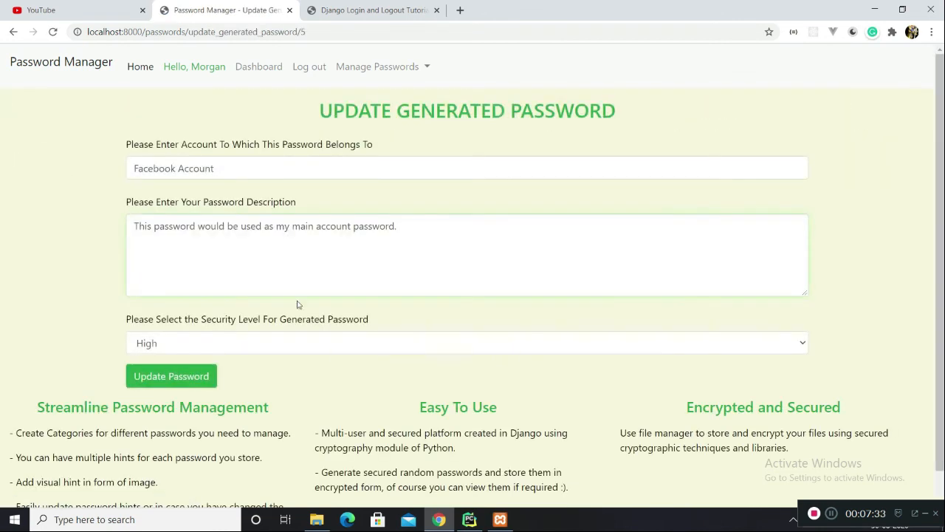
click(467, 343)
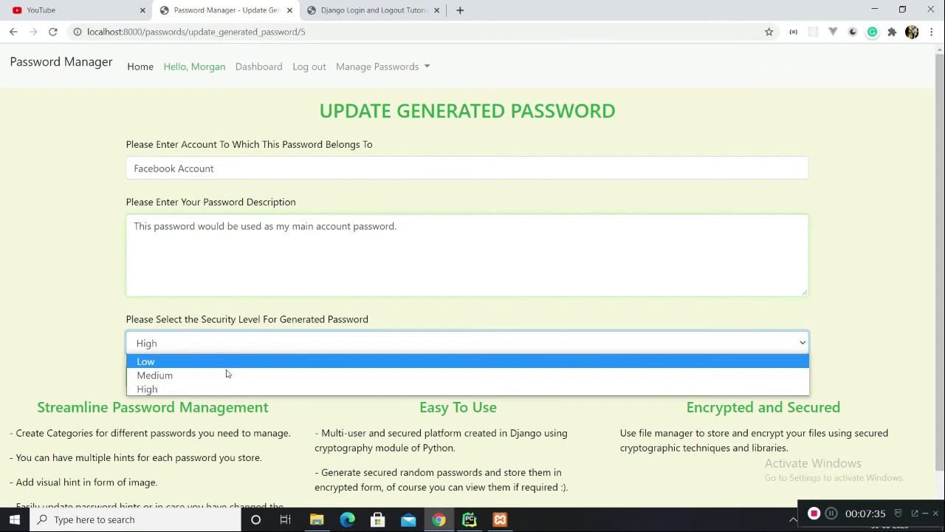
click(155, 375)
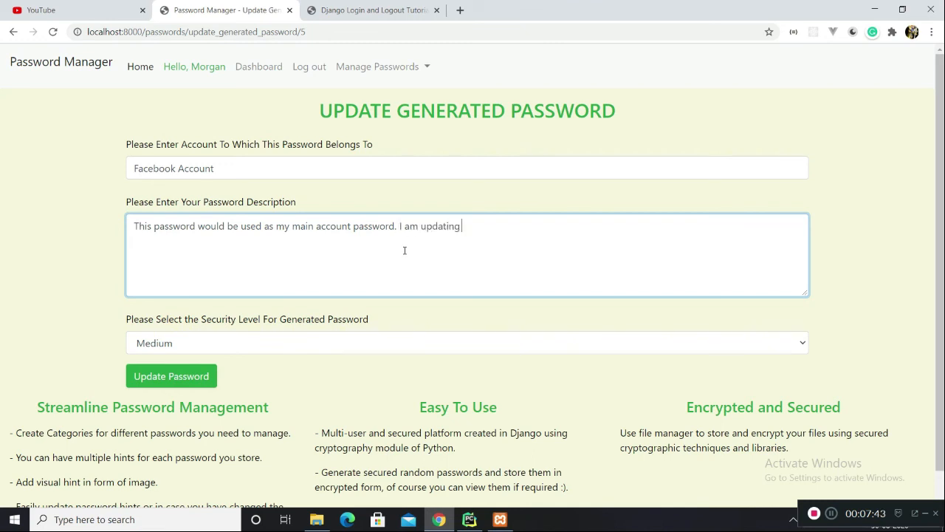
text(this)
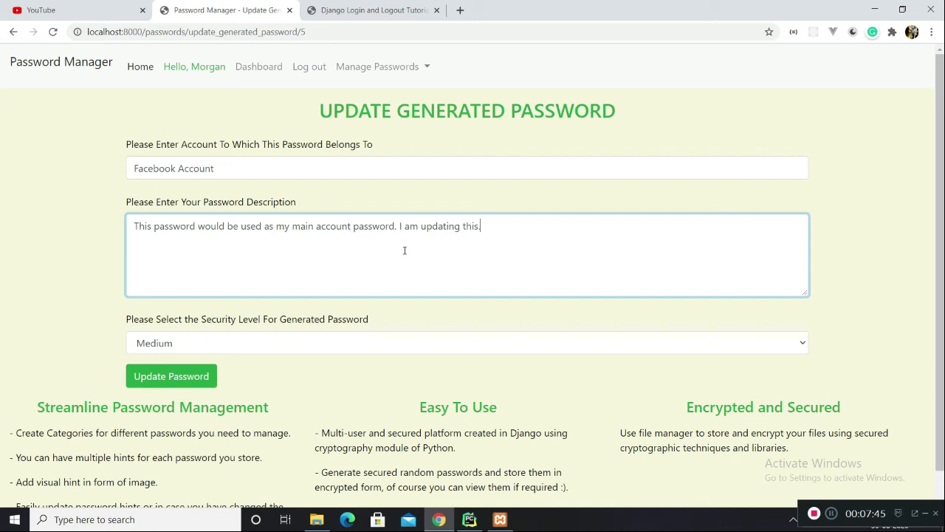
mouse_move(310, 319)
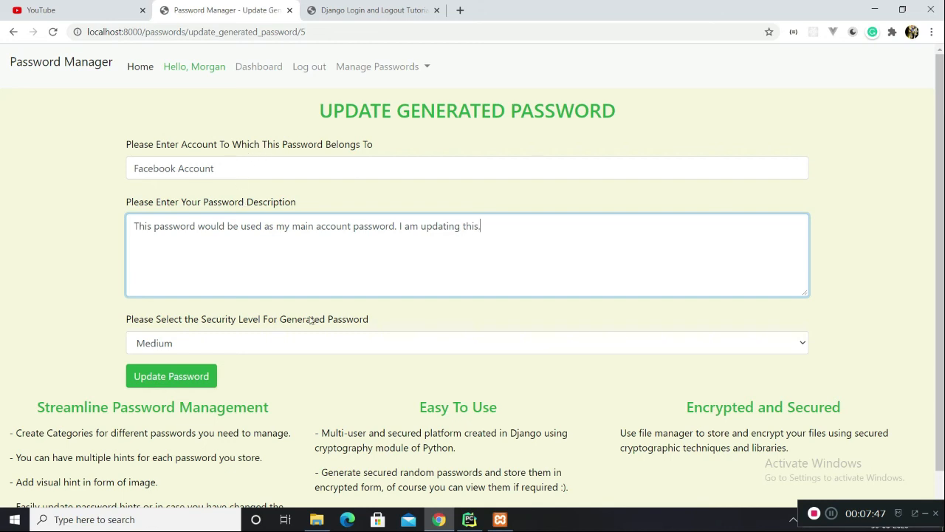
click(172, 376)
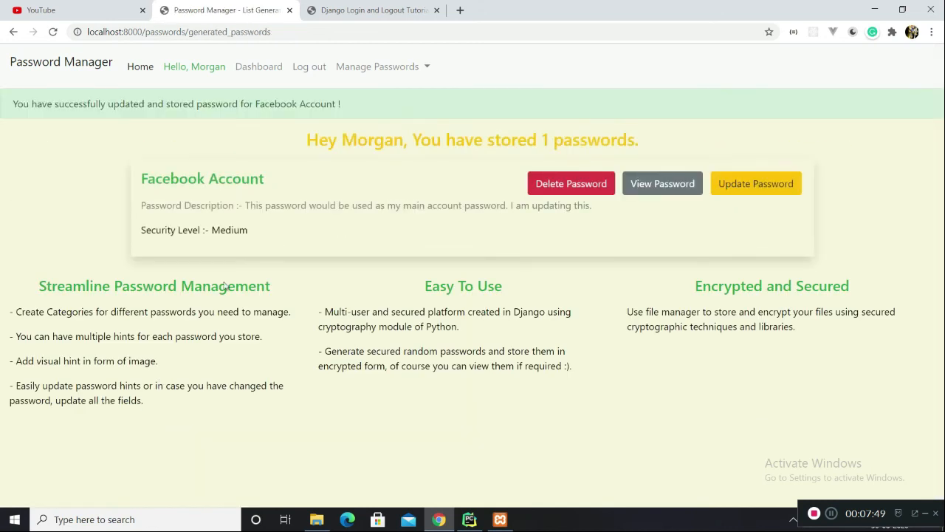
mouse_move(189, 221)
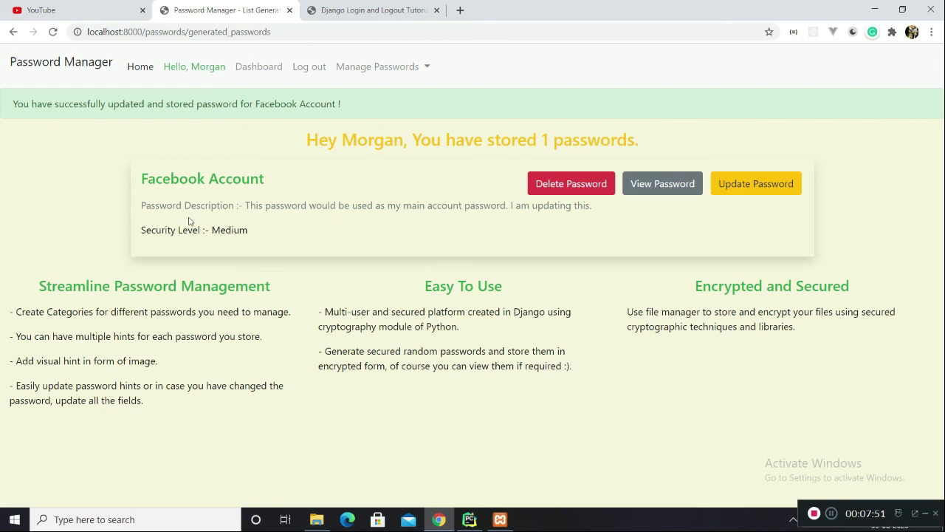
mouse_move(434, 236)
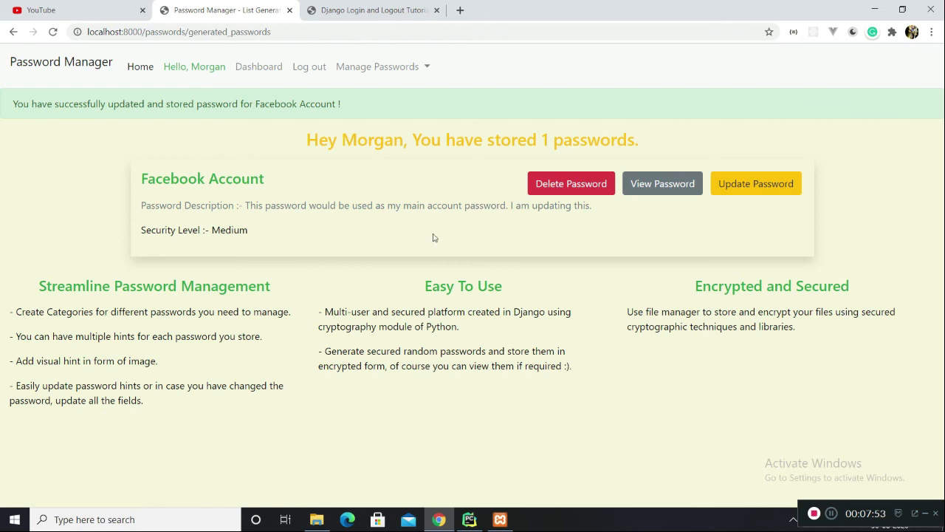
click(661, 183)
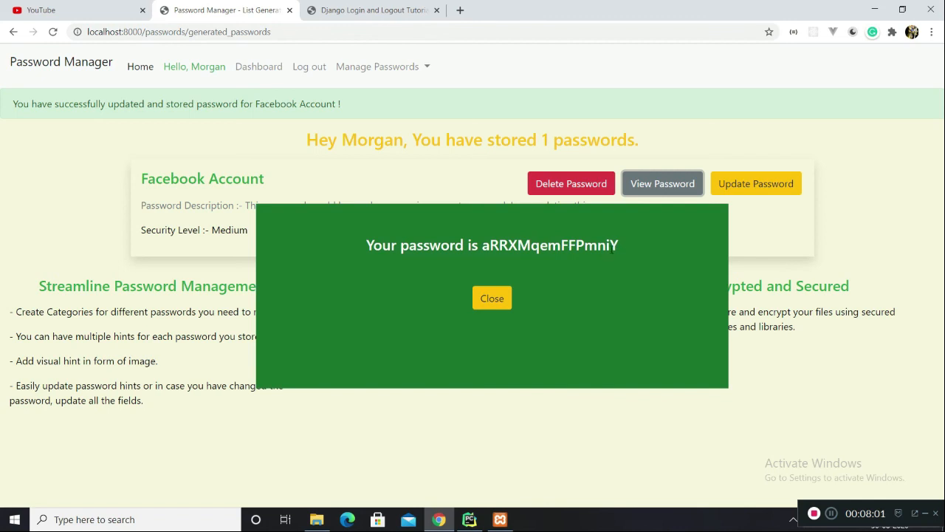
mouse_move(603, 271)
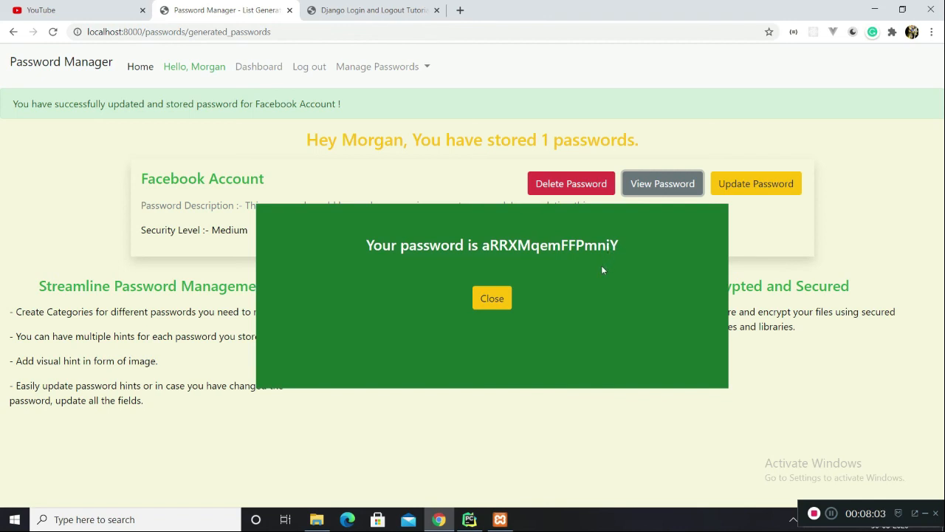
mouse_move(491, 298)
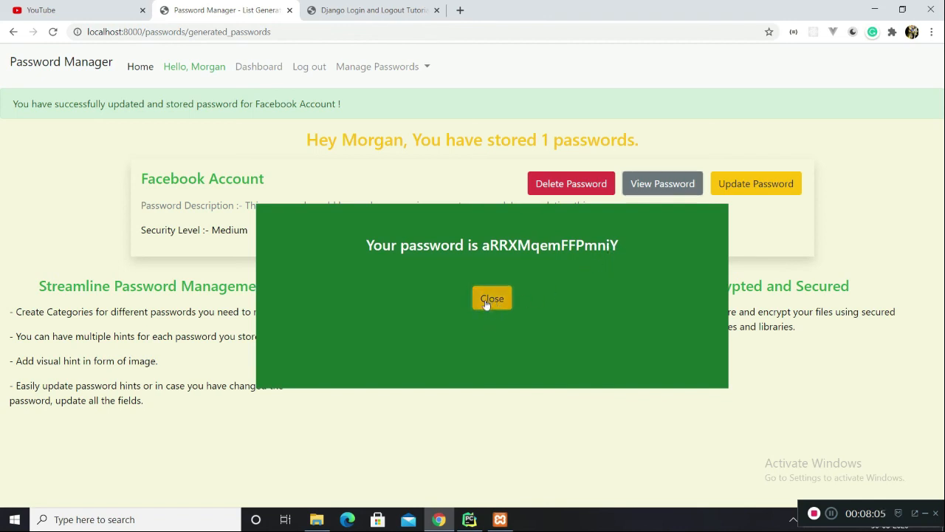
click(492, 298)
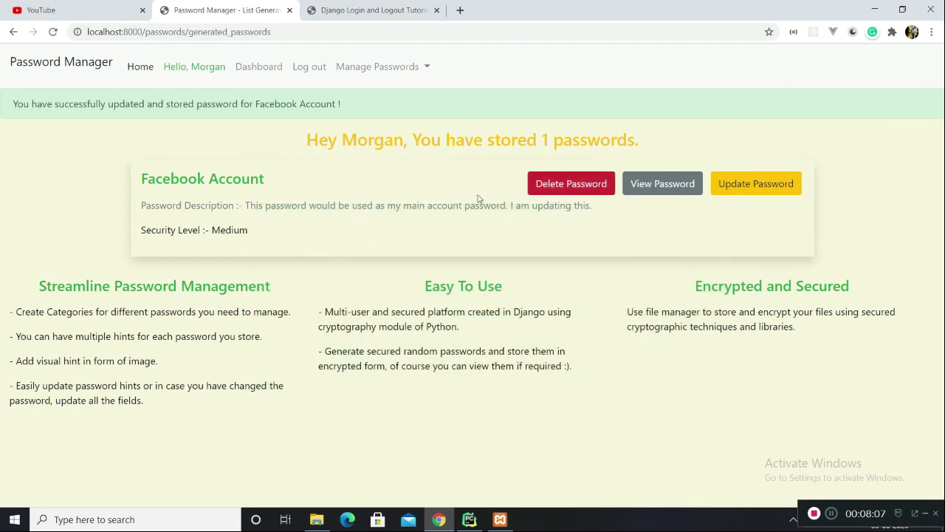
click(570, 183)
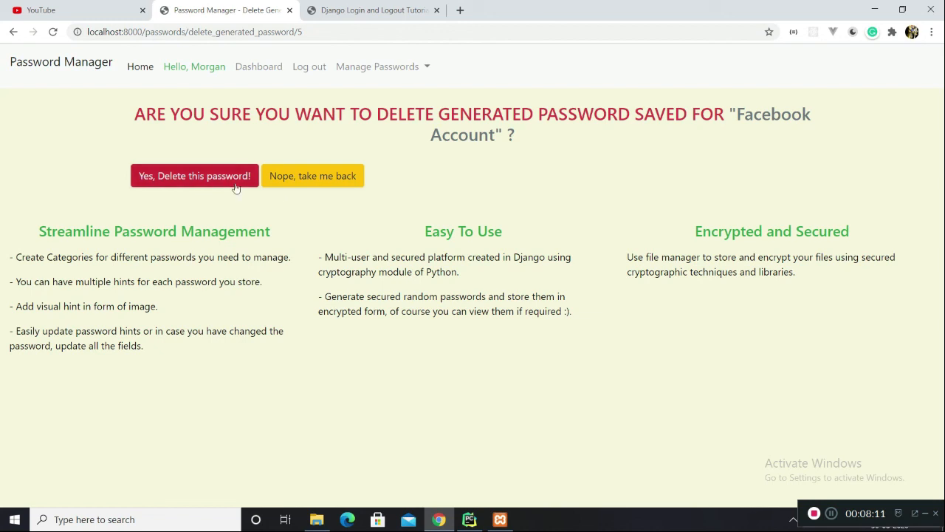
mouse_move(310, 133)
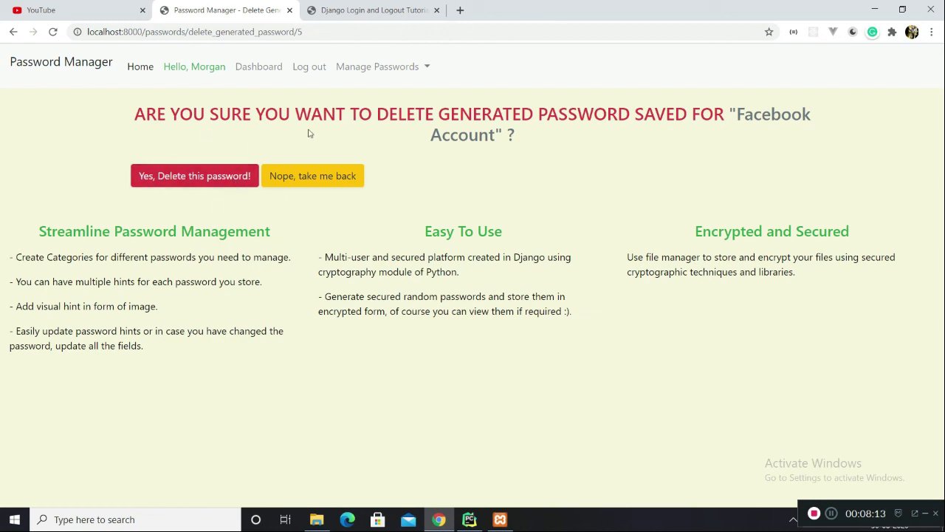
mouse_move(239, 207)
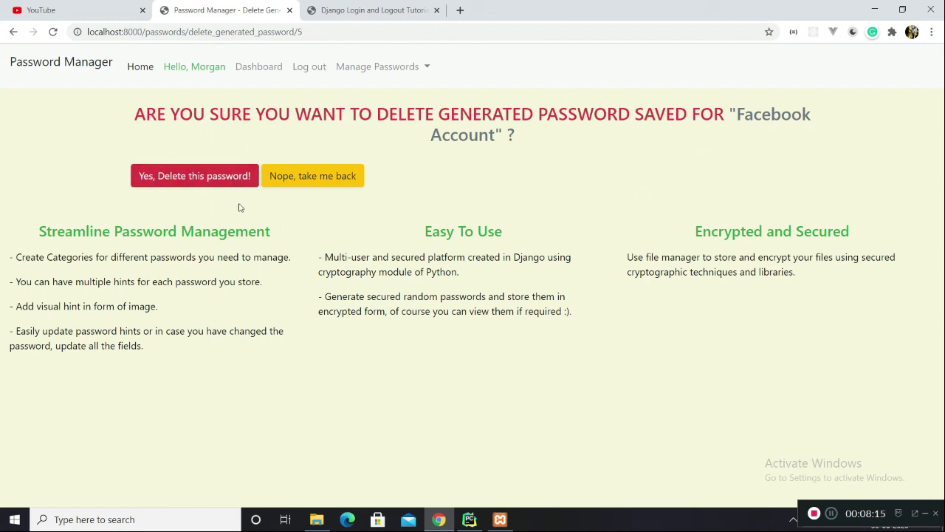
Confirm deleting the Facebook Account generated password
click(195, 175)
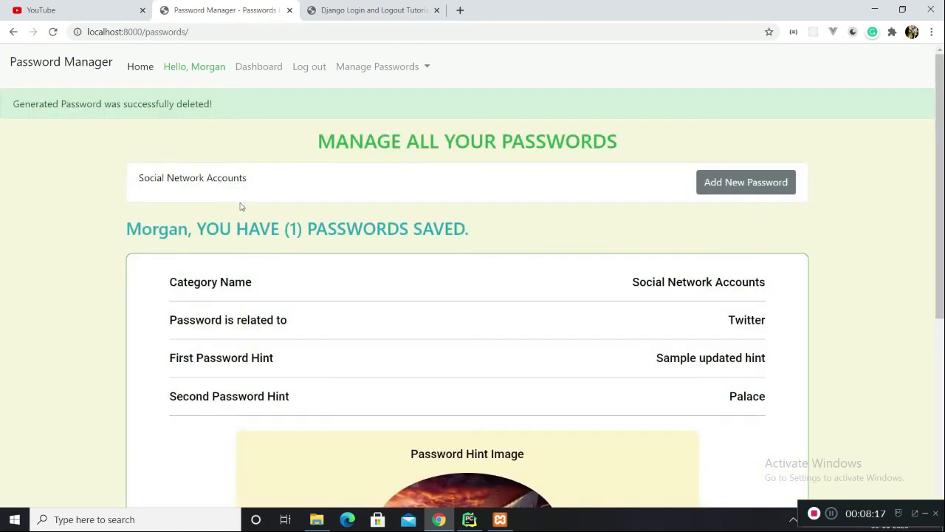
mouse_move(471, 219)
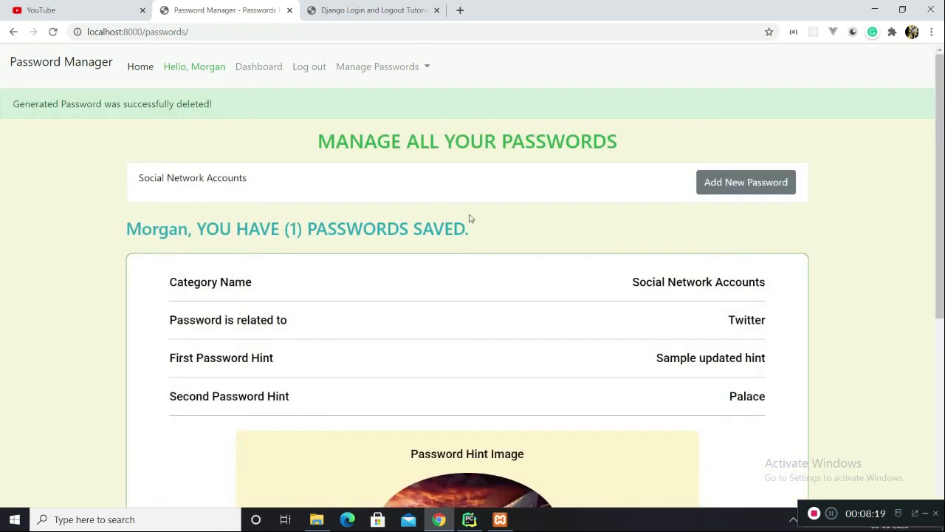
mouse_move(266, 169)
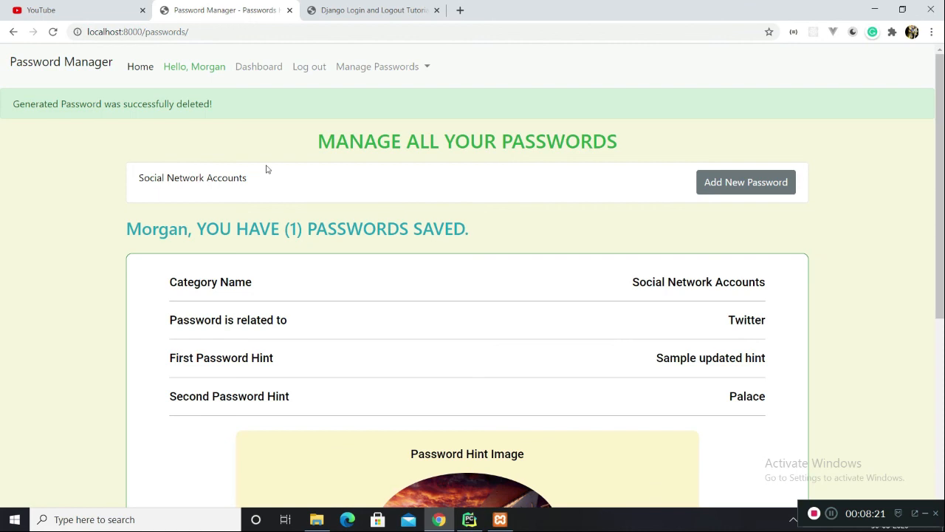
mouse_move(250, 152)
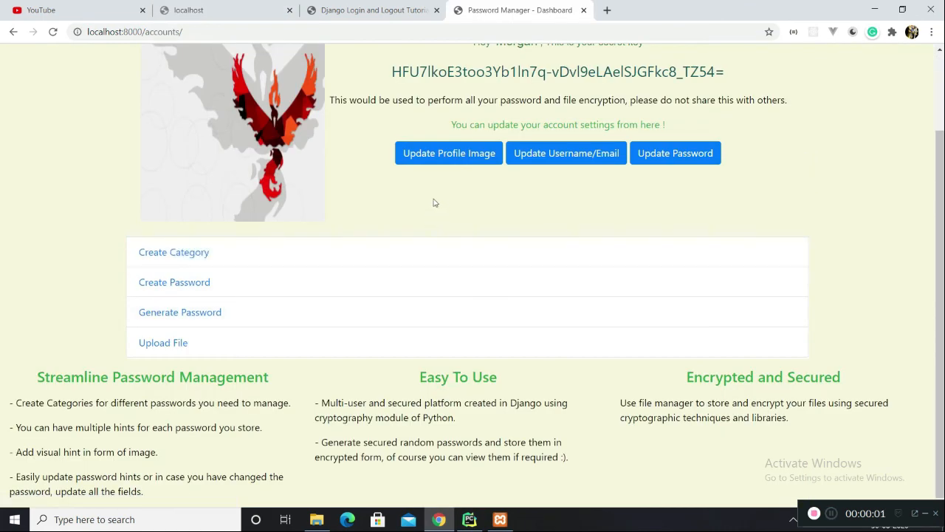
mouse_move(452, 199)
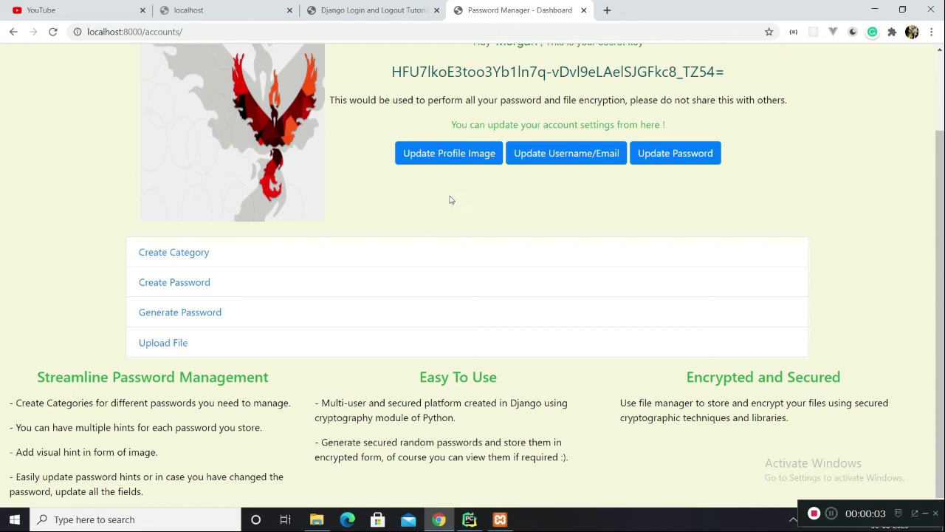
mouse_move(874, 226)
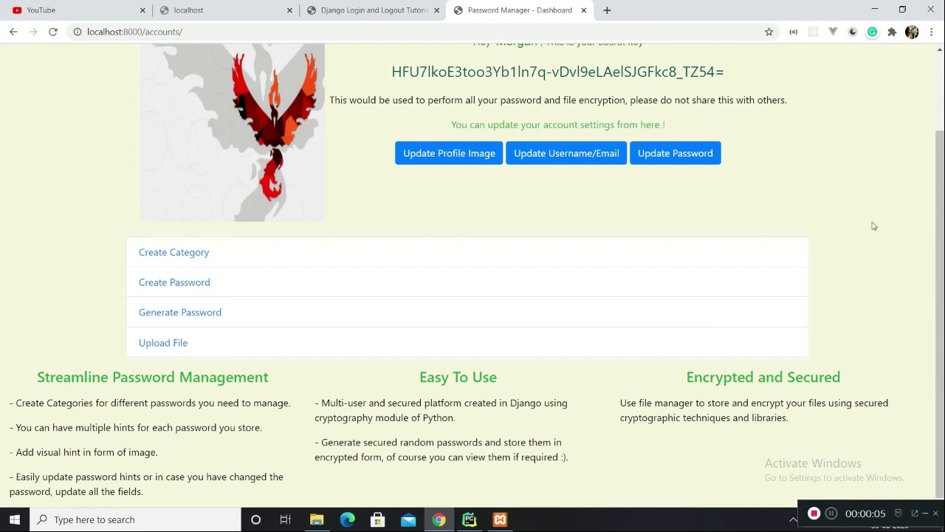
Review the dashboard with the secret key, then switch to PyCharm showing views.py
scroll(up, 3)
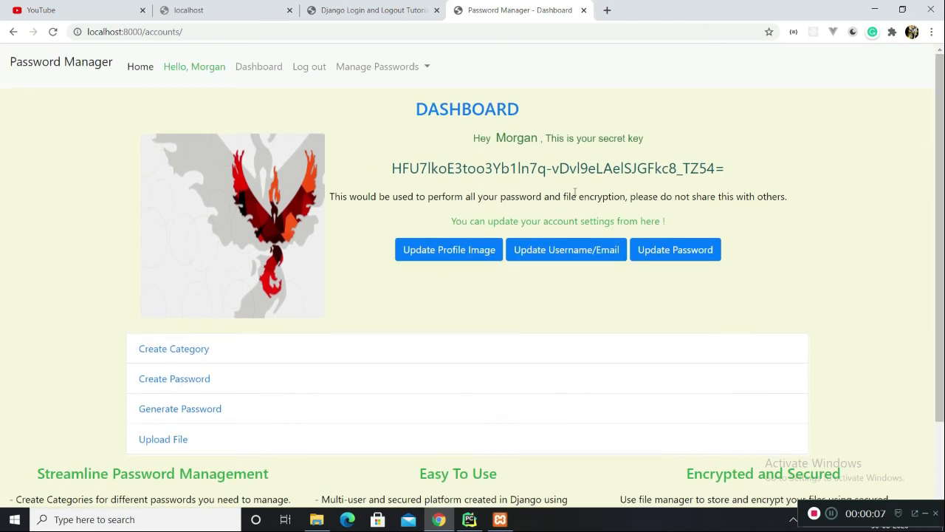
mouse_move(747, 191)
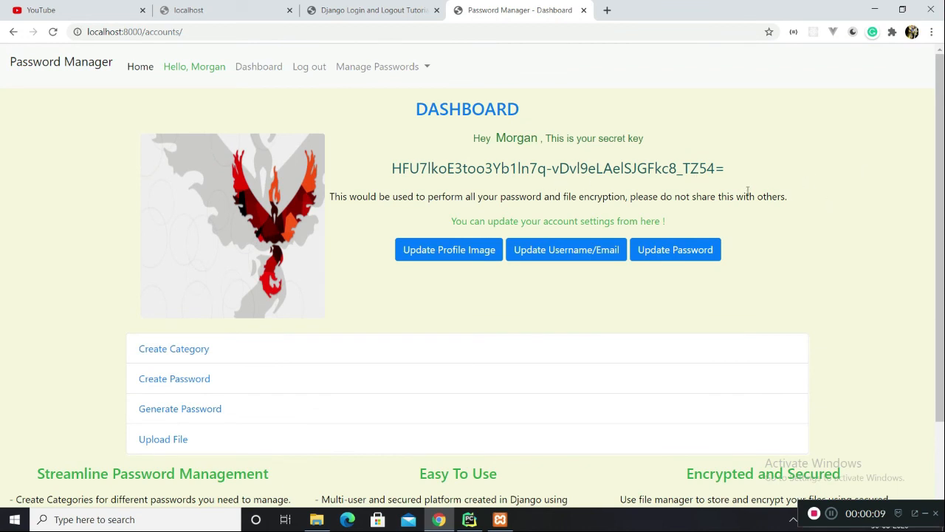
mouse_move(735, 220)
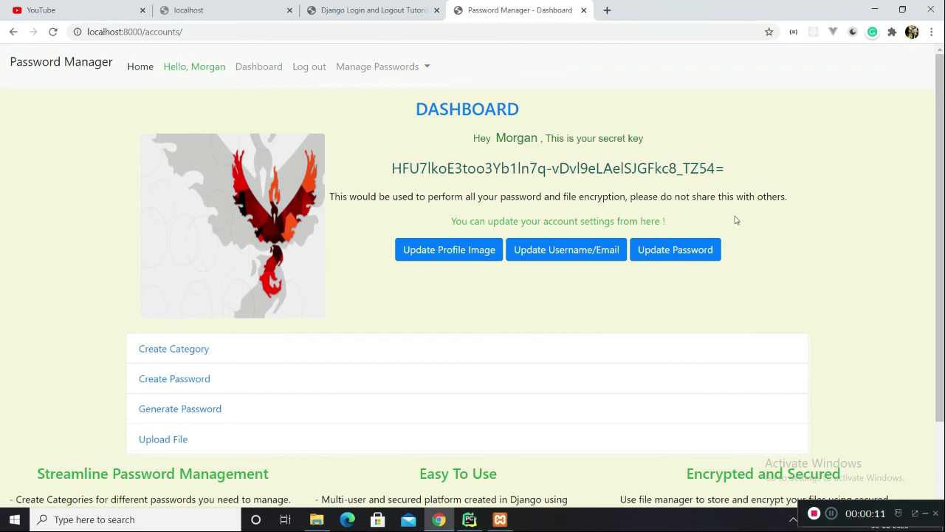
mouse_move(753, 236)
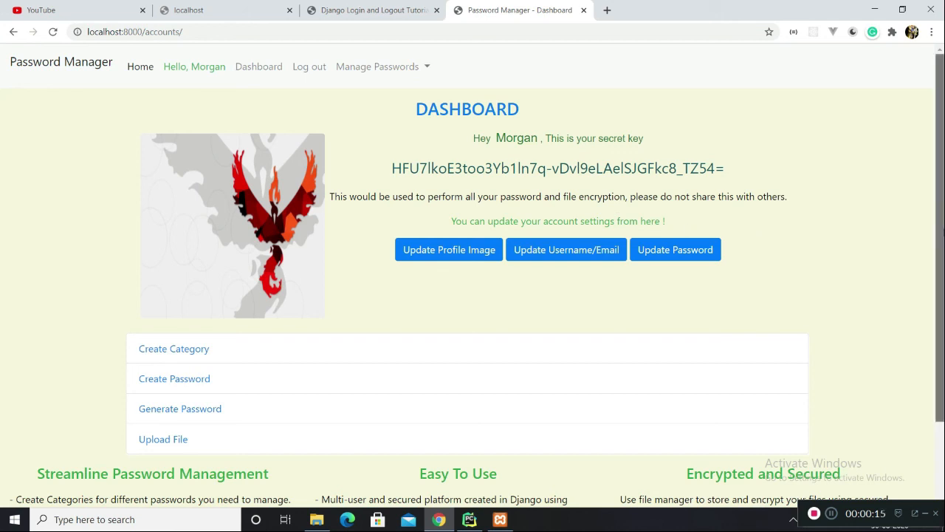
scroll(down, 3)
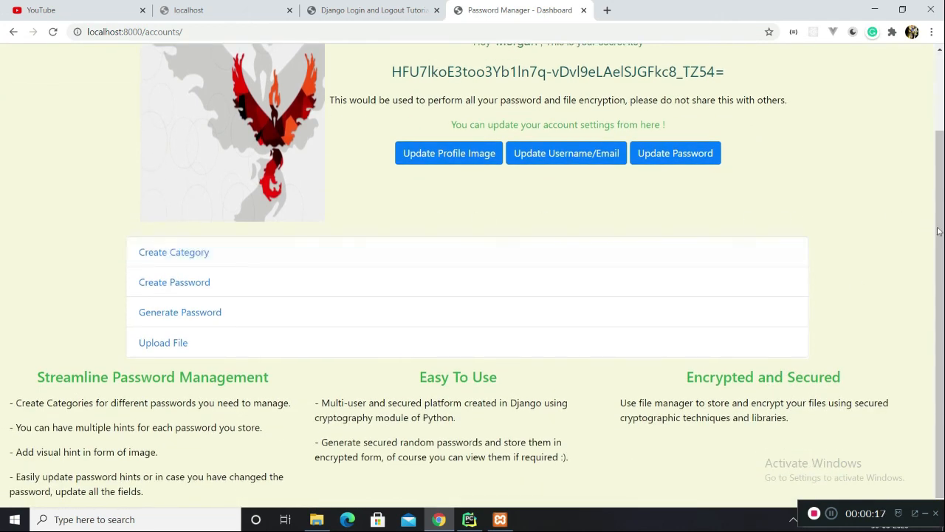
scroll(up, 3)
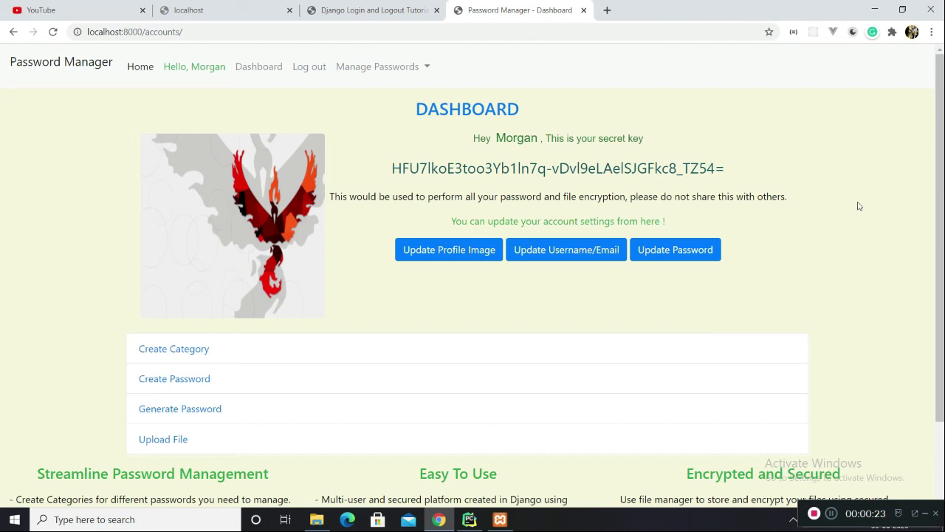
mouse_move(561, 195)
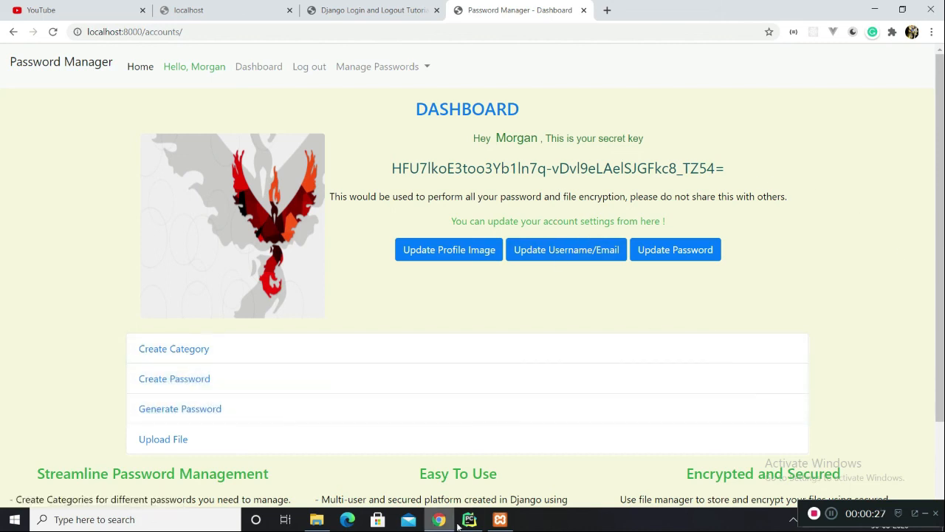
click(469, 520)
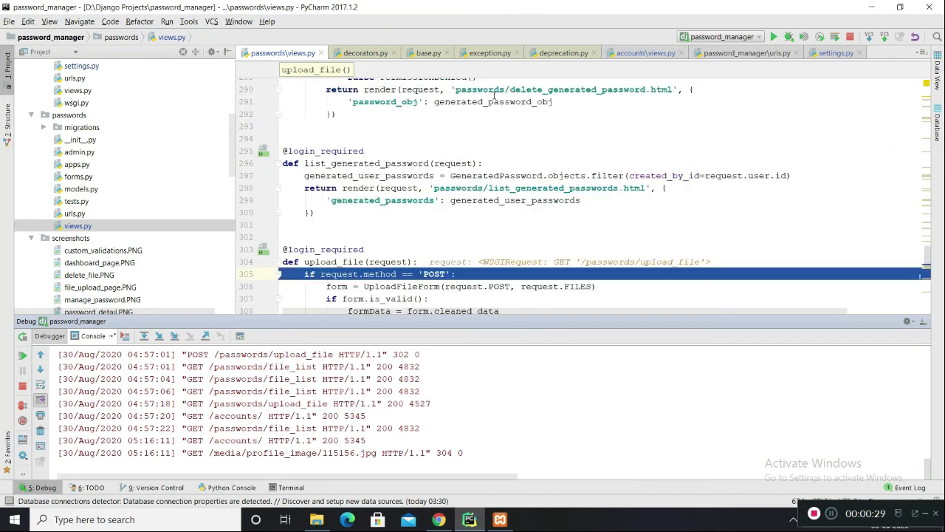
scroll(up, 3)
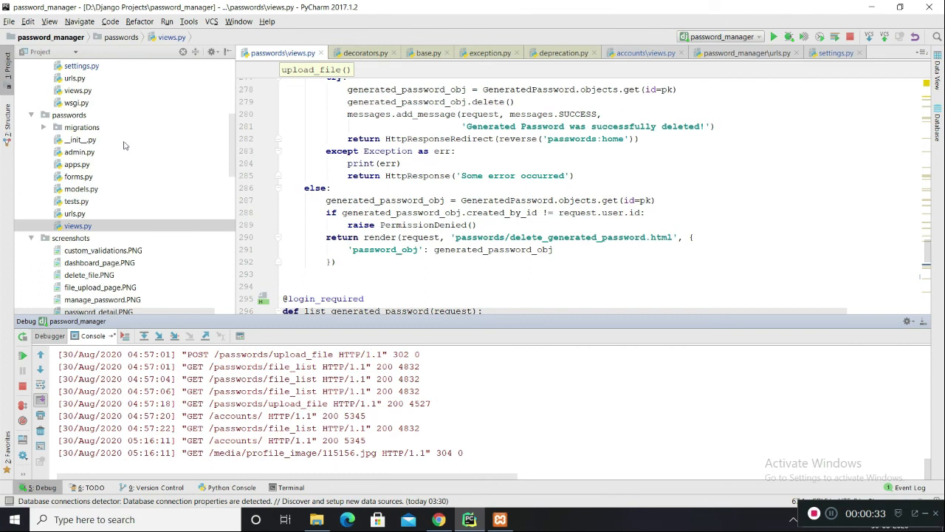
click(77, 189)
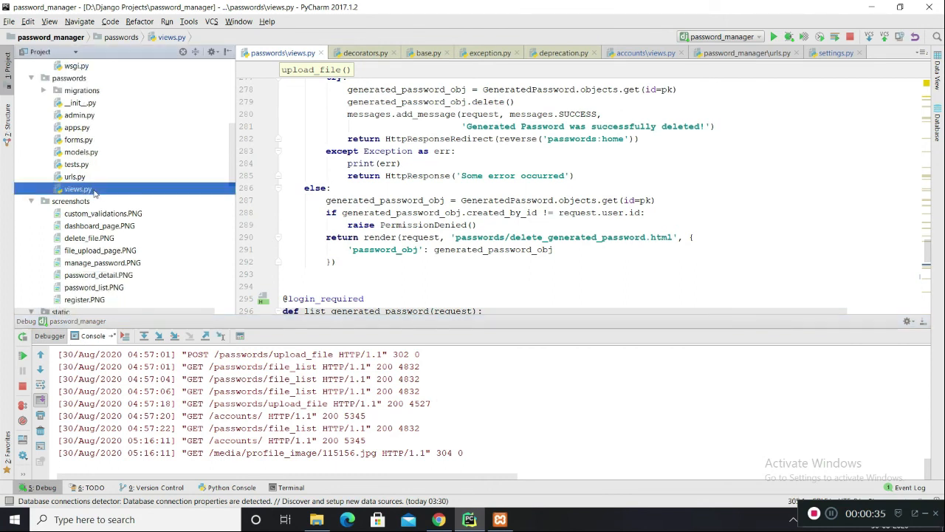
scroll(up, 3)
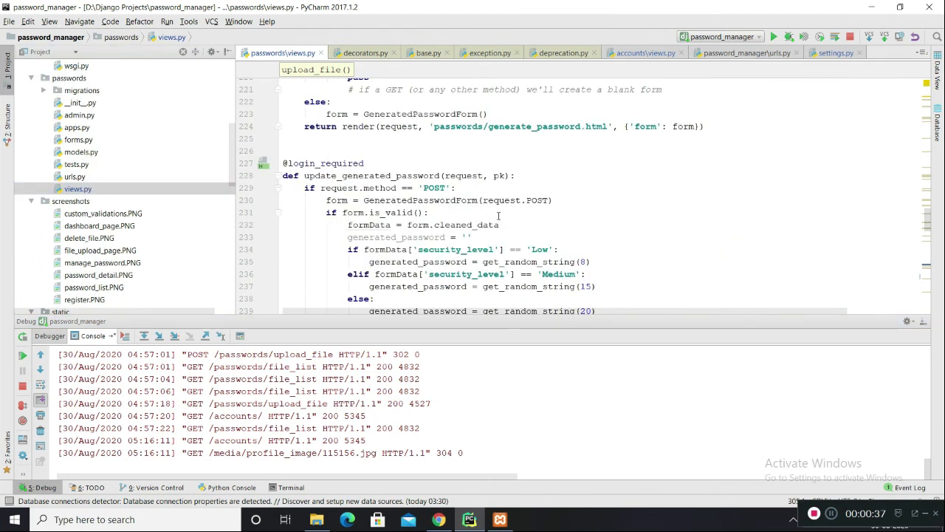
scroll(up, 3)
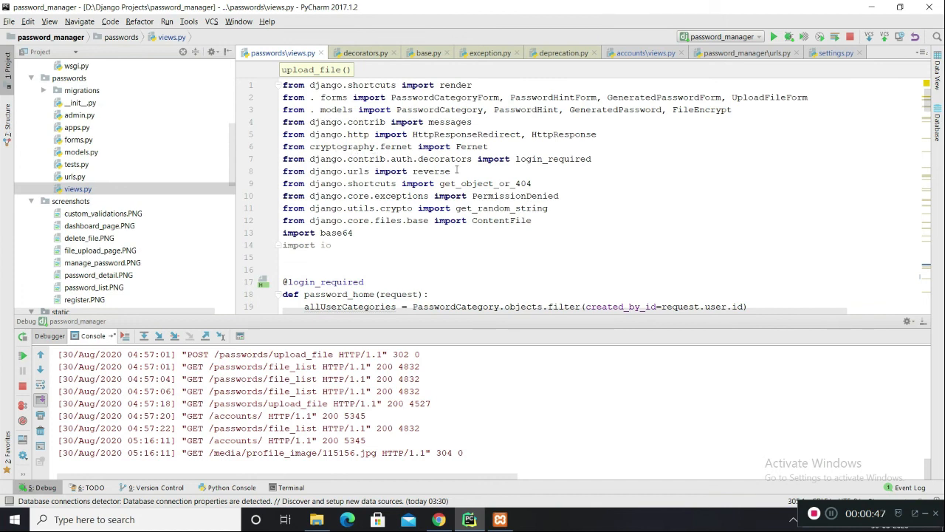
mouse_move(466, 152)
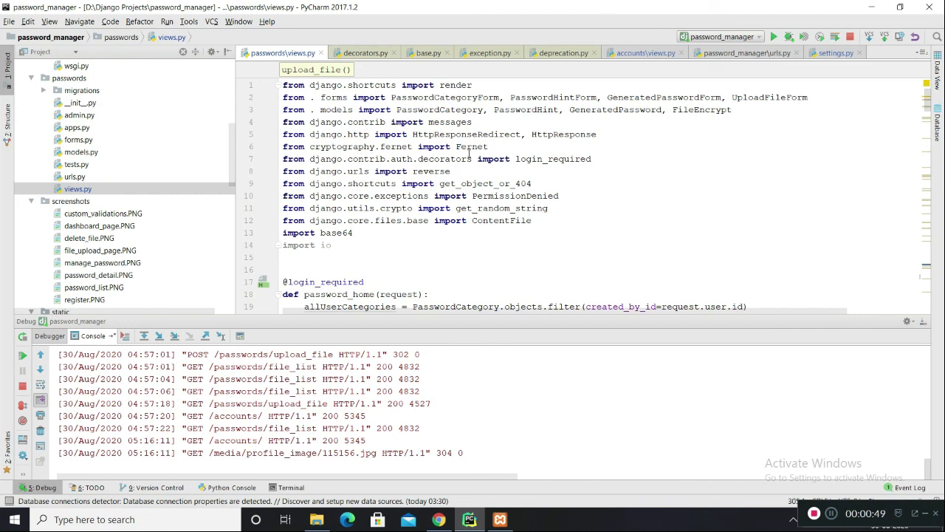
mouse_move(399, 146)
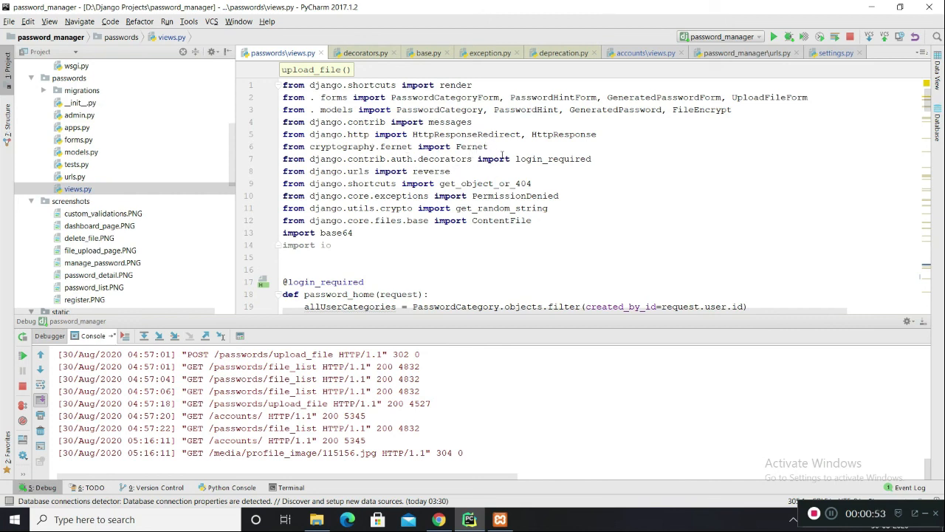
scroll(down, 3)
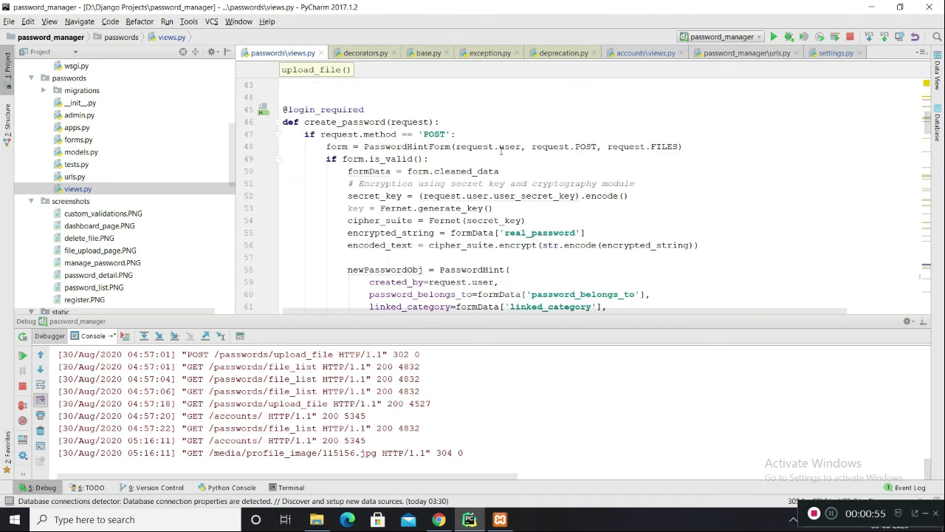
scroll(down, 3)
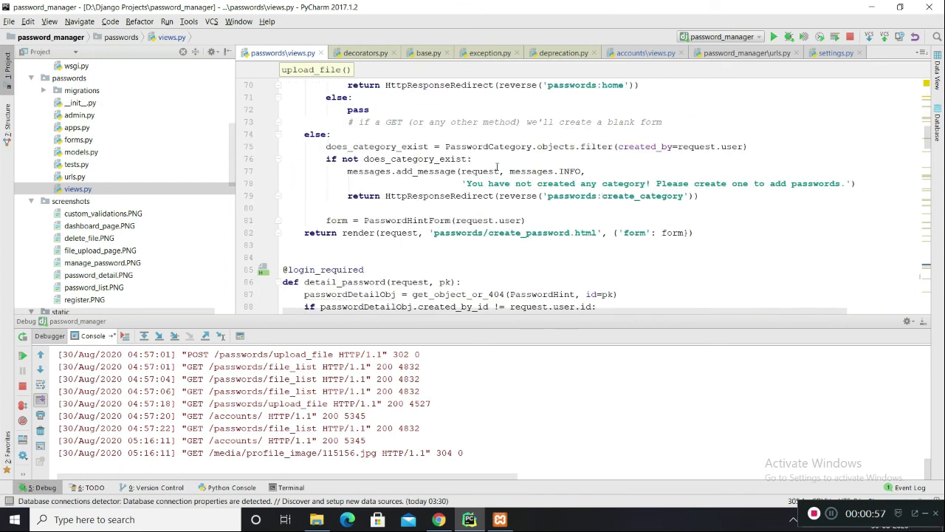
mouse_move(495, 185)
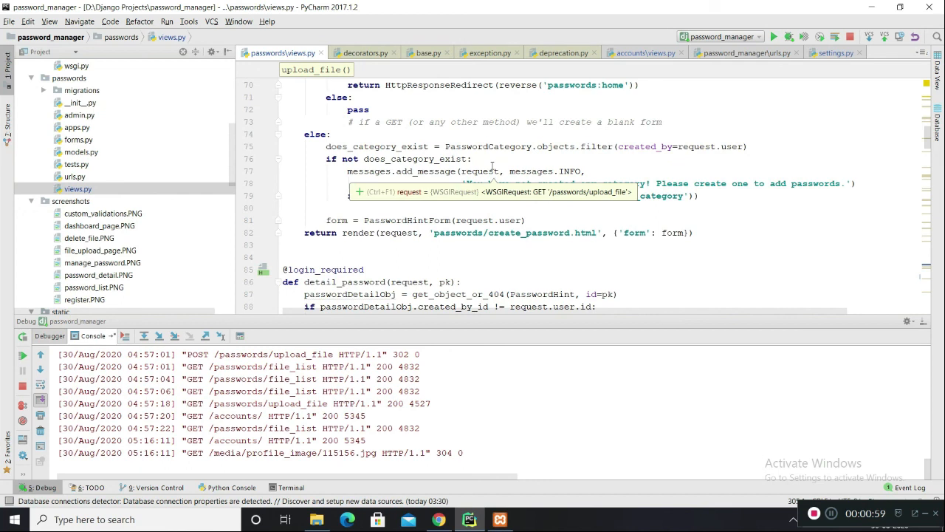
mouse_move(534, 192)
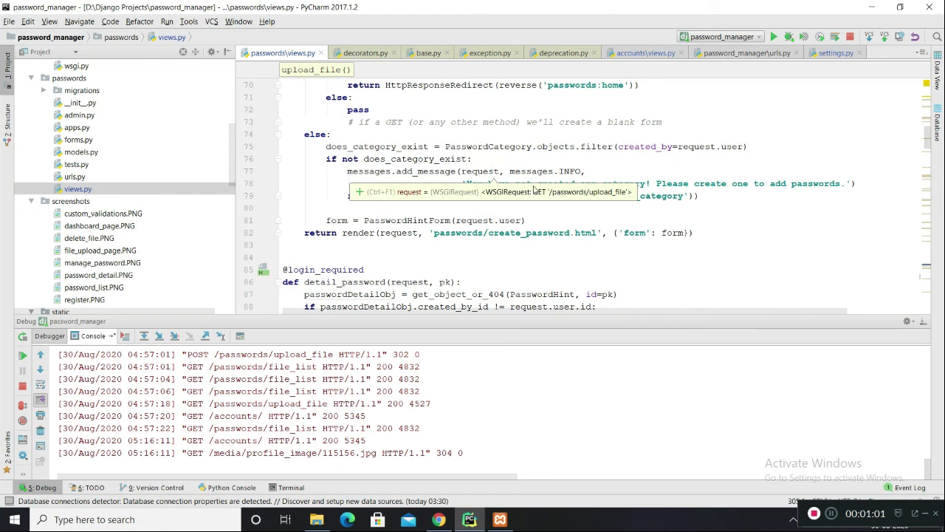
scroll(down, 3)
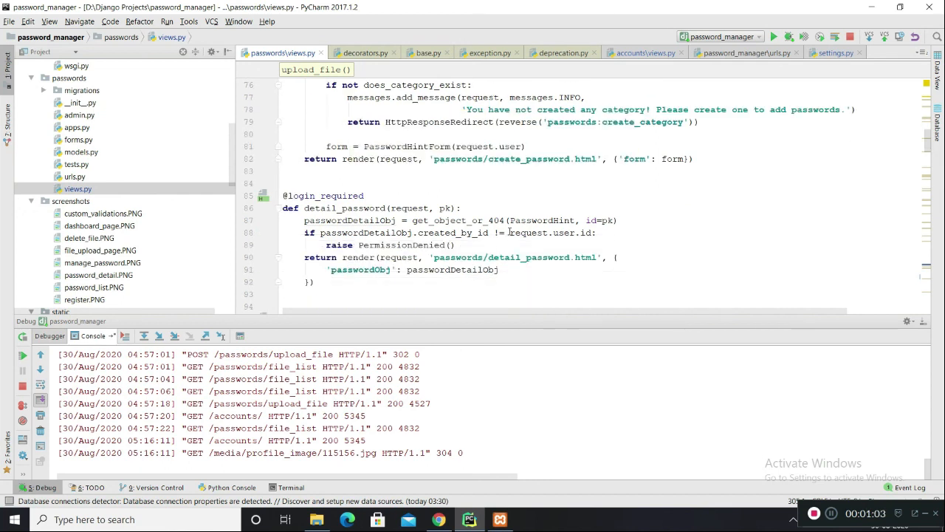
scroll(down, 3)
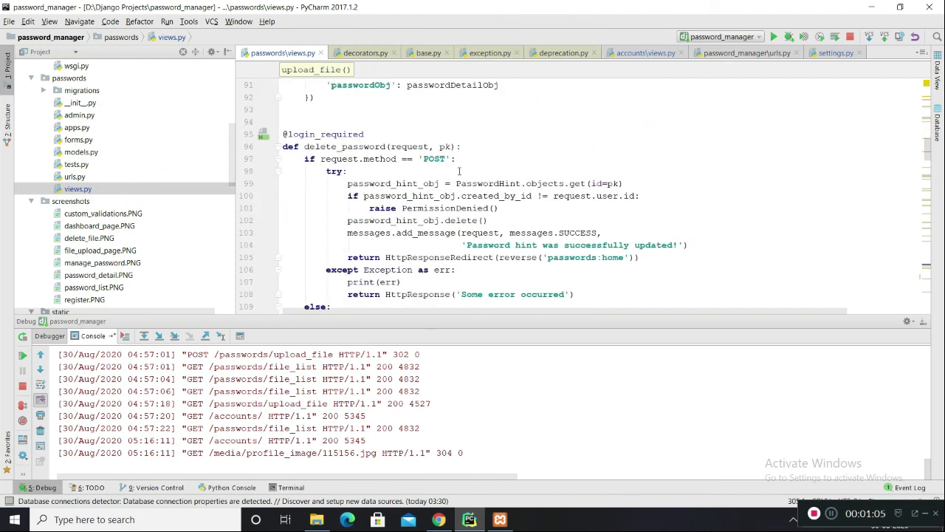
mouse_move(520, 199)
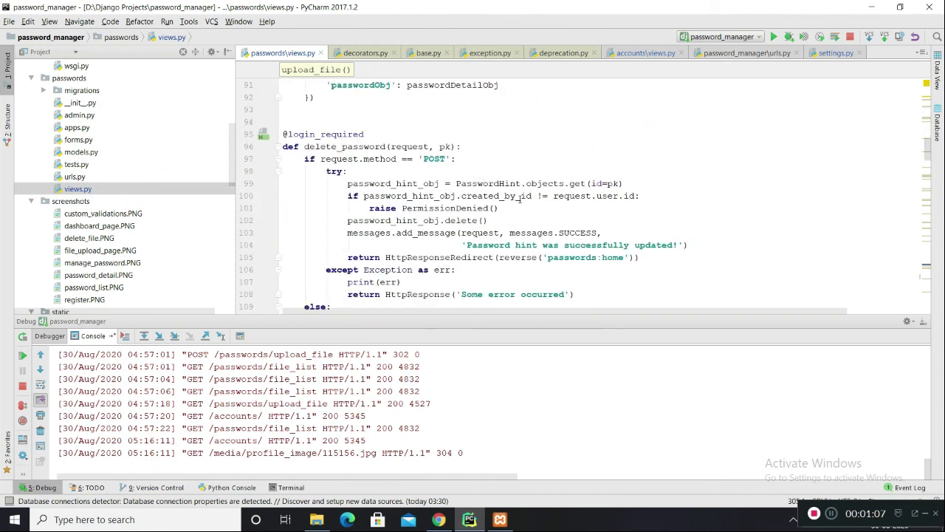